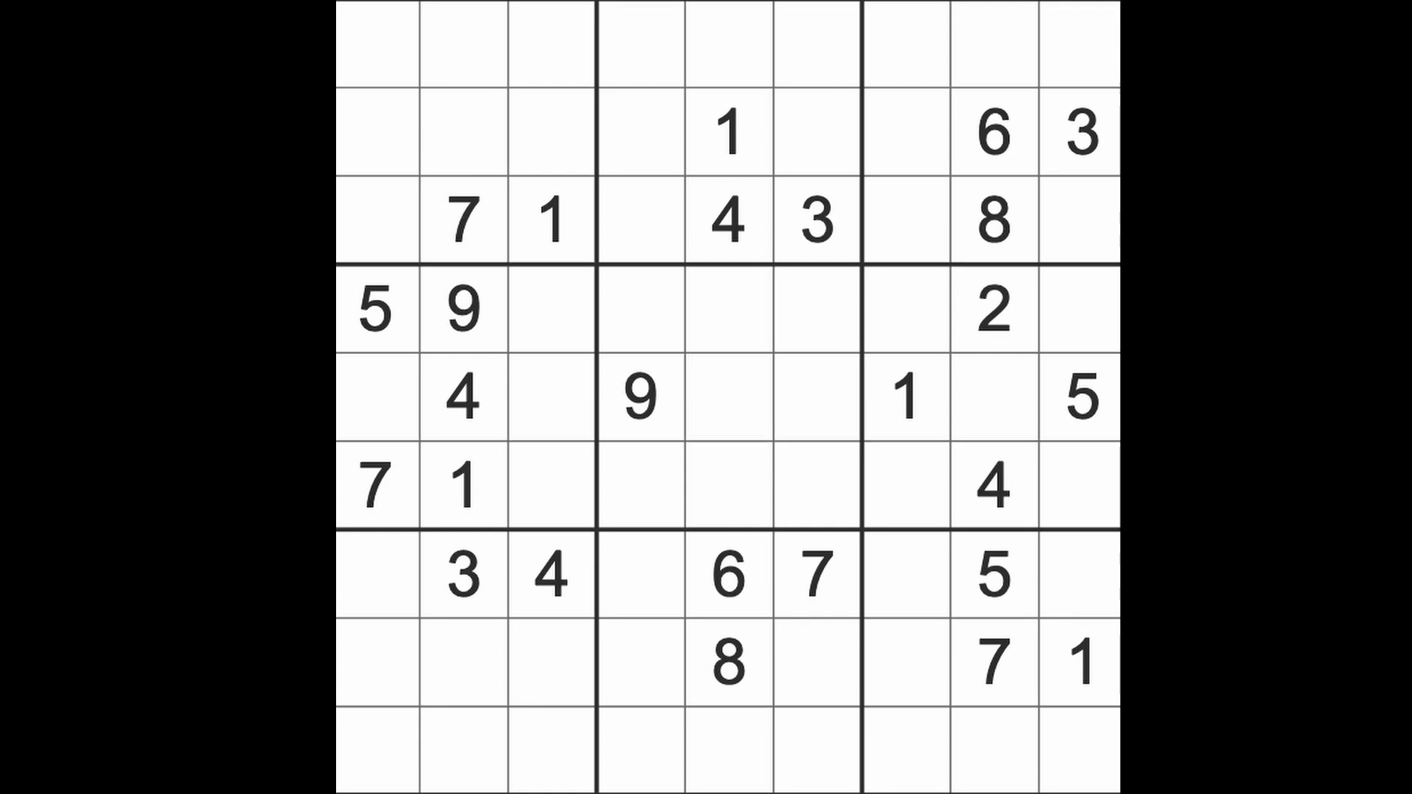
mouse_move(874, 639)
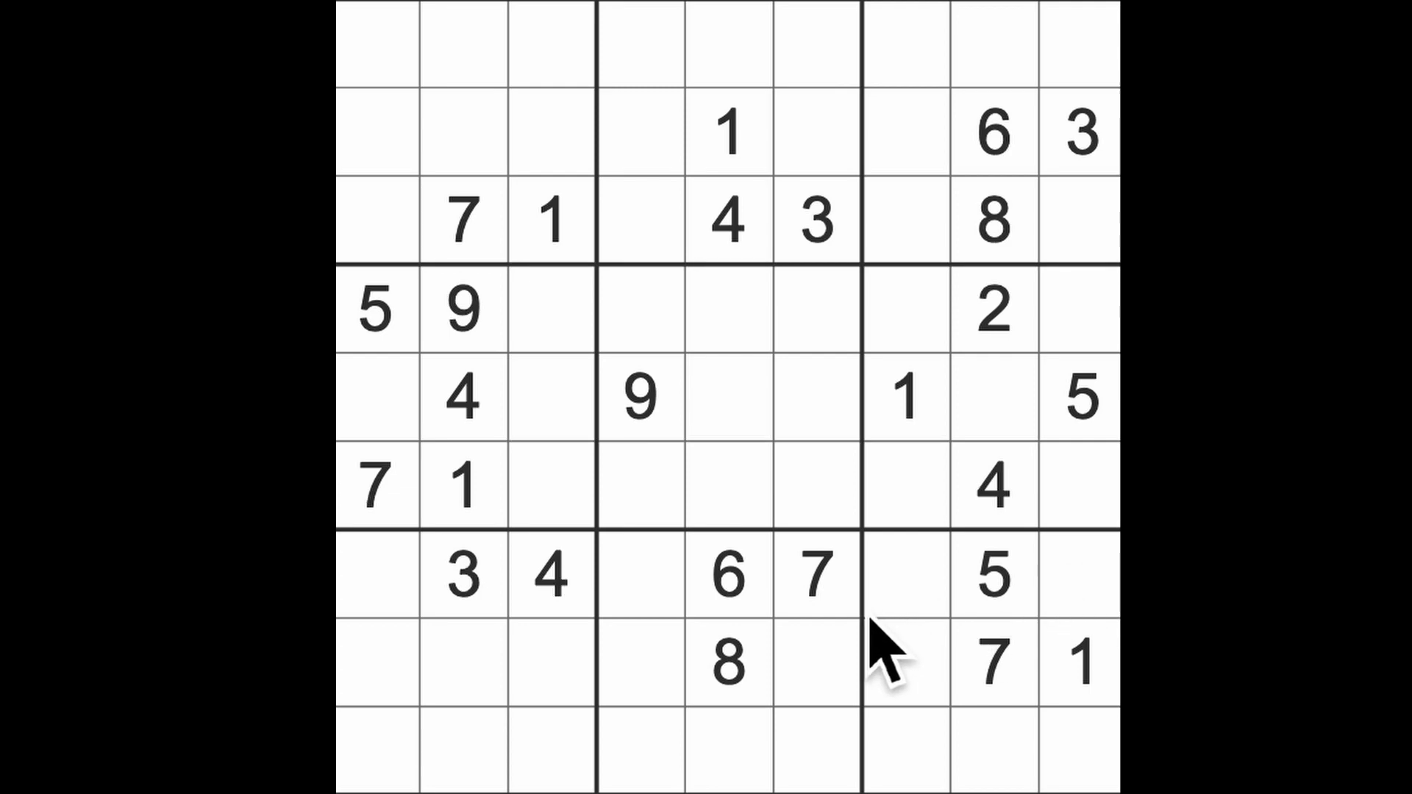
- Enter two 7s, then a 1, a 9 and a 3 in column 8, with the 3 at row 5
click(988, 663)
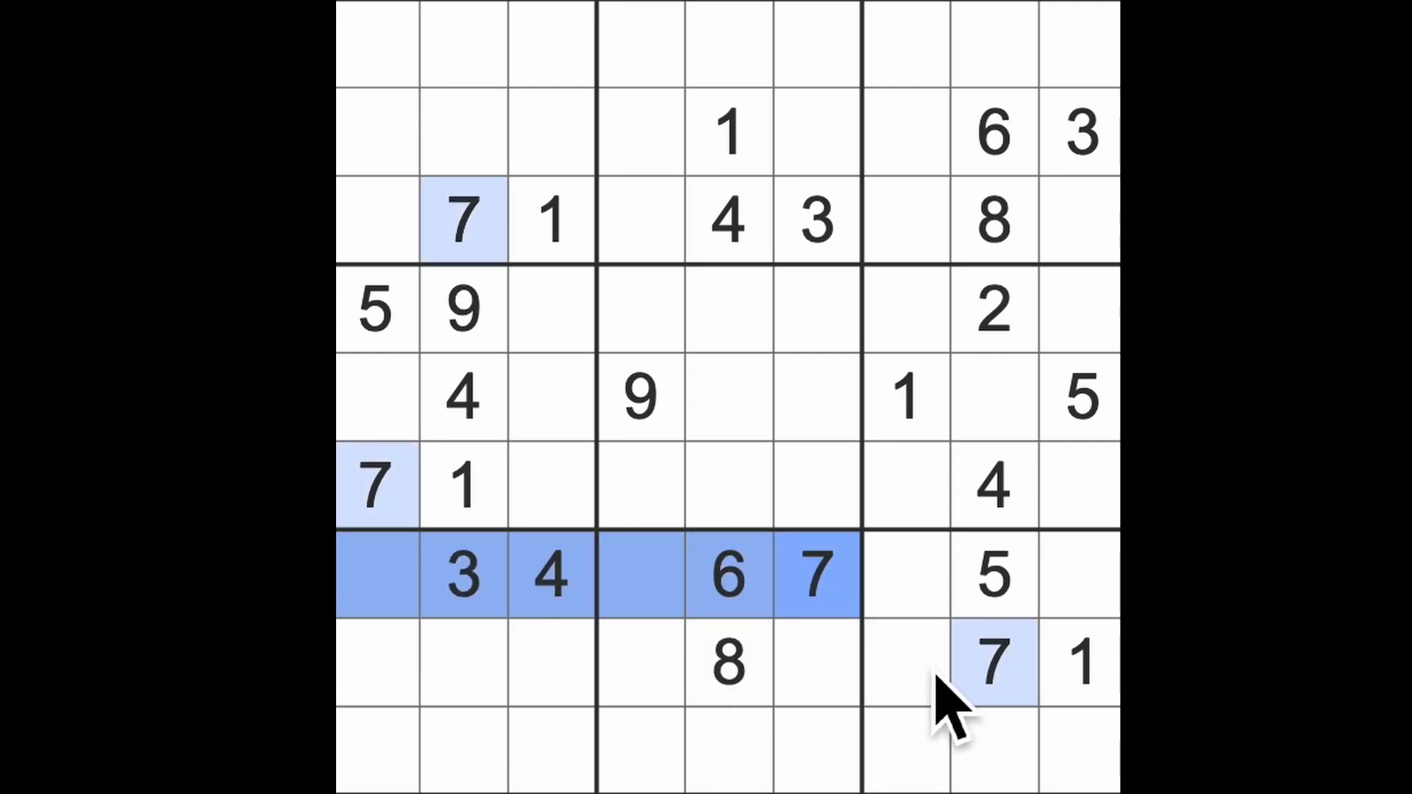
click(991, 662)
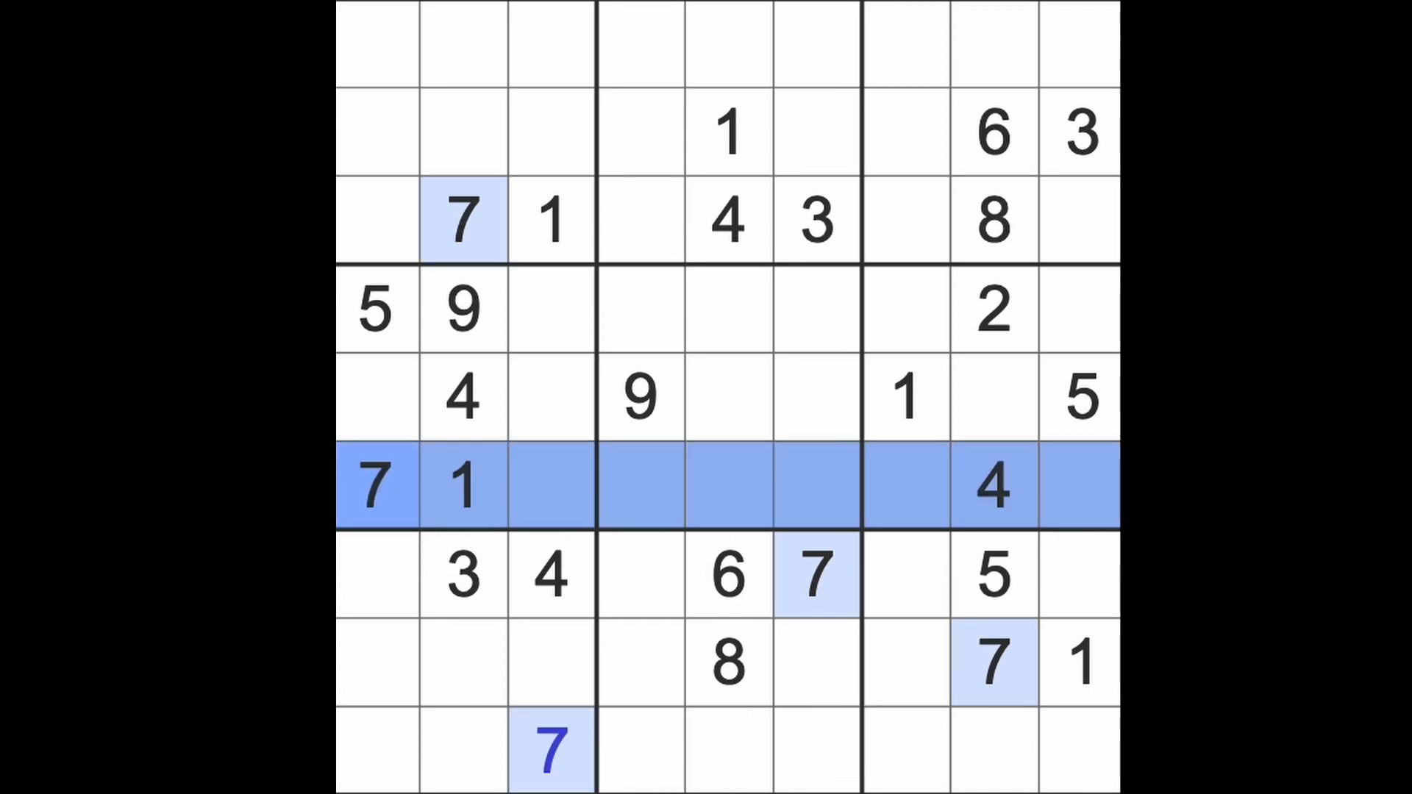
click(990, 396)
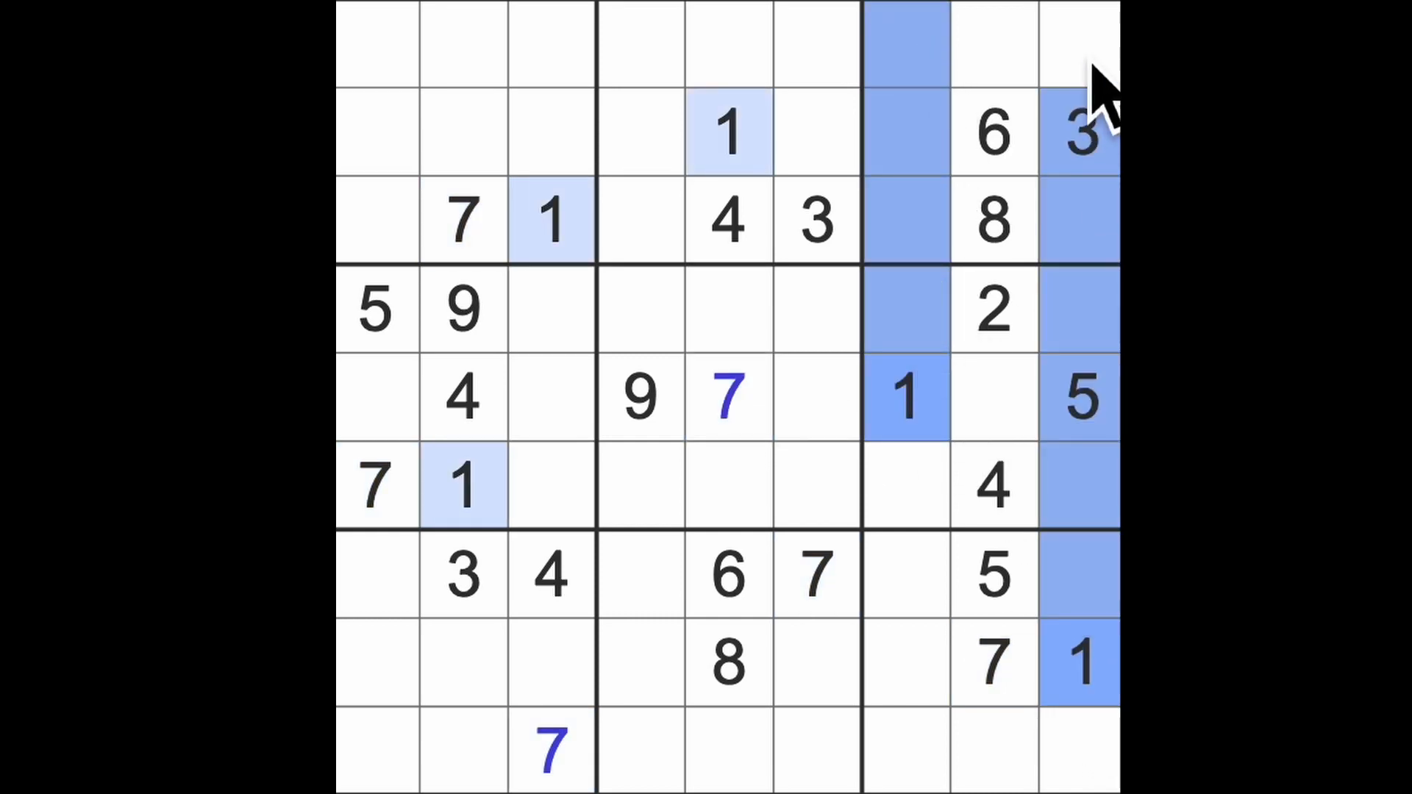
click(994, 43)
text(1)
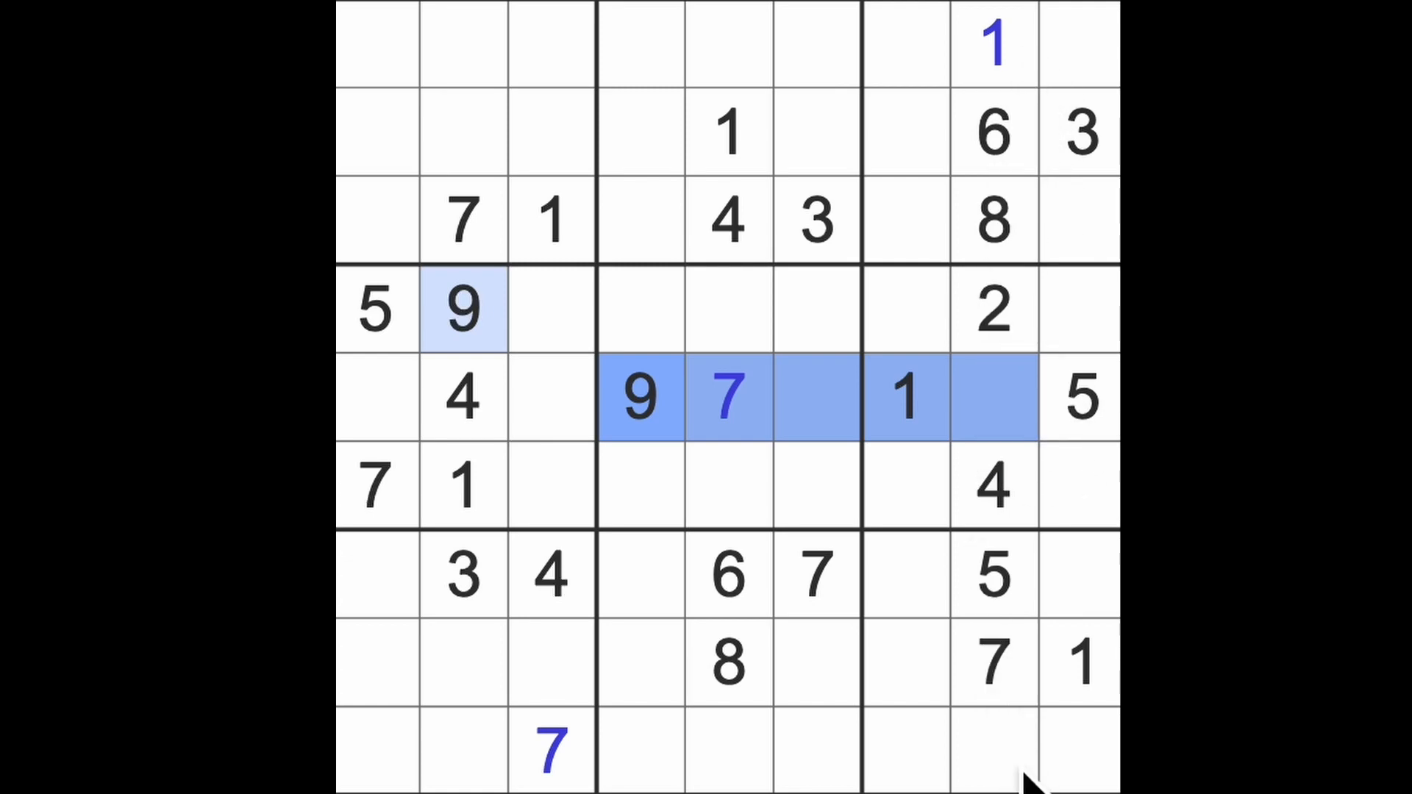
click(990, 396)
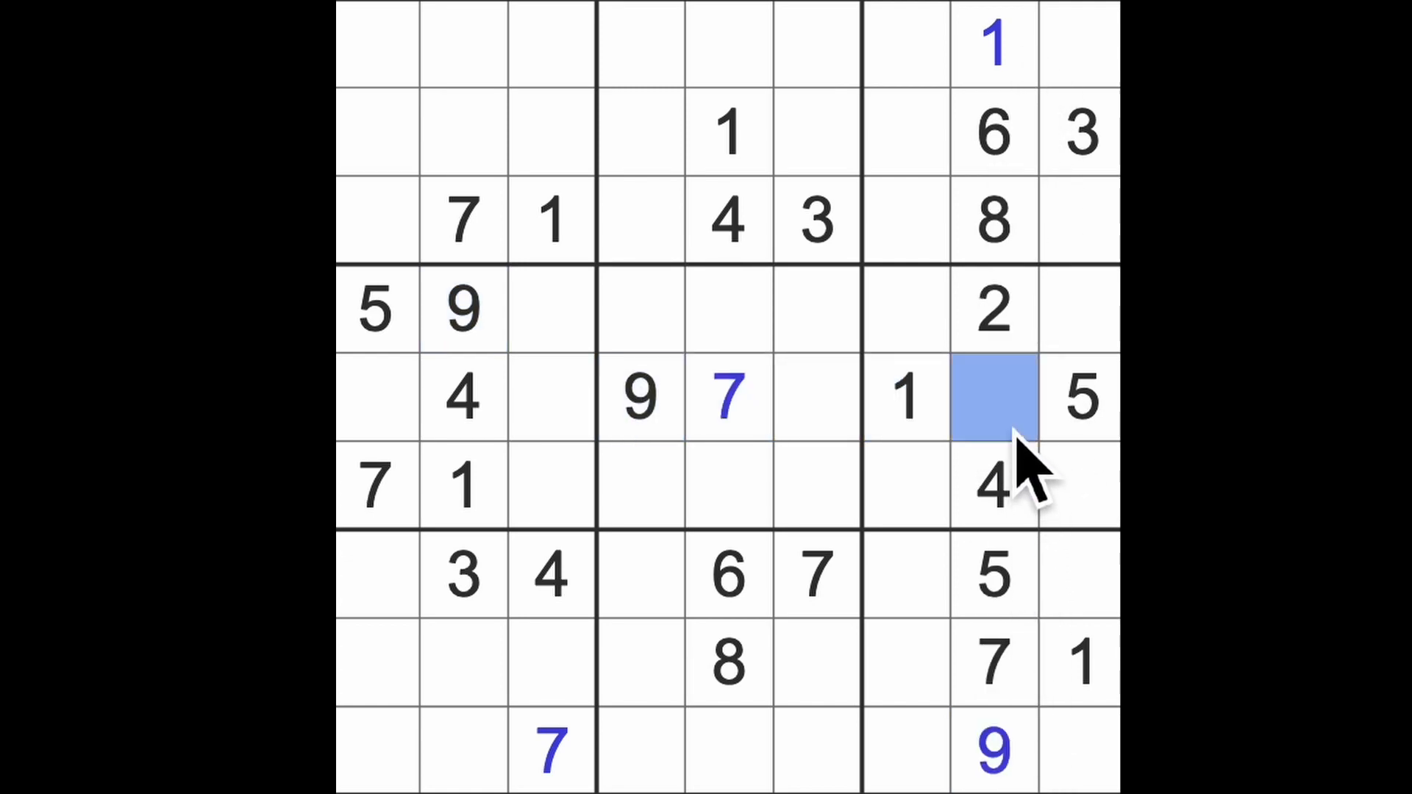
text(3)
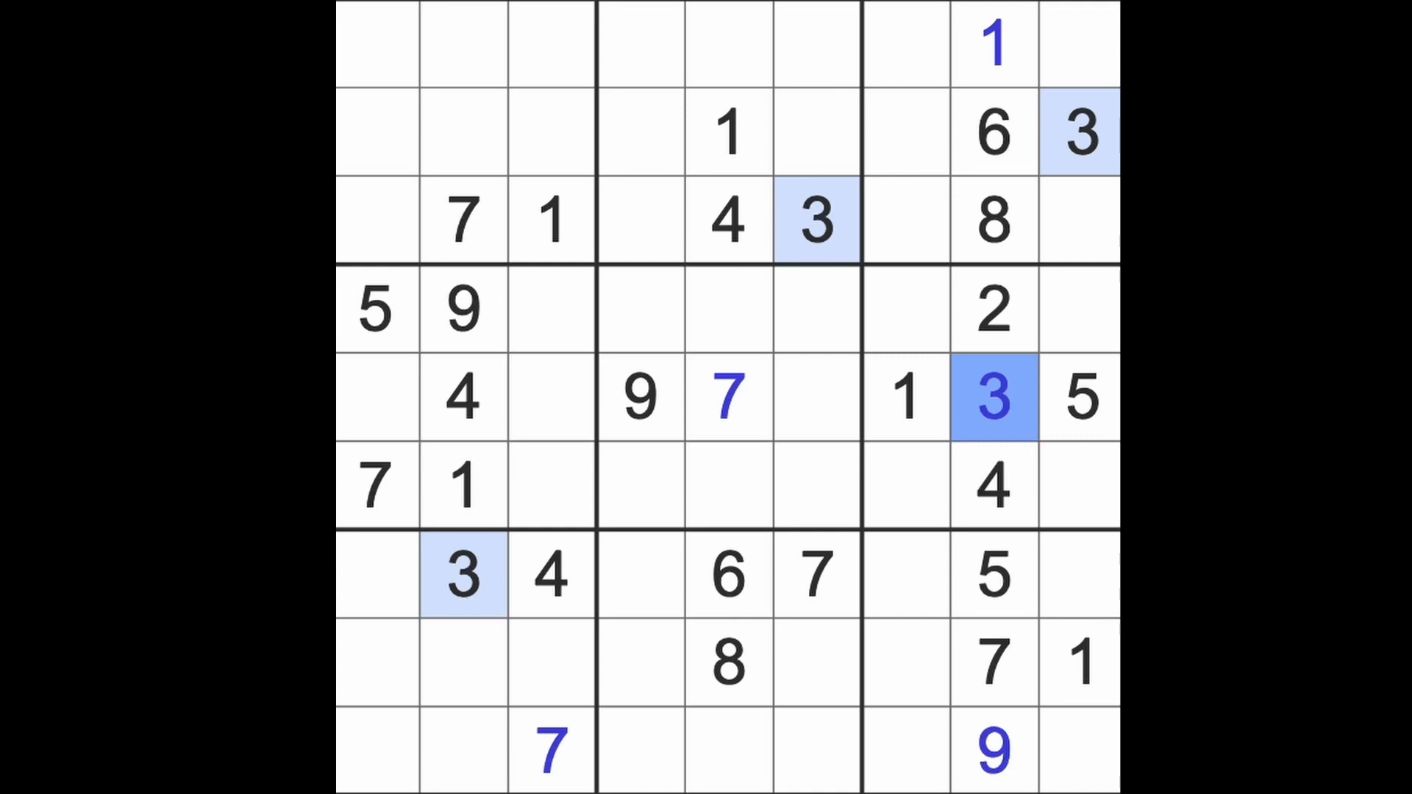
click(1080, 661)
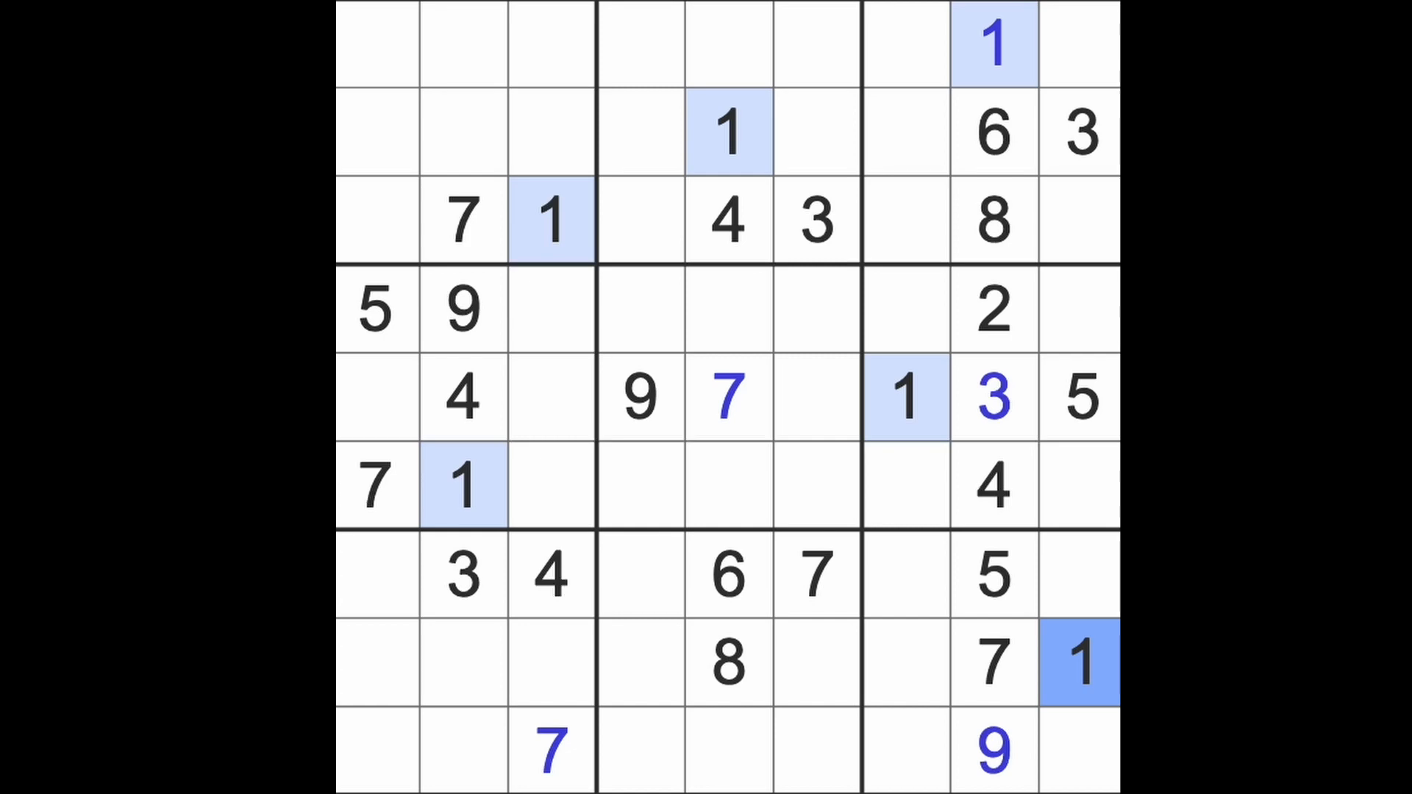
click(991, 308)
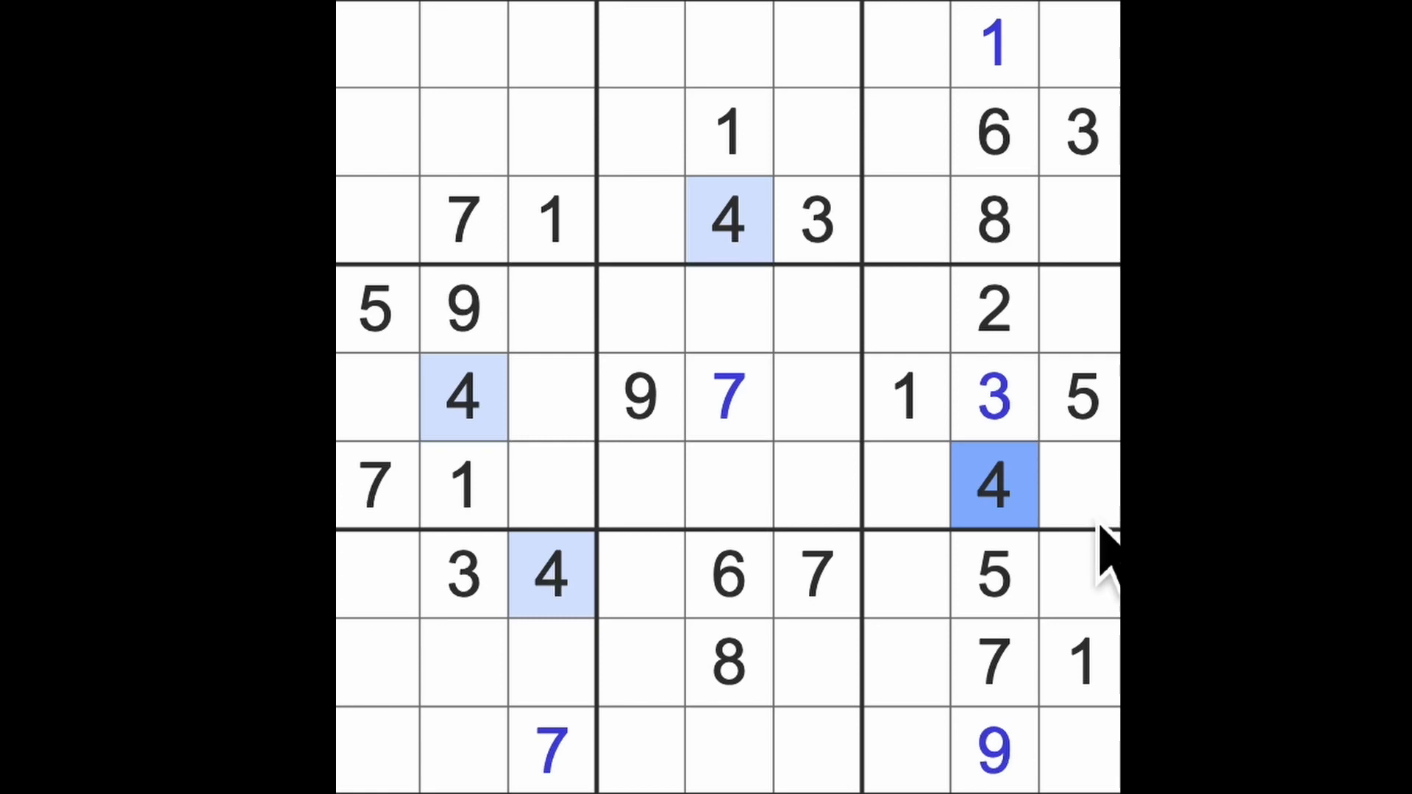
click(1076, 397)
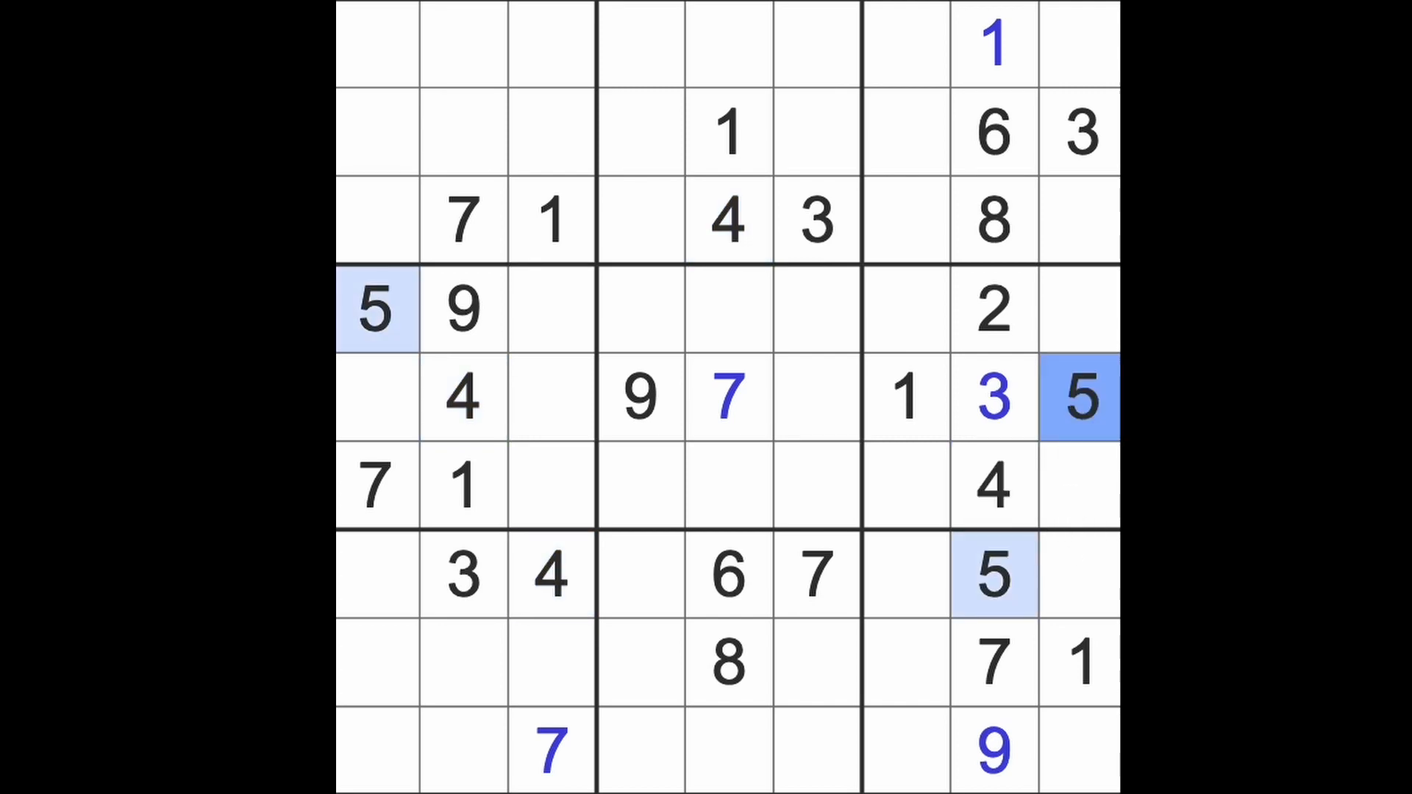
click(725, 576)
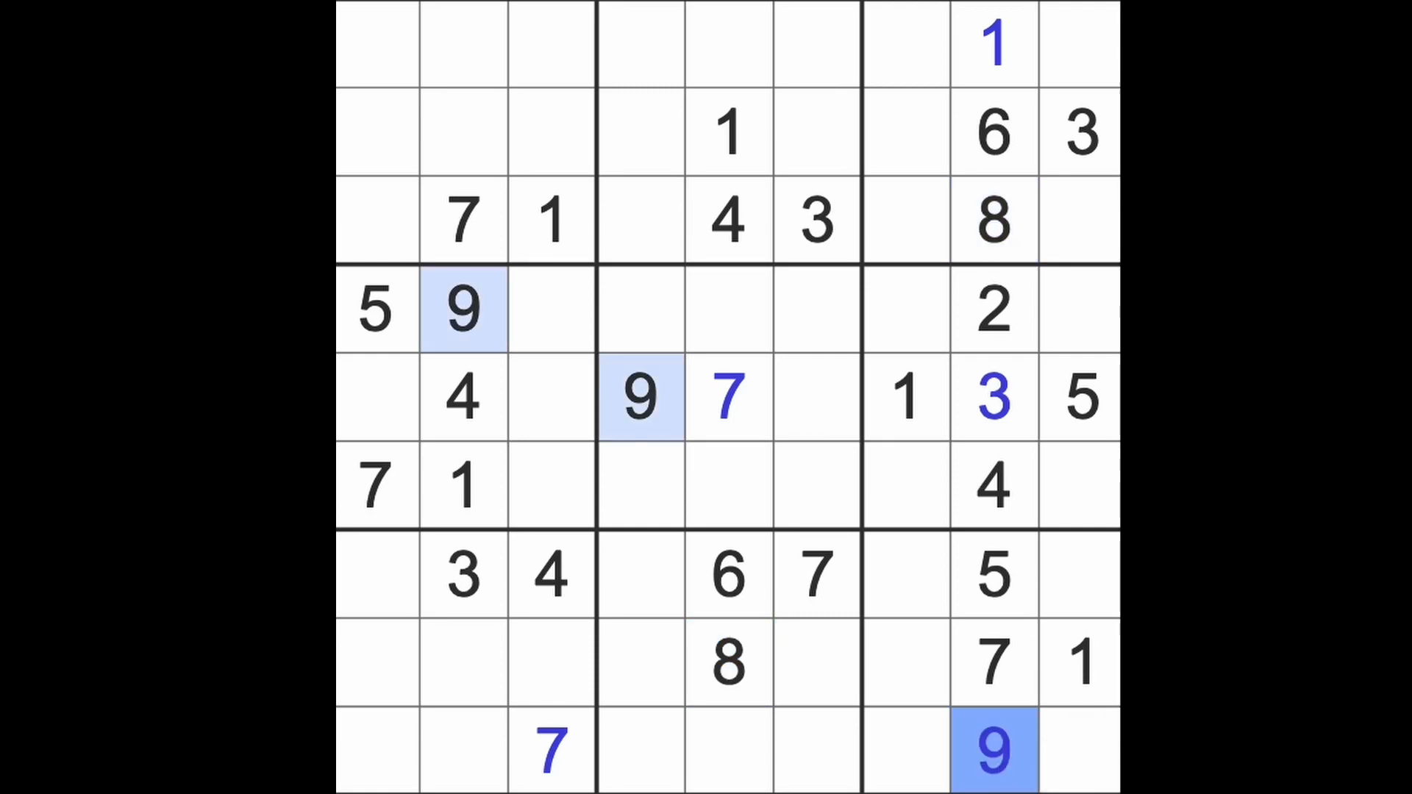
- Place 9s in row 8 of the bottom-middle box and in the top and left boxes
click(990, 750)
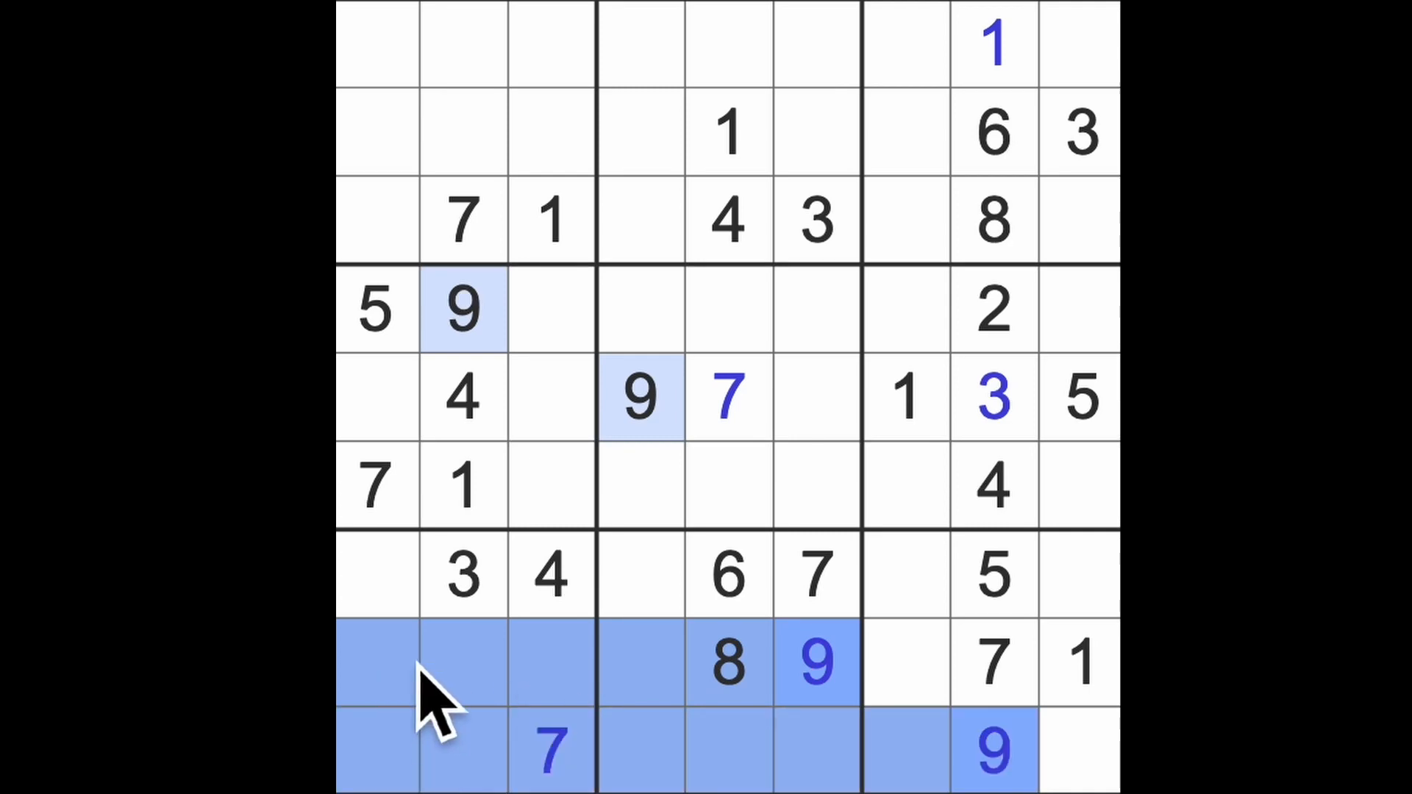
click(375, 574)
text(9)
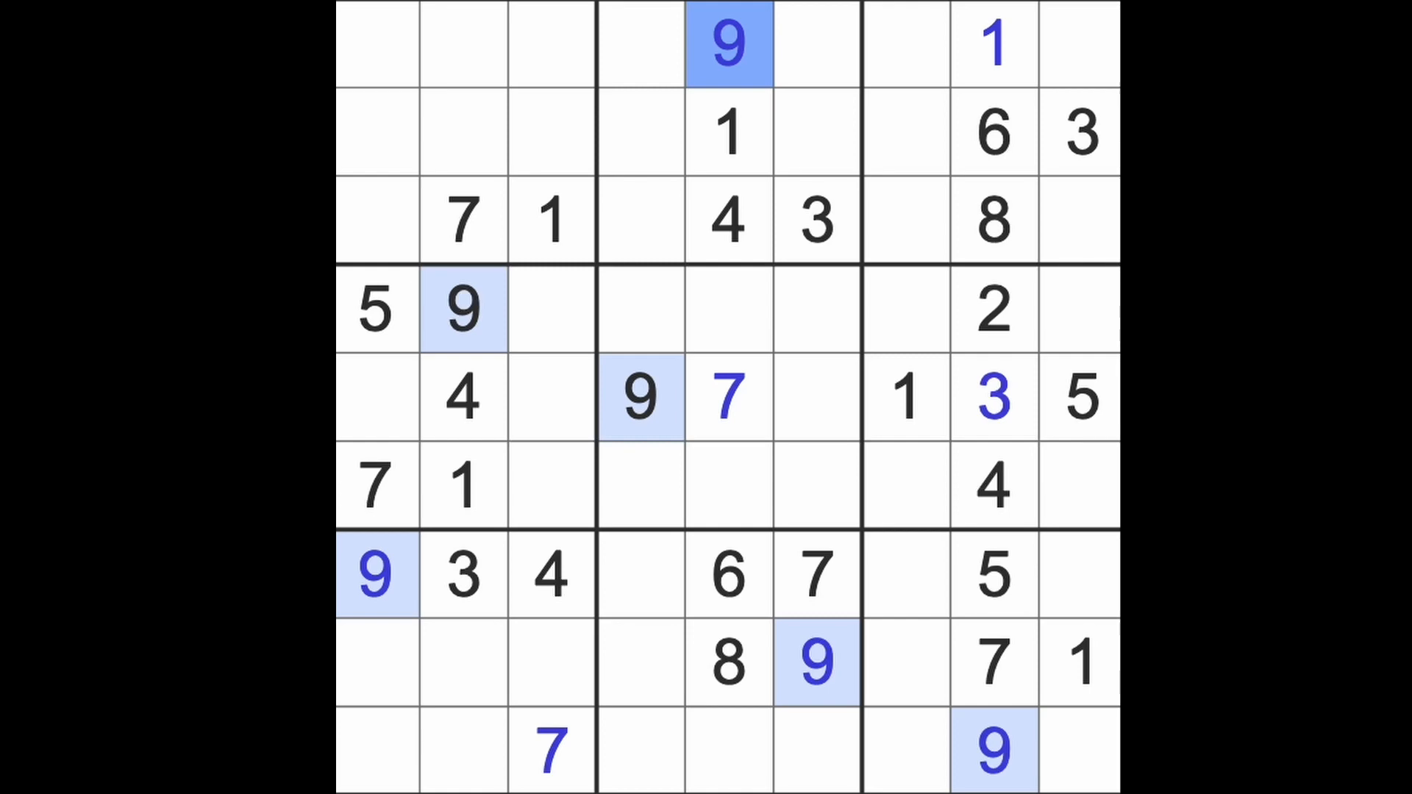
click(464, 310)
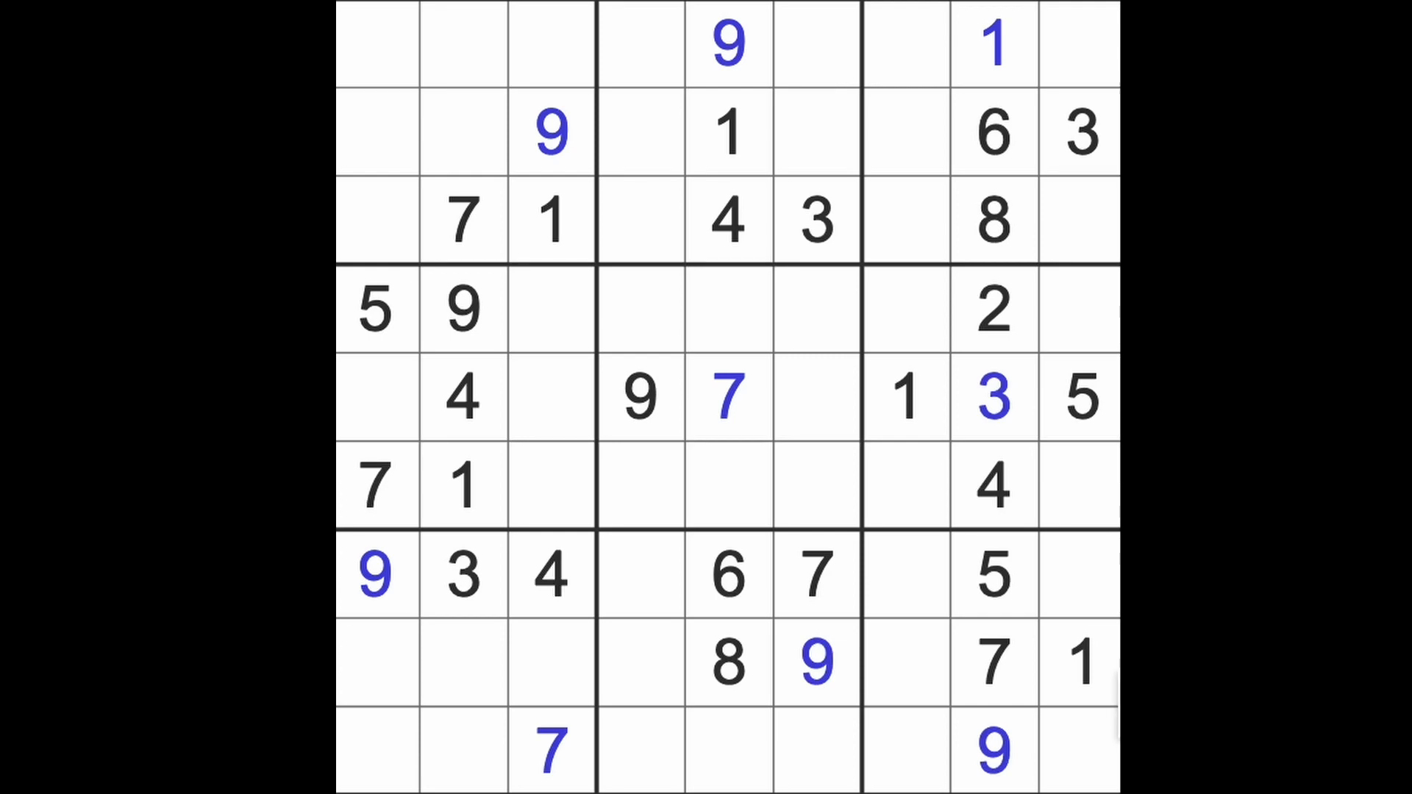
- Highlight the existing 1s and enter 1s at row 4 column 6, row 7 column 4 and the bottom-left corner
click(1080, 662)
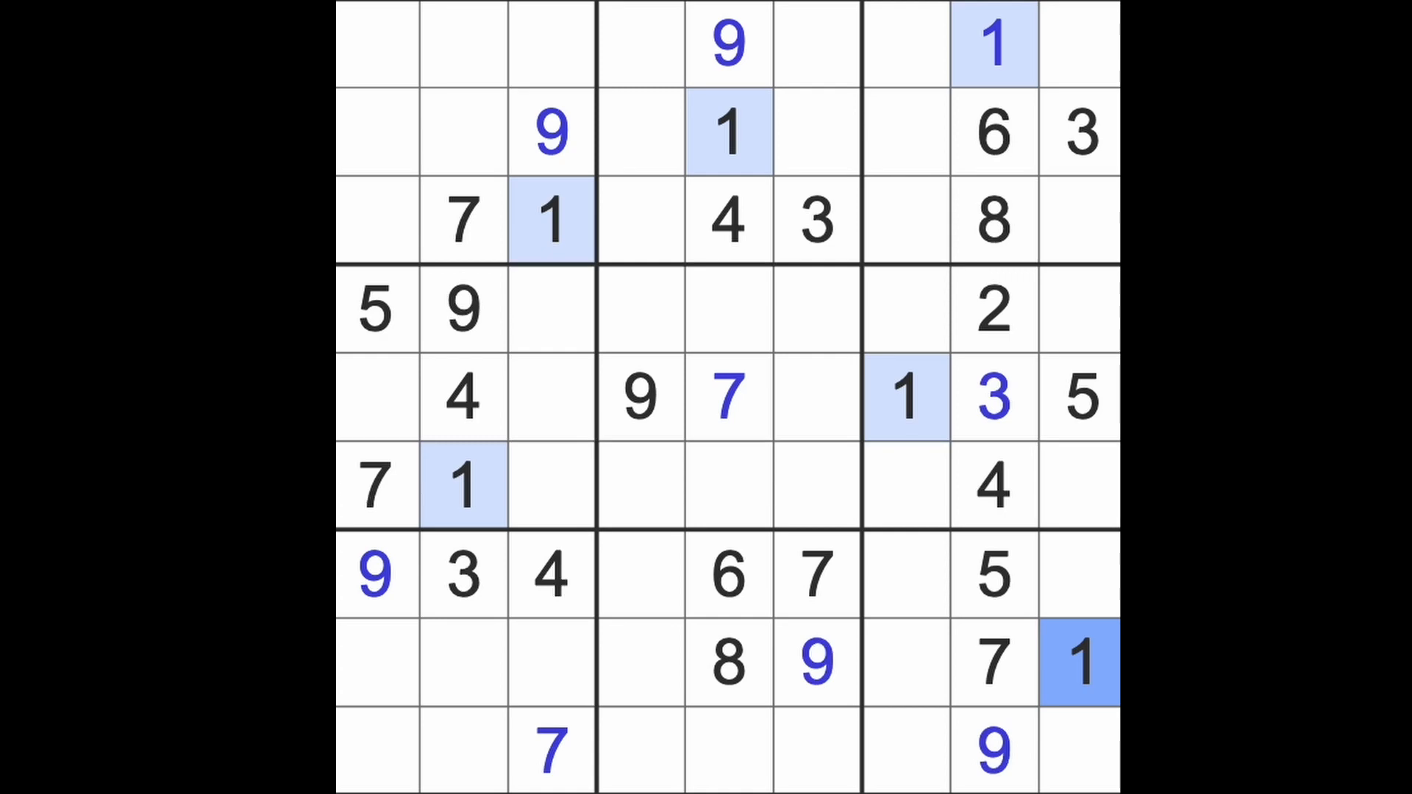
click(550, 662)
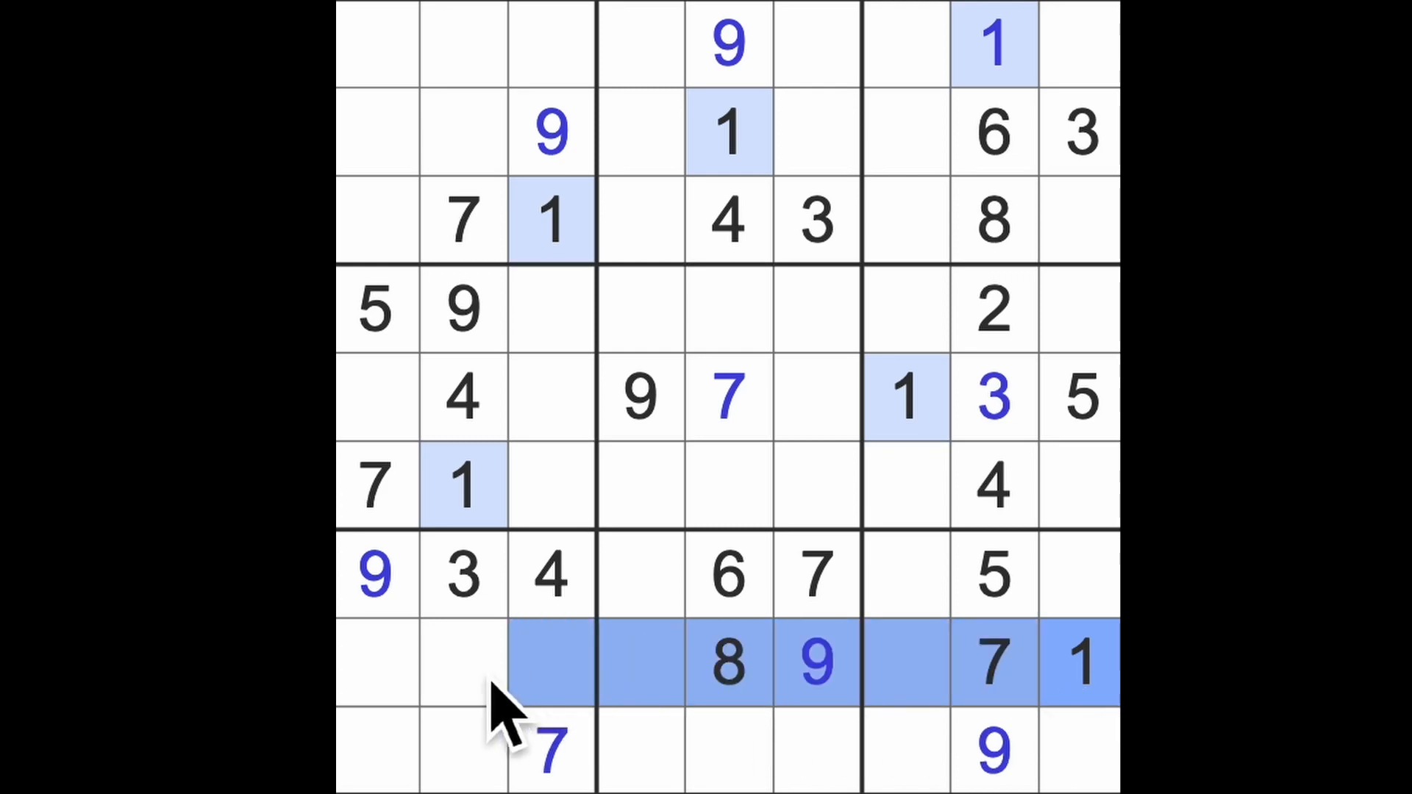
click(375, 747)
text(1)
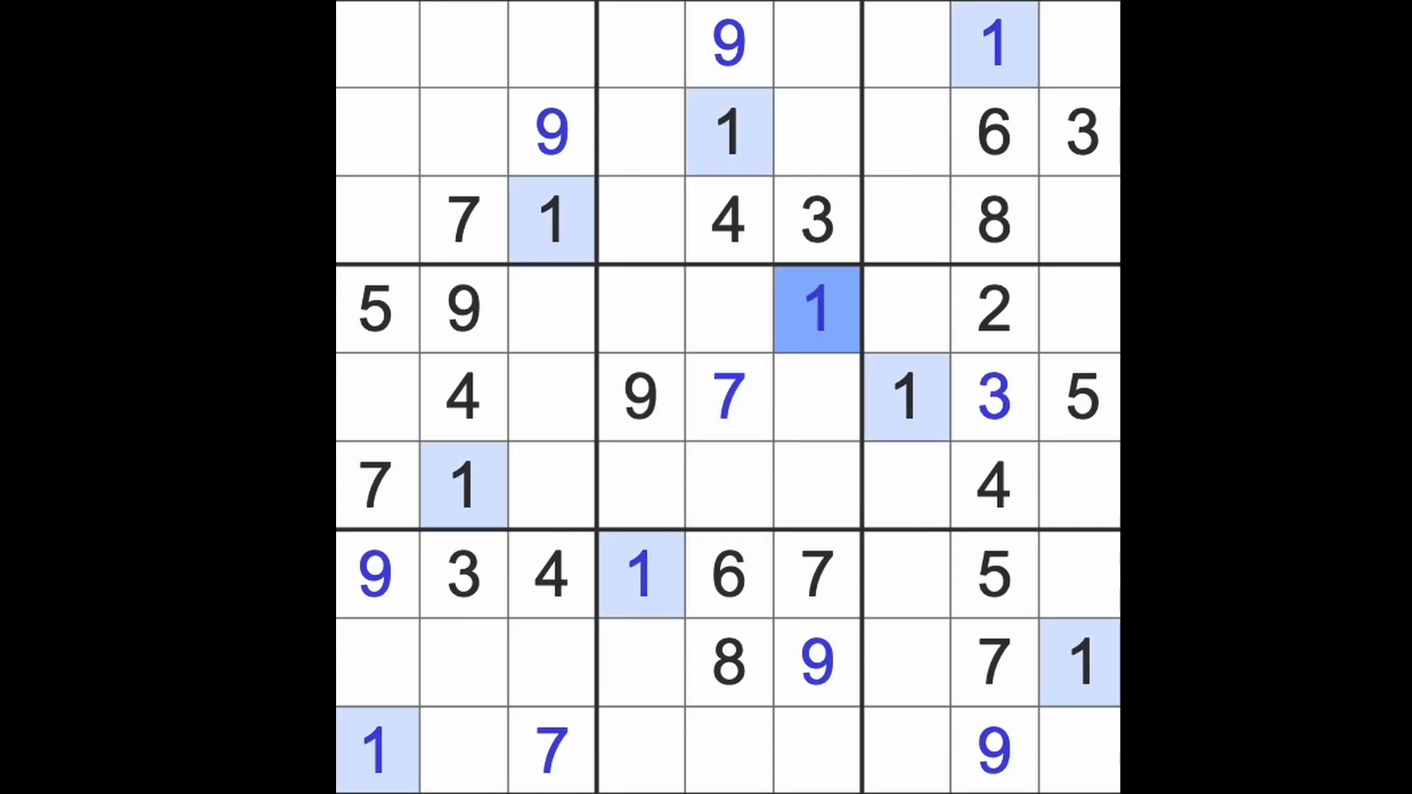
mouse_move(1071, 405)
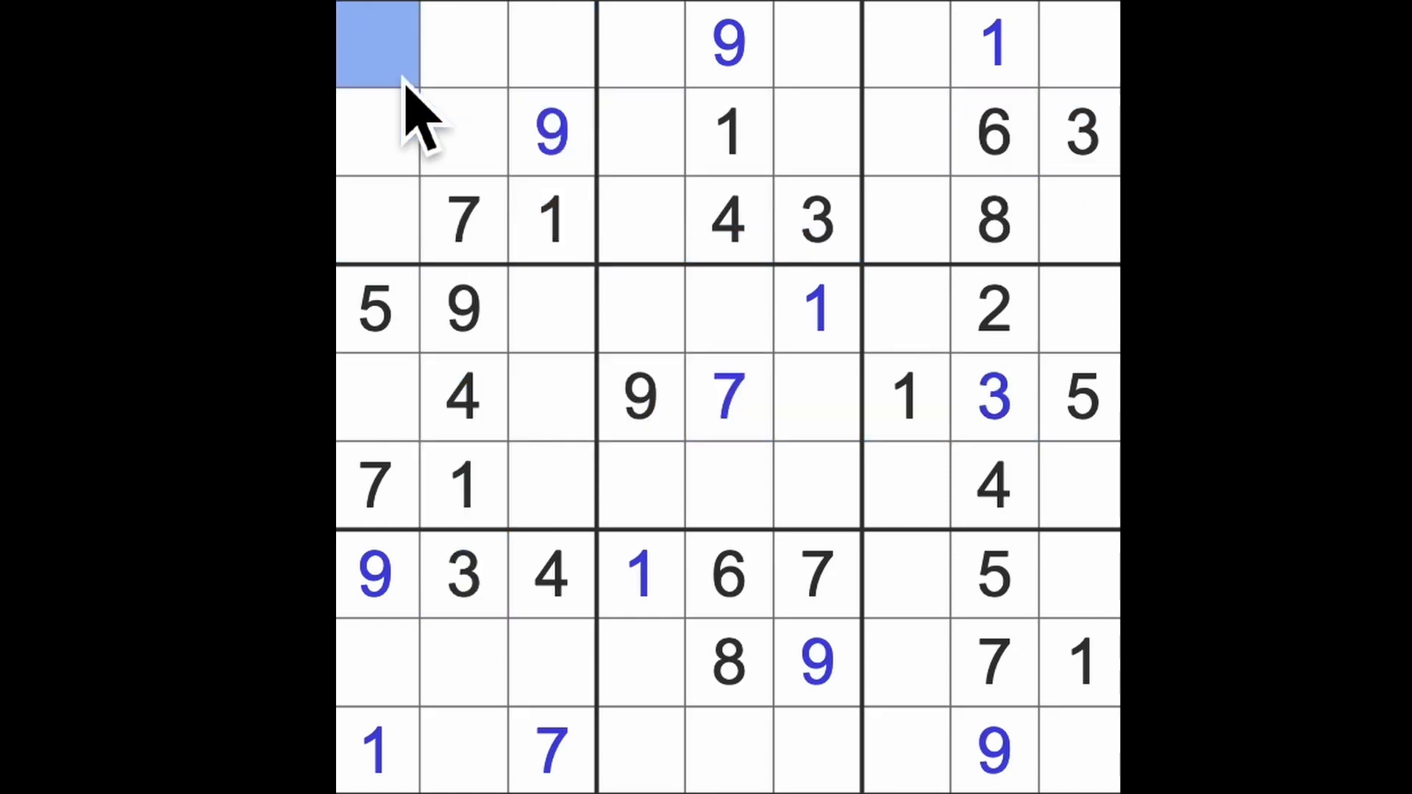
text(3)
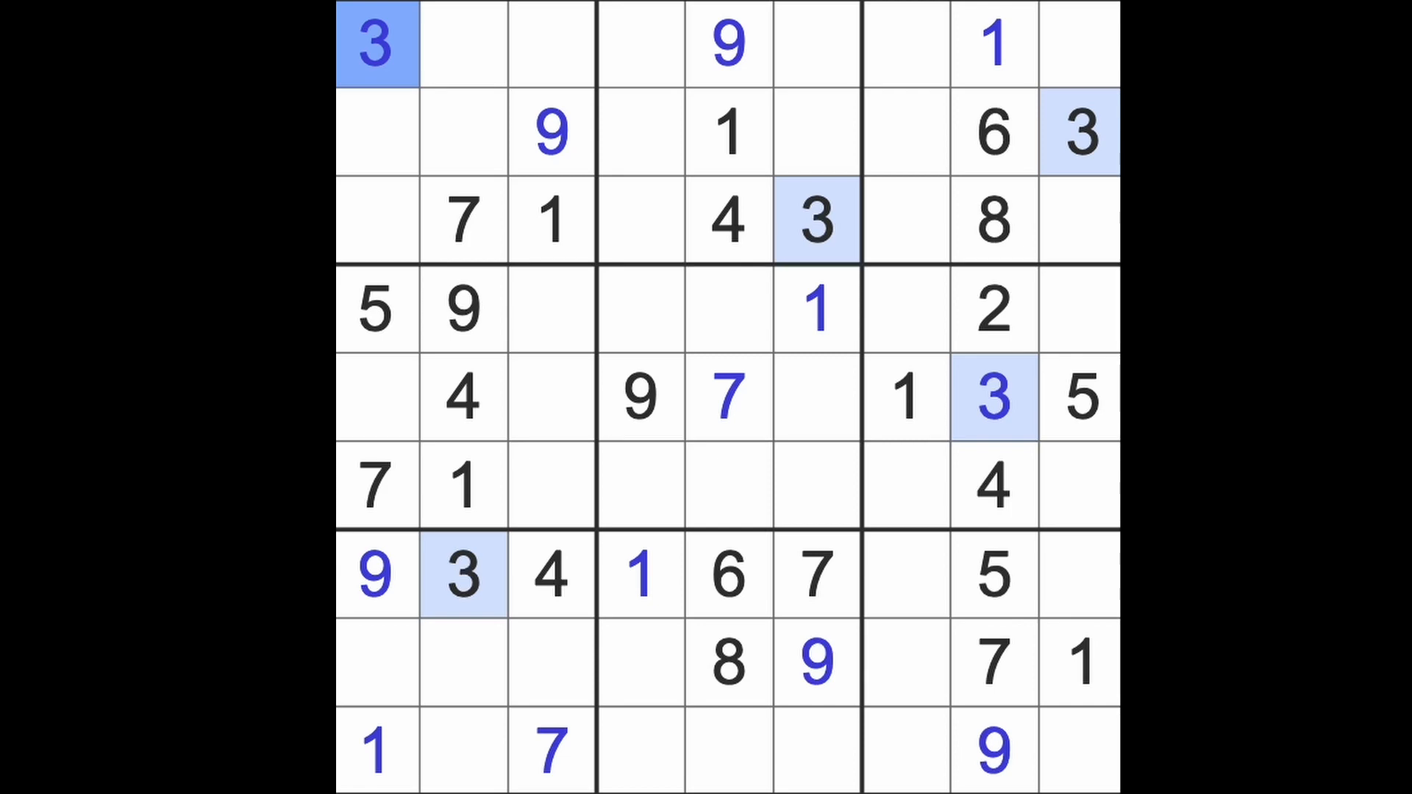
click(993, 486)
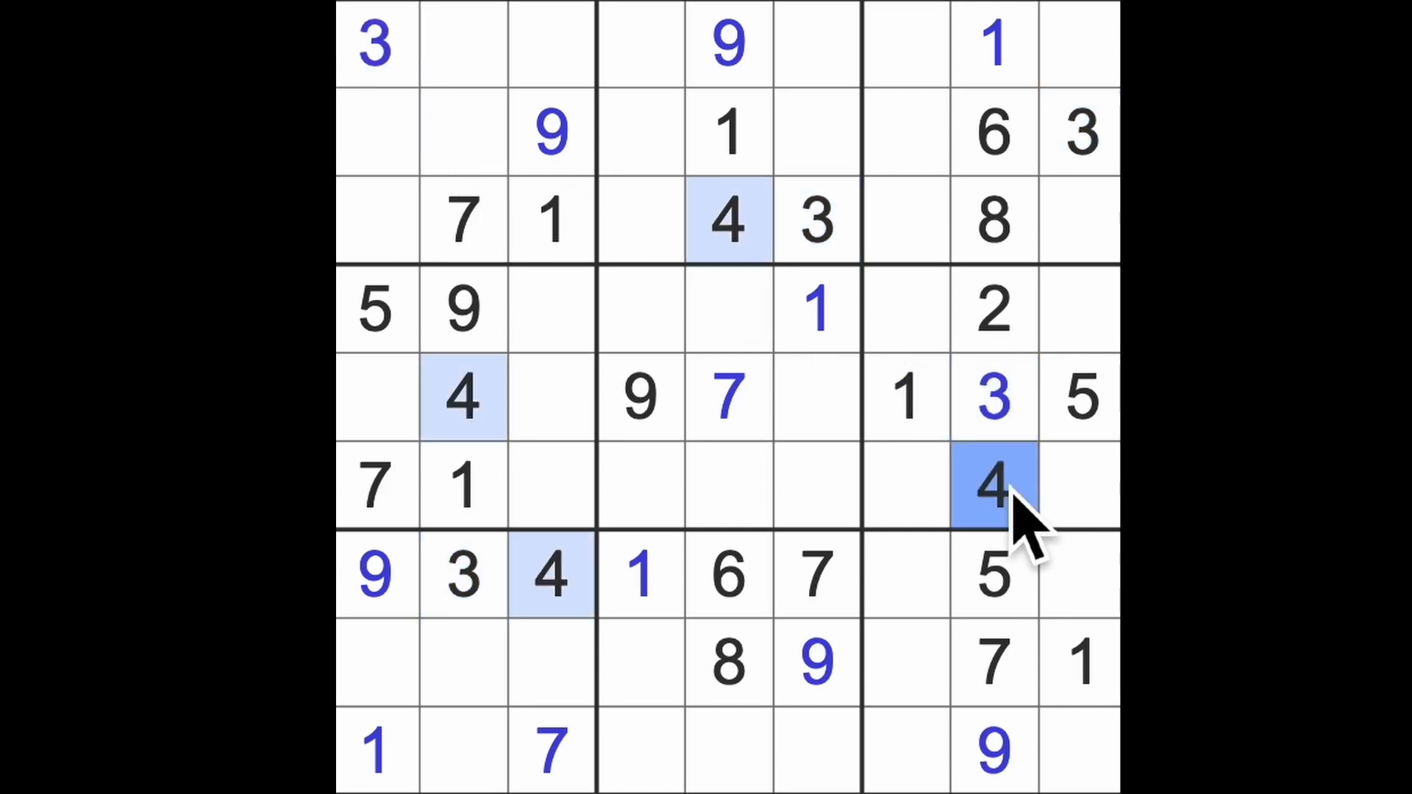
click(549, 576)
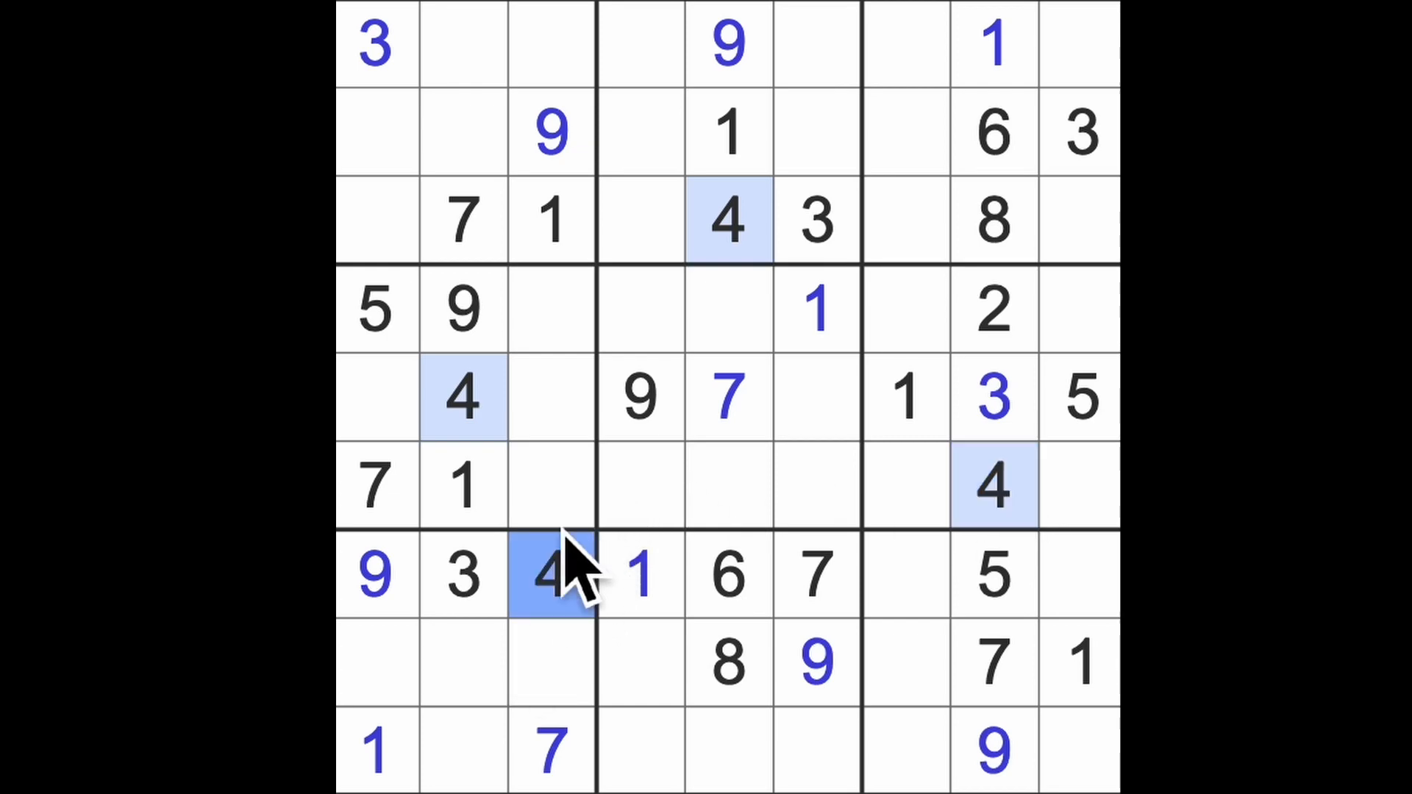
click(730, 220)
text(4)
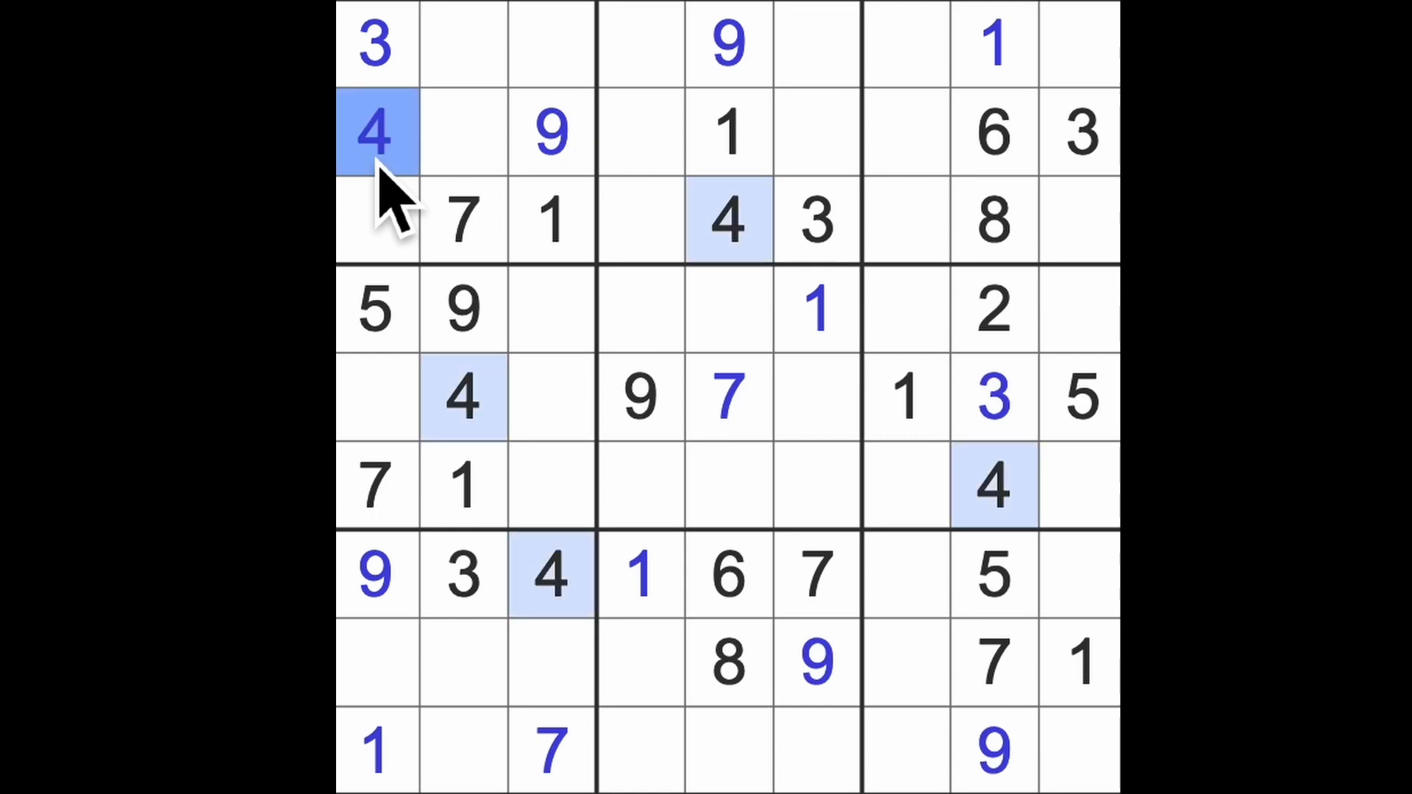
mouse_move(410, 261)
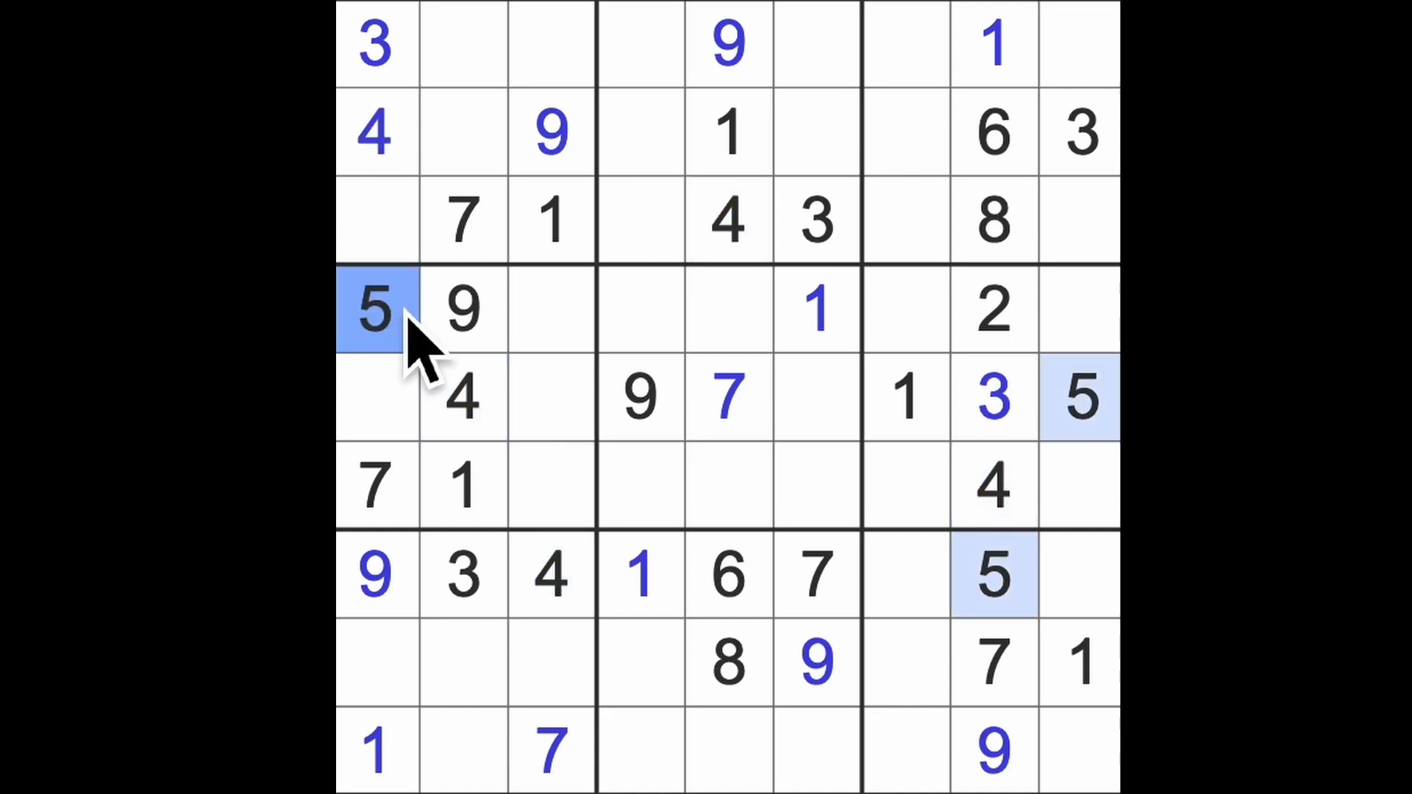
mouse_move(589, 536)
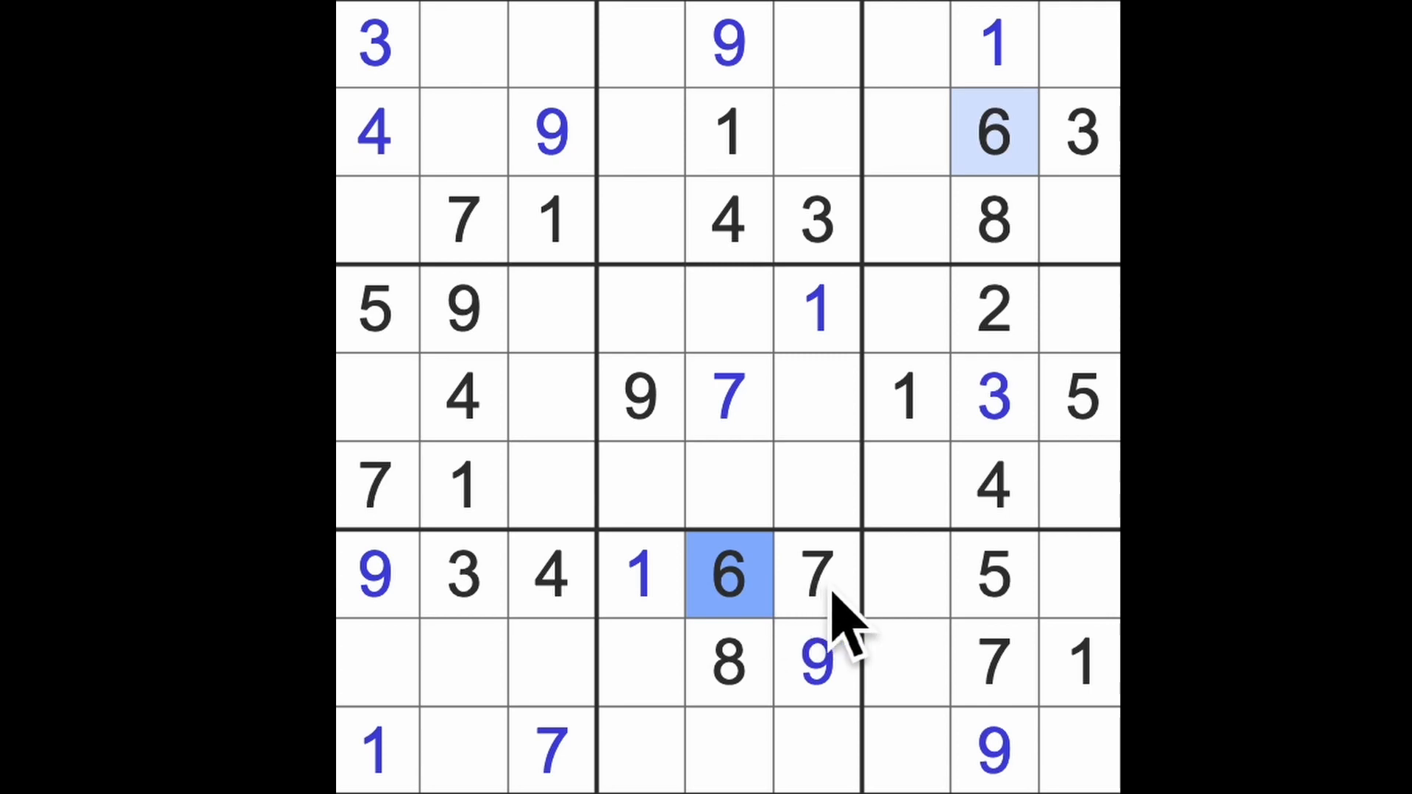
- Highlight all the 7s on the grid to check their positions
click(815, 575)
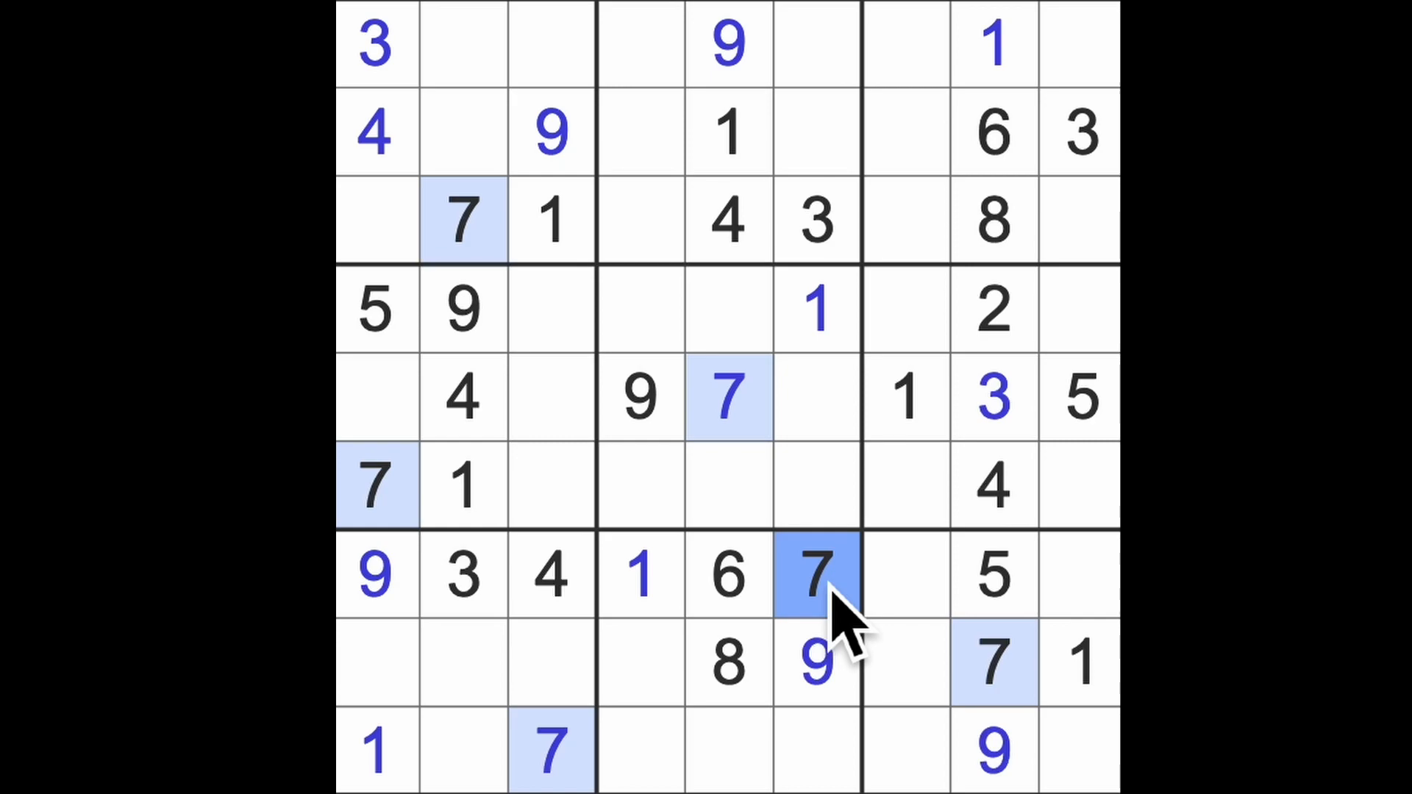
mouse_move(1080, 270)
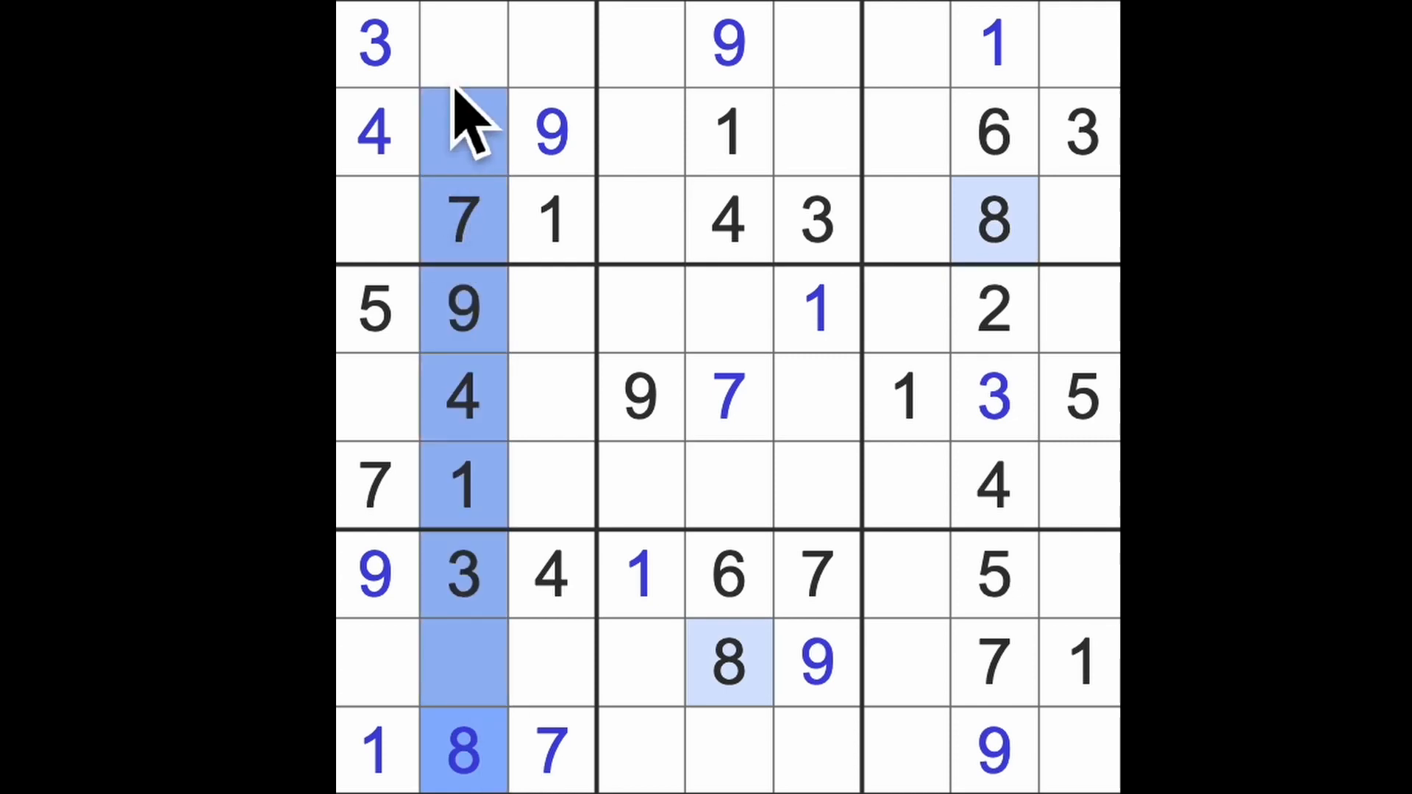
- Place 8s at row 1 column 3, row 5 column 1 and row 9 column 2
click(550, 45)
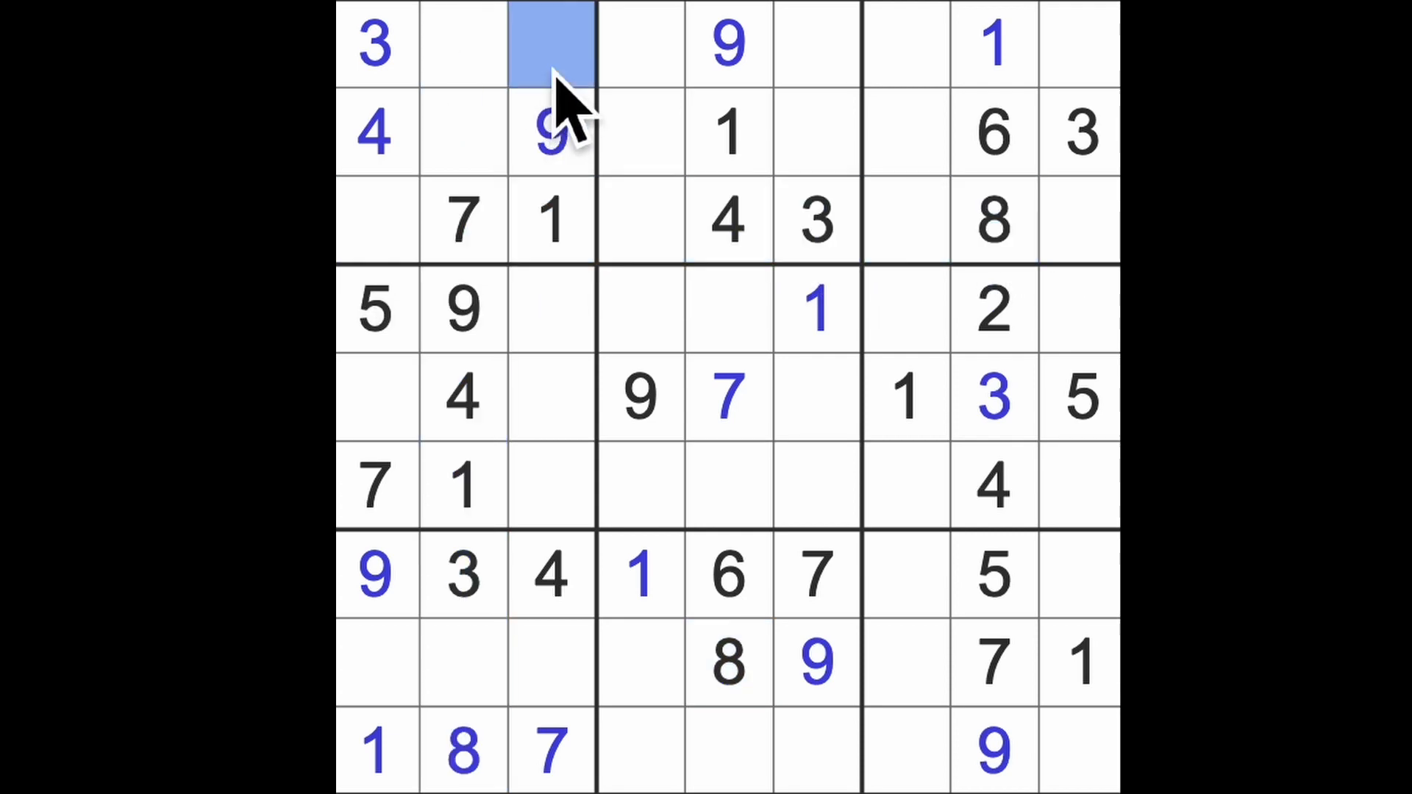
text(8)
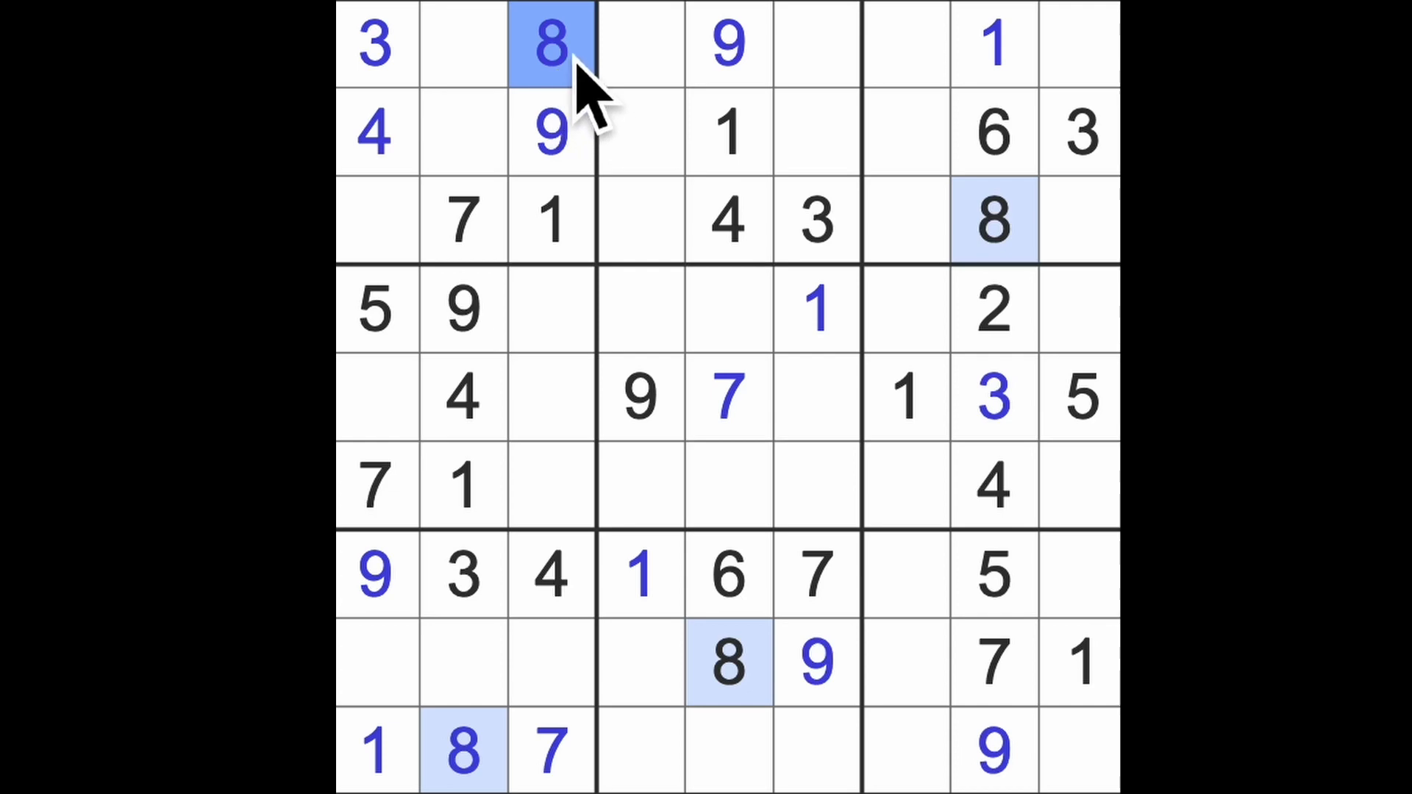
click(376, 397)
text(8)
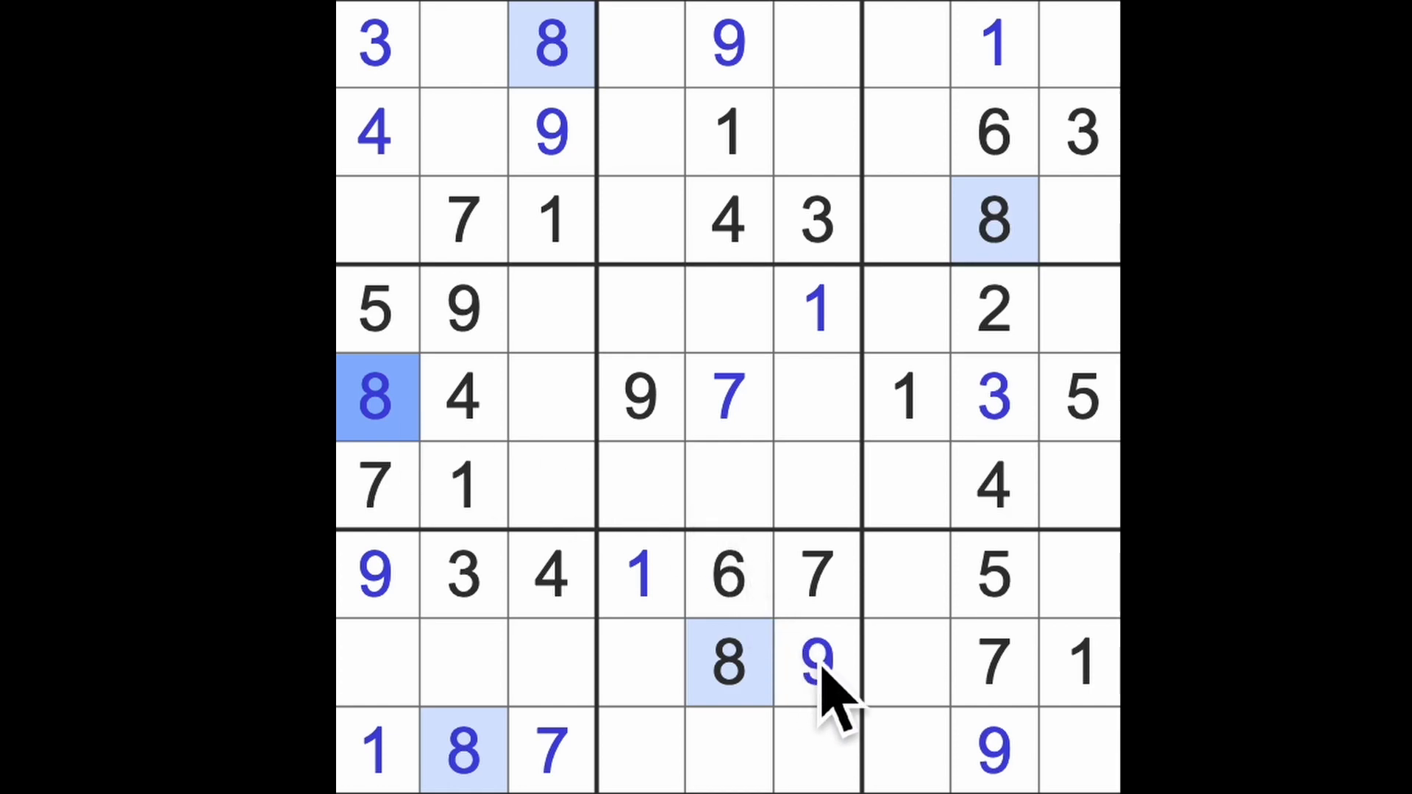
click(815, 665)
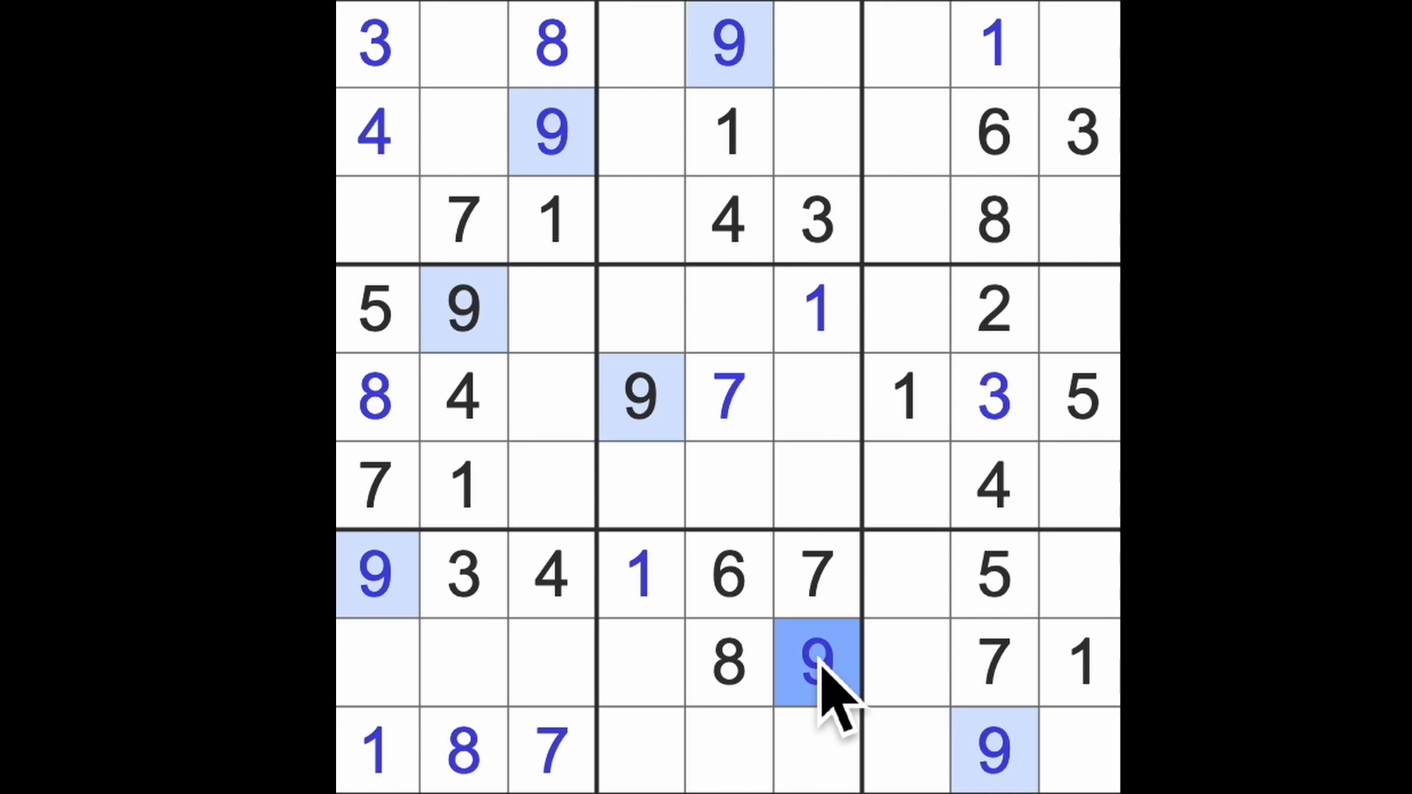
click(814, 662)
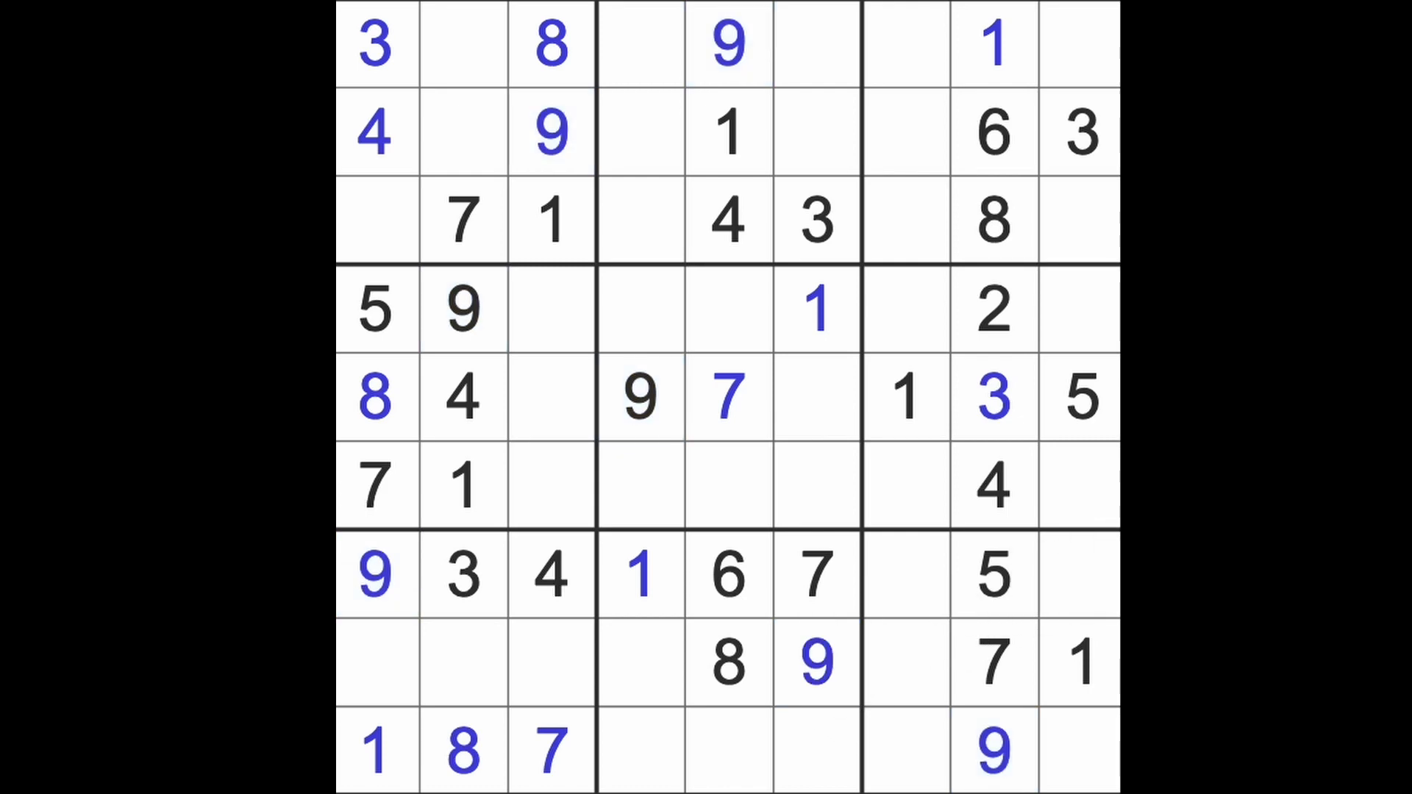
mouse_move(594, 702)
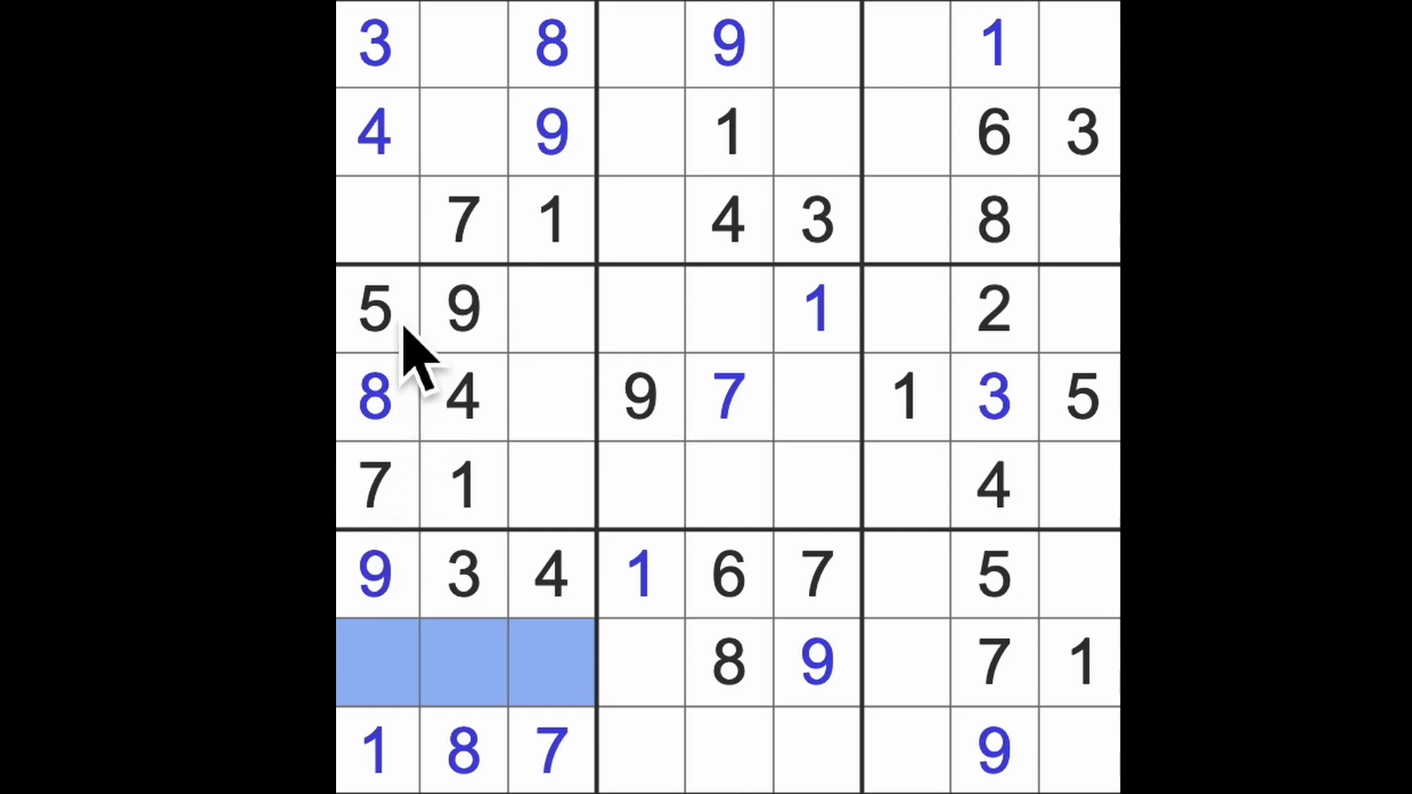
- Mark the empty row 7 and row 8 cells and enter a 5 at row 8 column 3
click(376, 308)
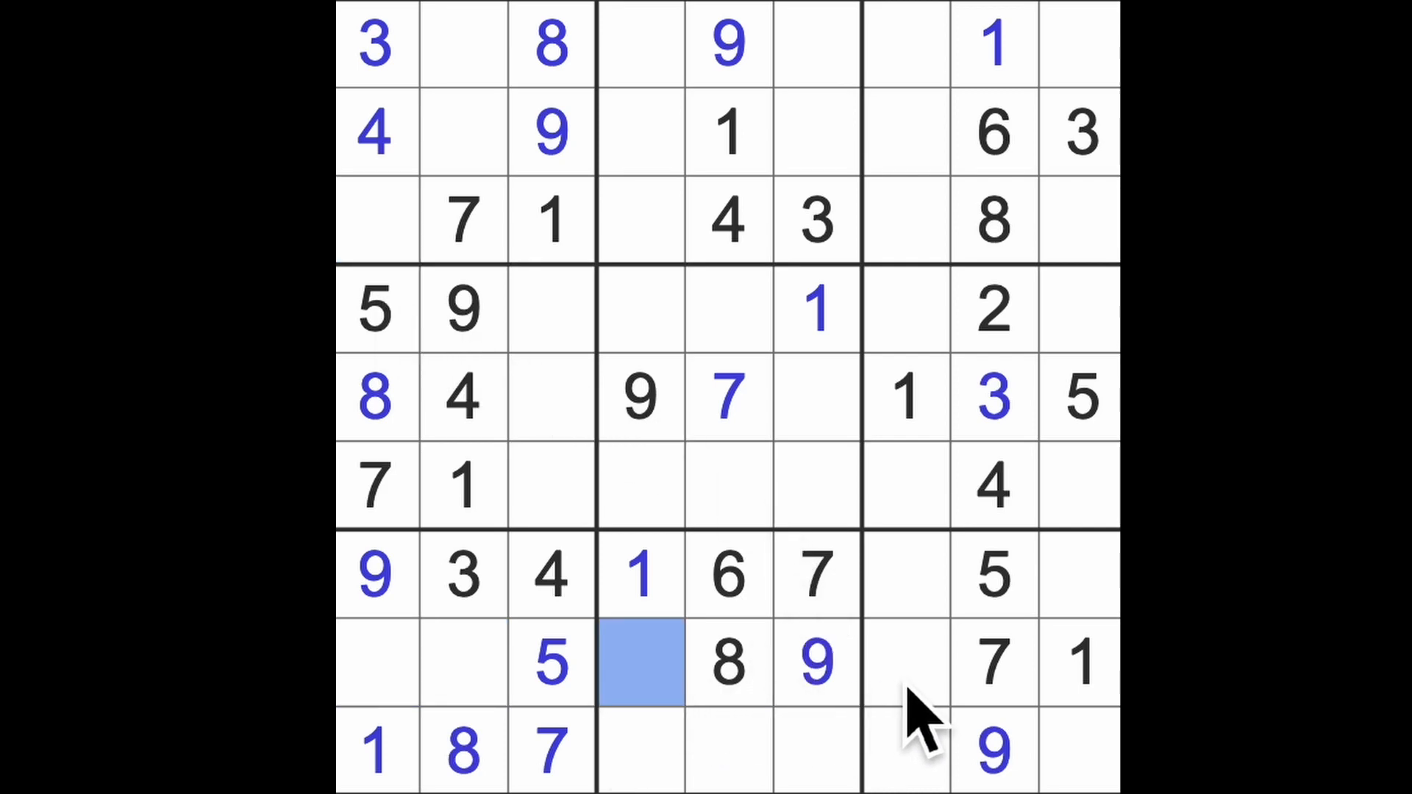
click(905, 661)
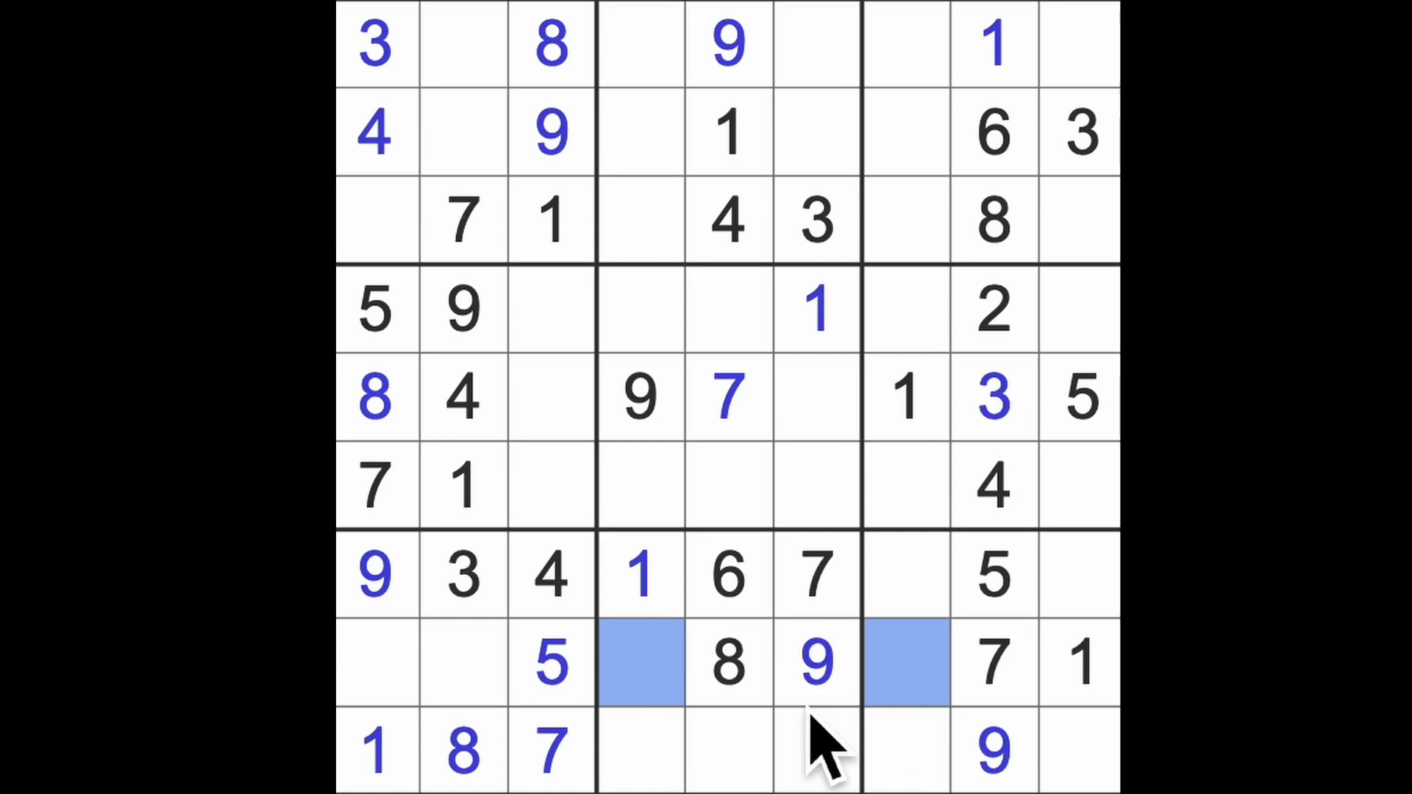
mouse_move(734, 747)
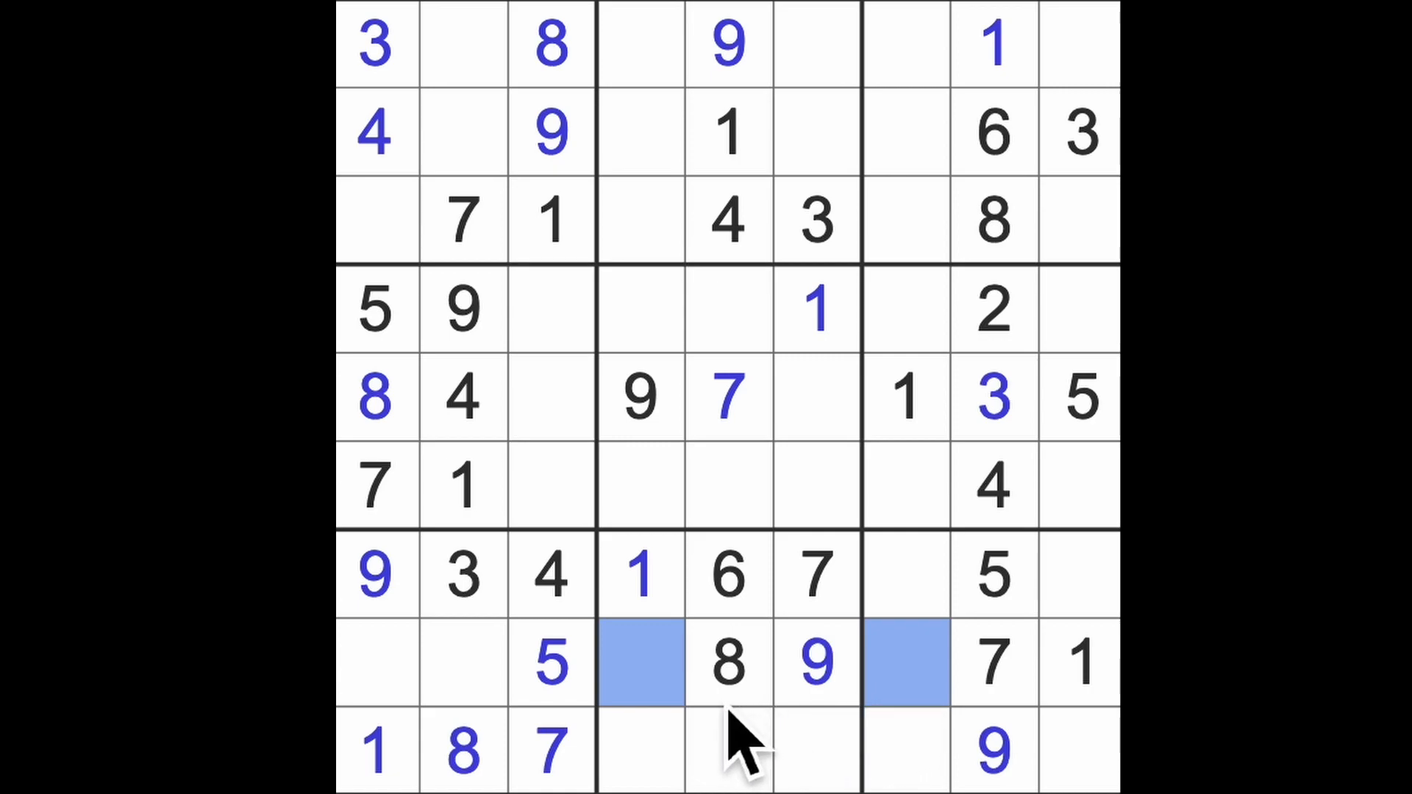
mouse_move(774, 711)
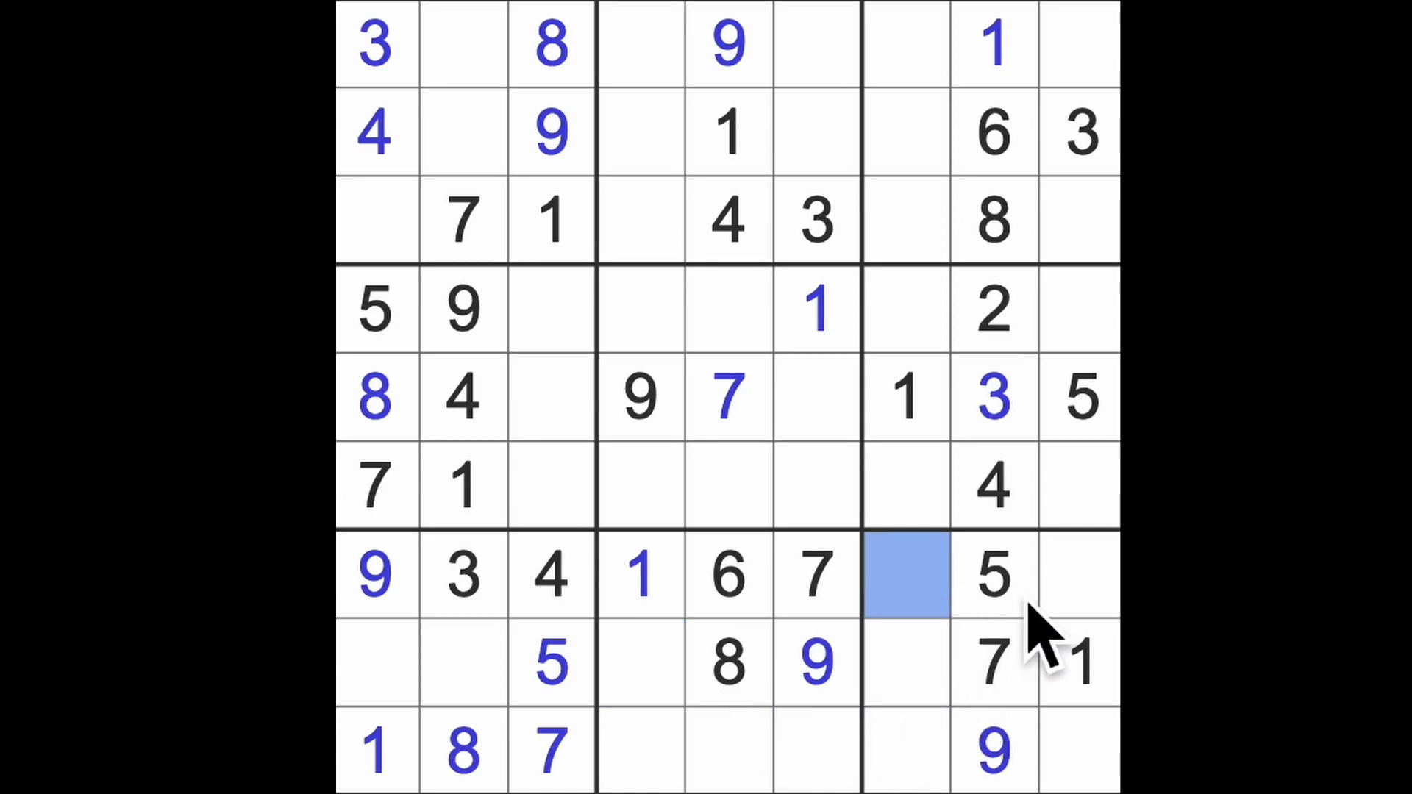
click(1076, 574)
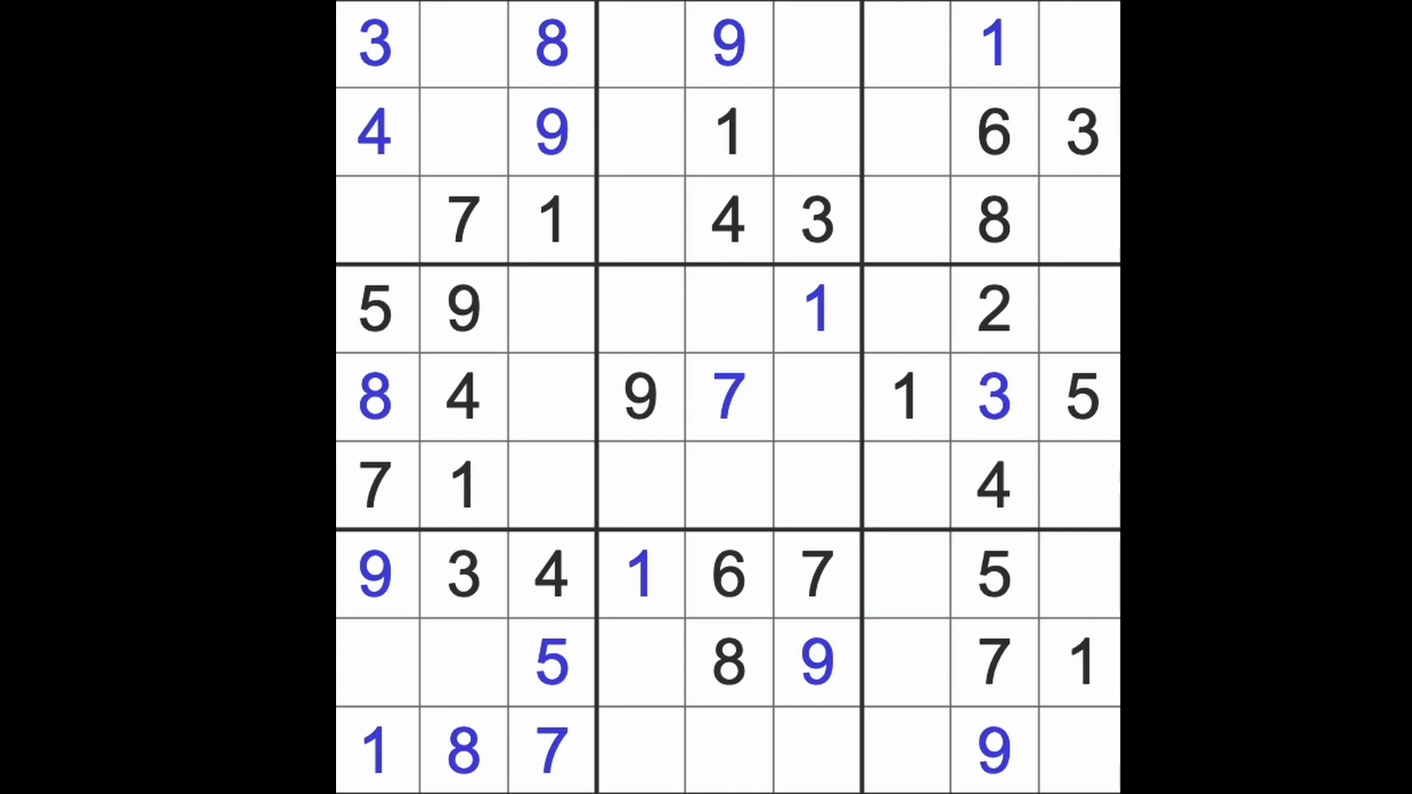
- Check column 3's middle-band cells, then enter 6 right of the blue 7 in row 5
click(550, 486)
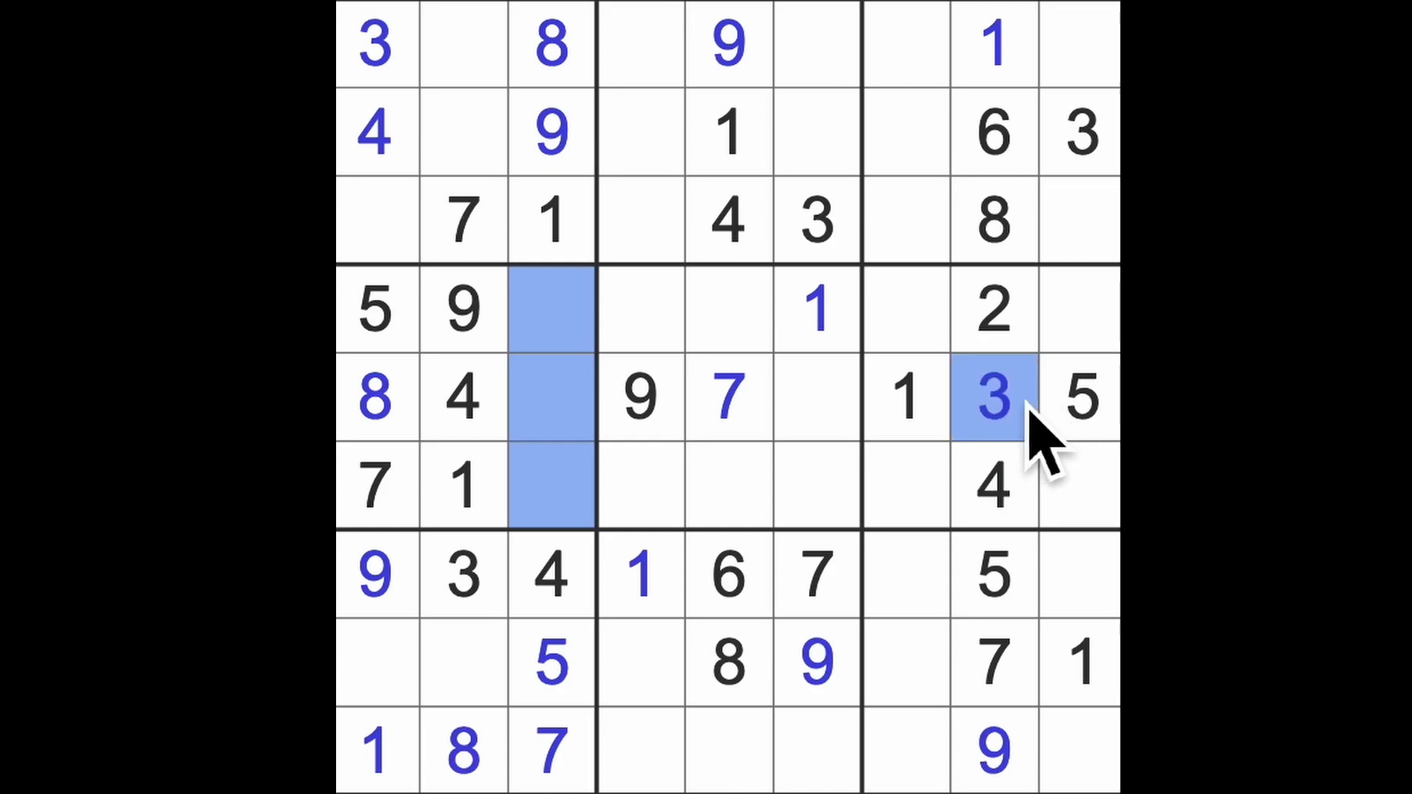
click(550, 398)
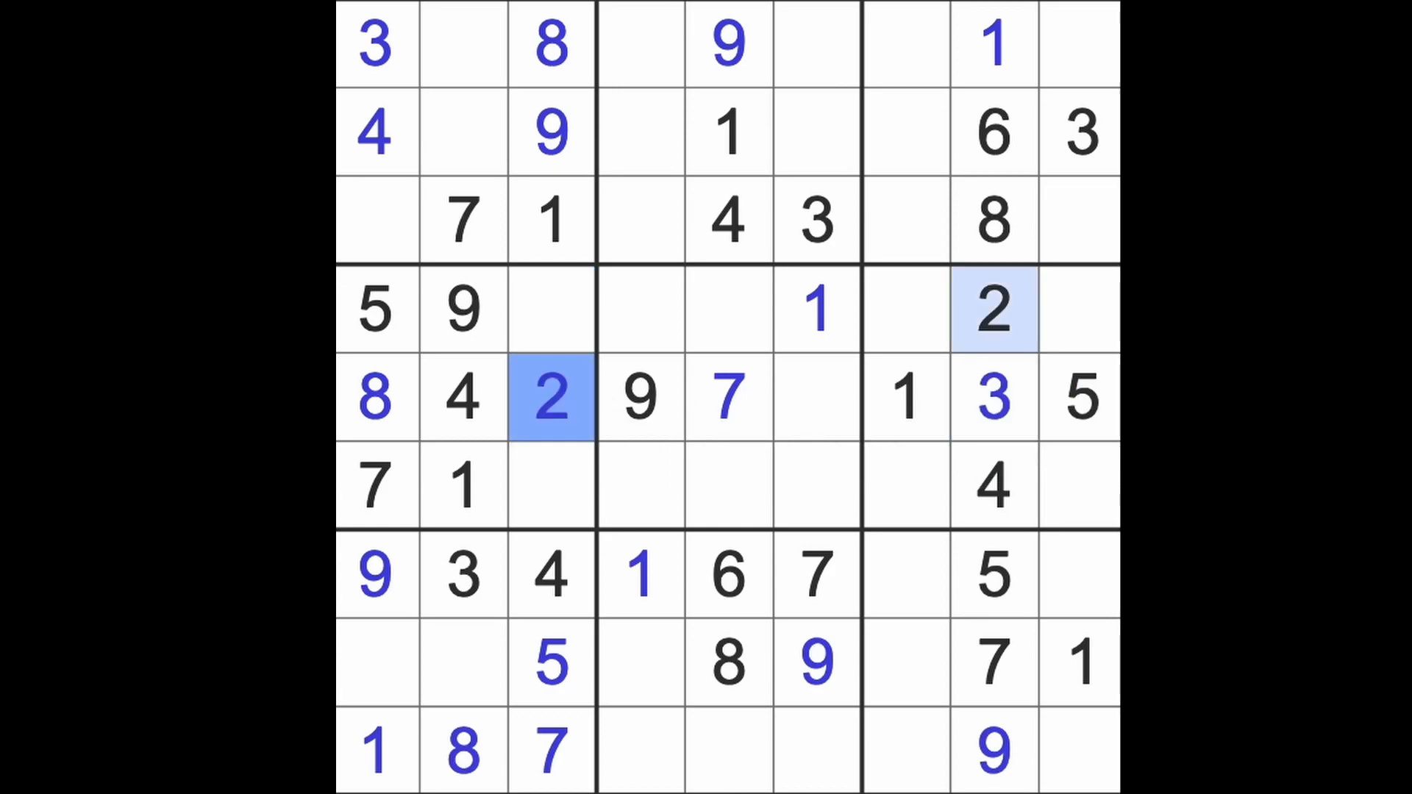
mouse_move(779, 454)
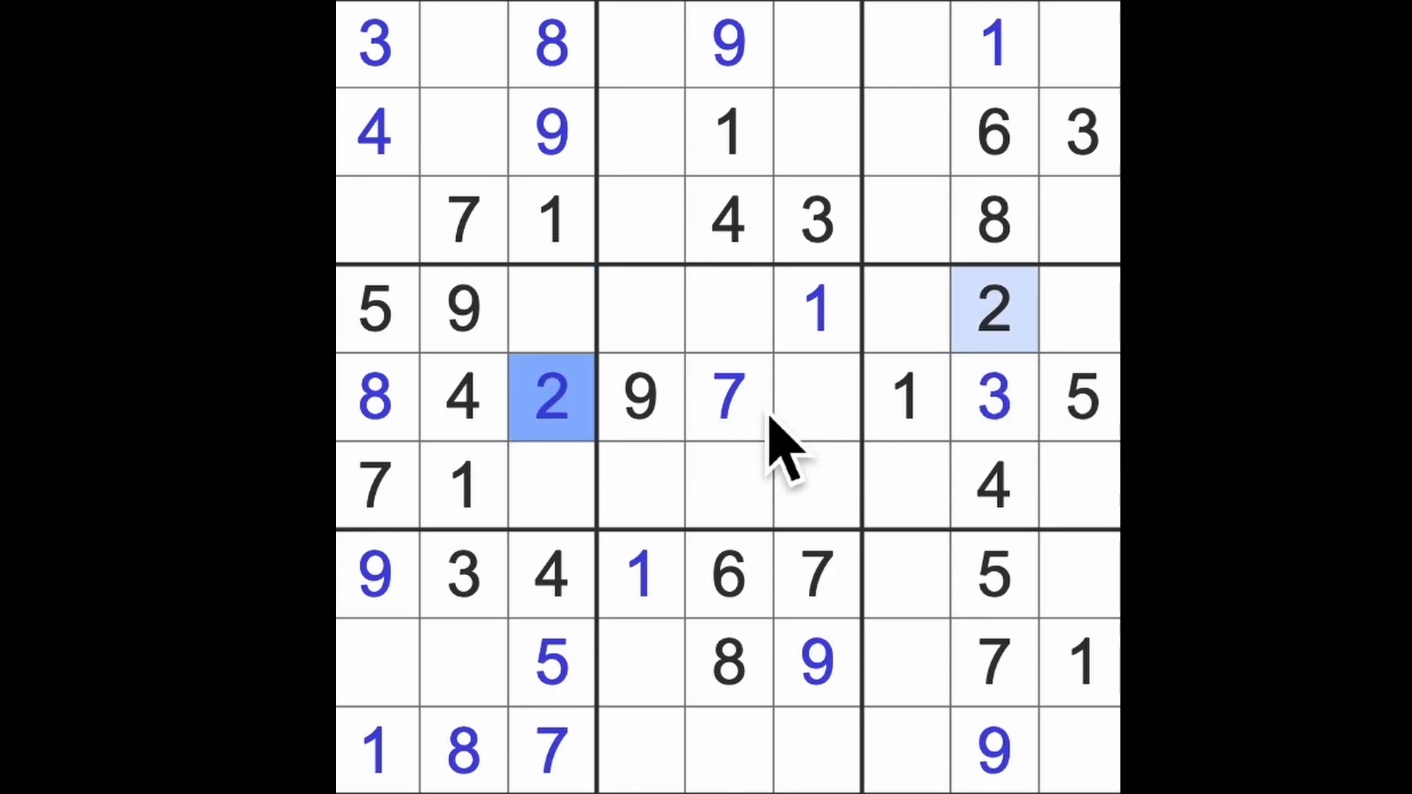
click(817, 398)
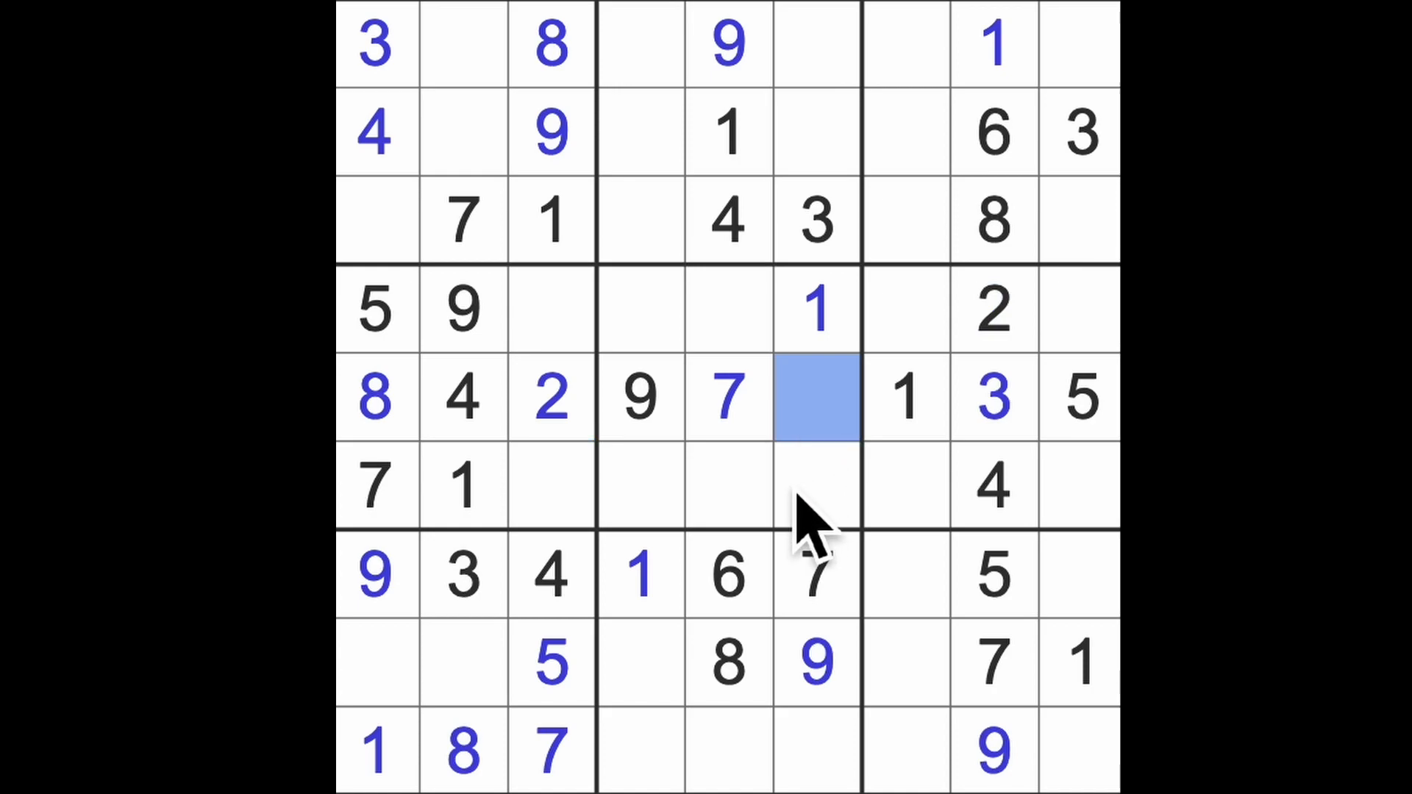
text(6)
click(641, 310)
text(4)
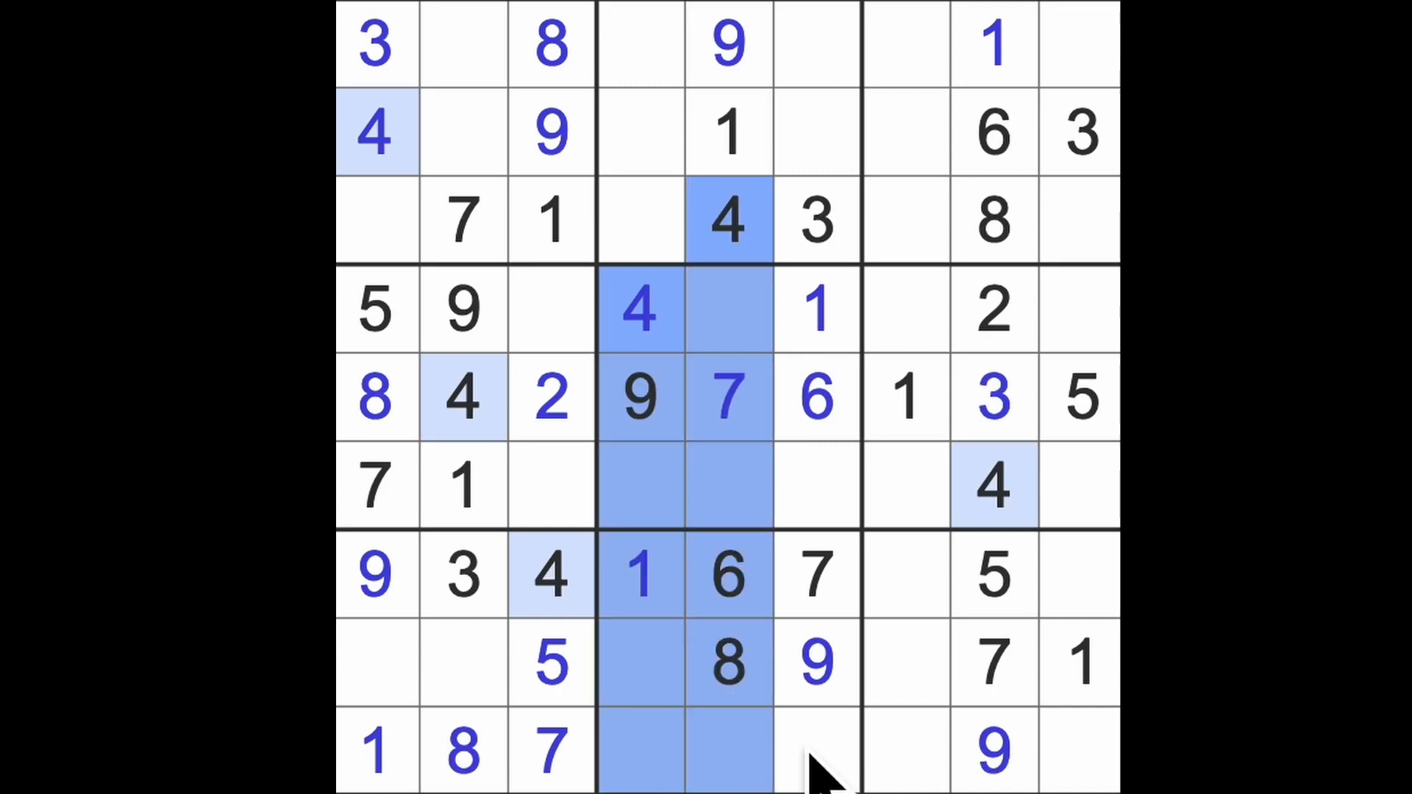
- Fill row 9 column 6 with 4, and add a 3 and a 4 to row 8
click(815, 750)
text(4)
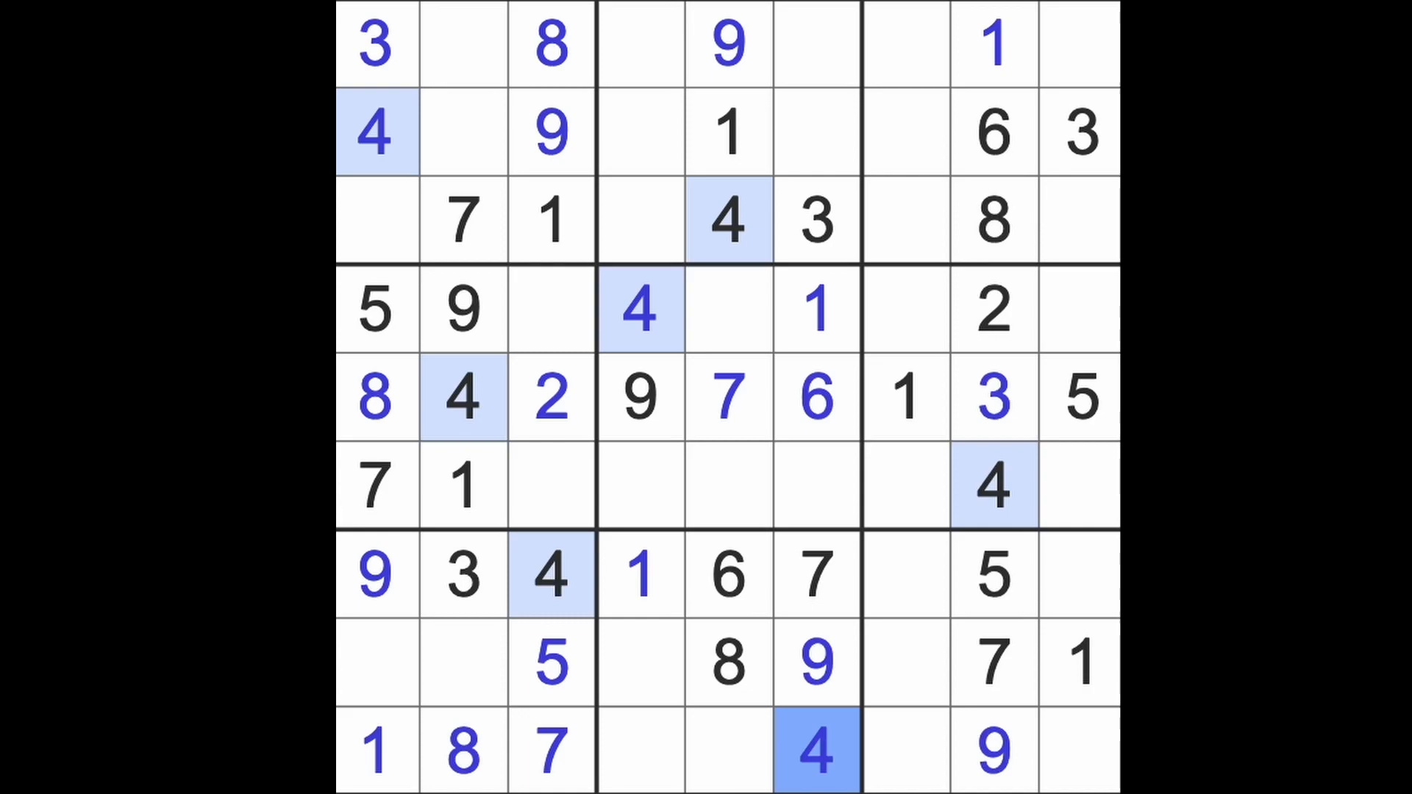
mouse_move(553, 747)
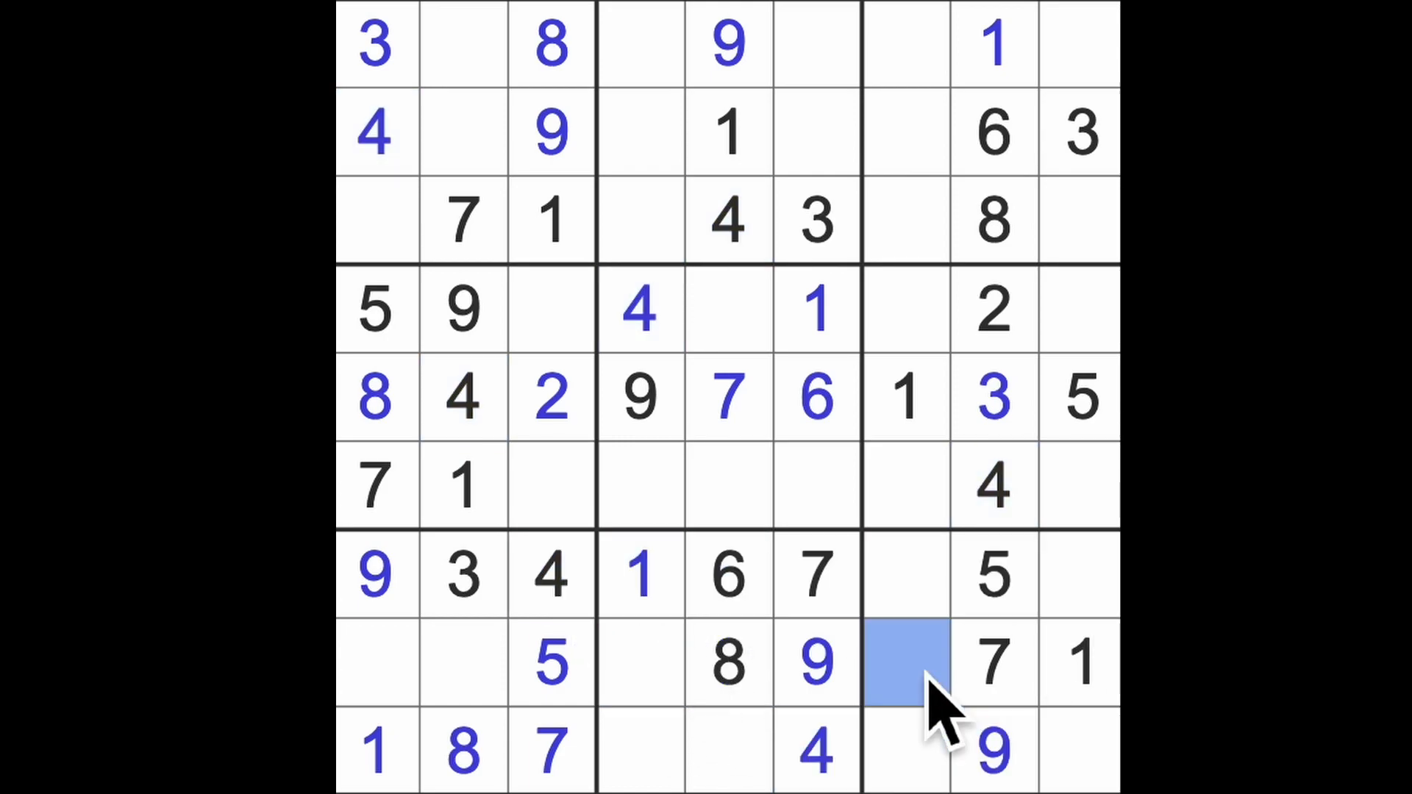
text(3)
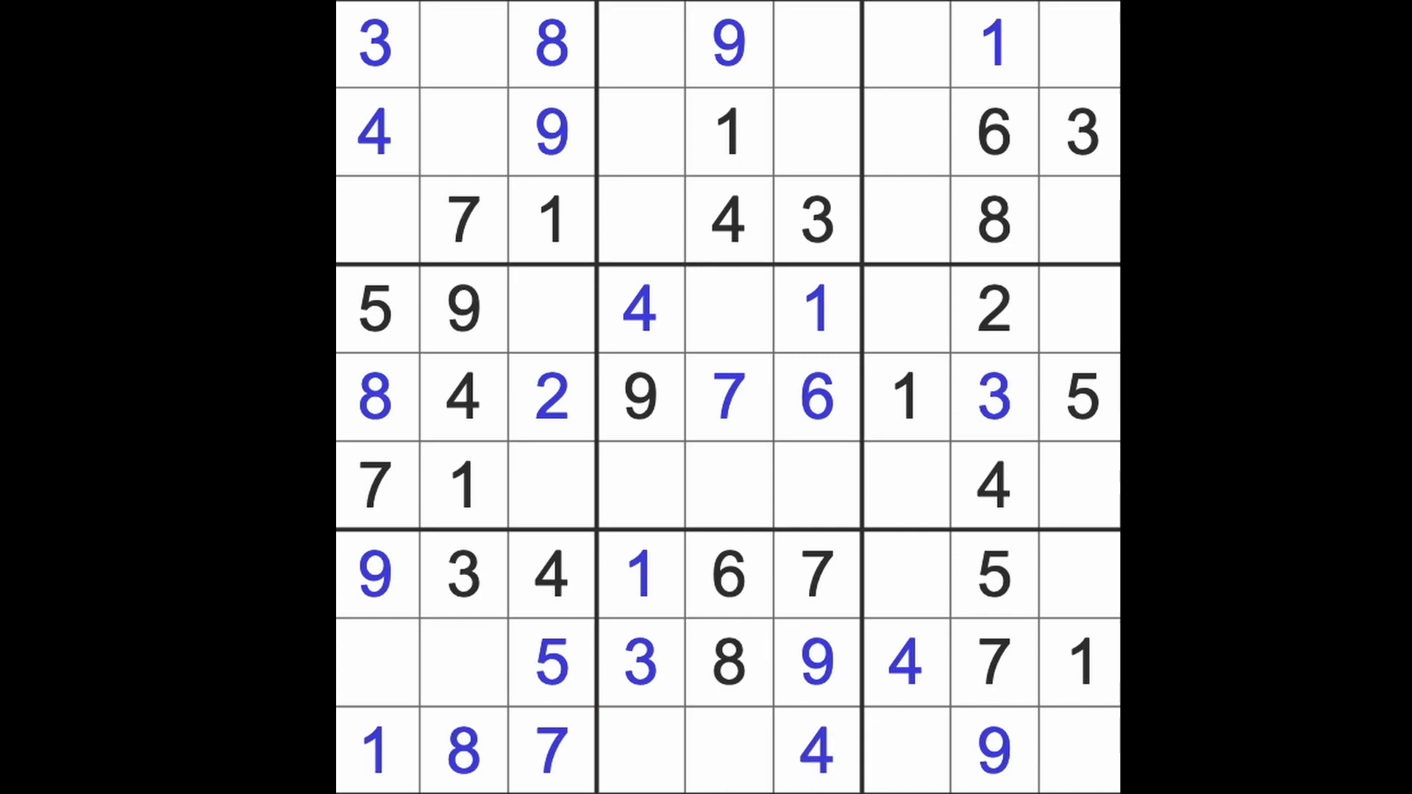
mouse_move(1040, 414)
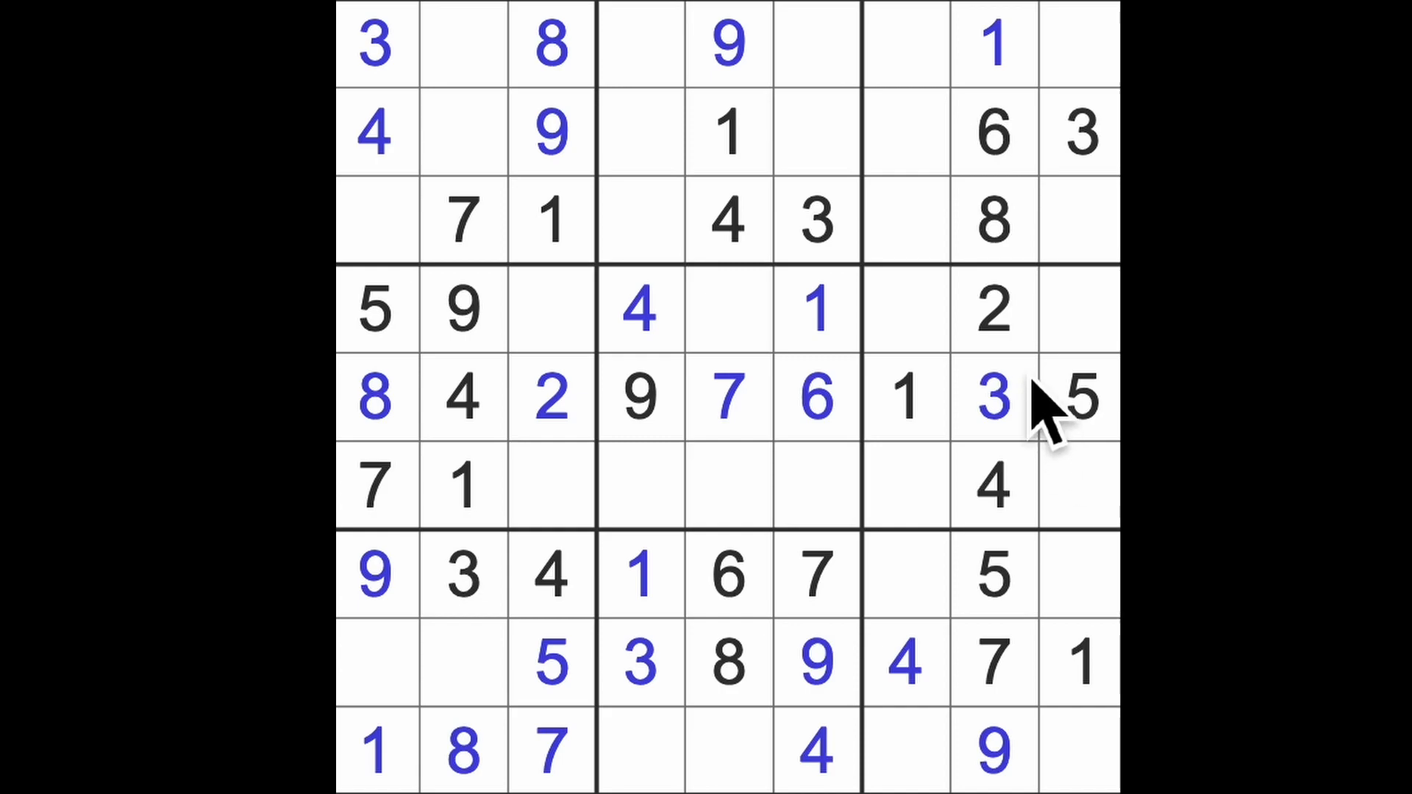
- Check where the 2s sit, then put 3 and 6 into the bottom row
click(990, 310)
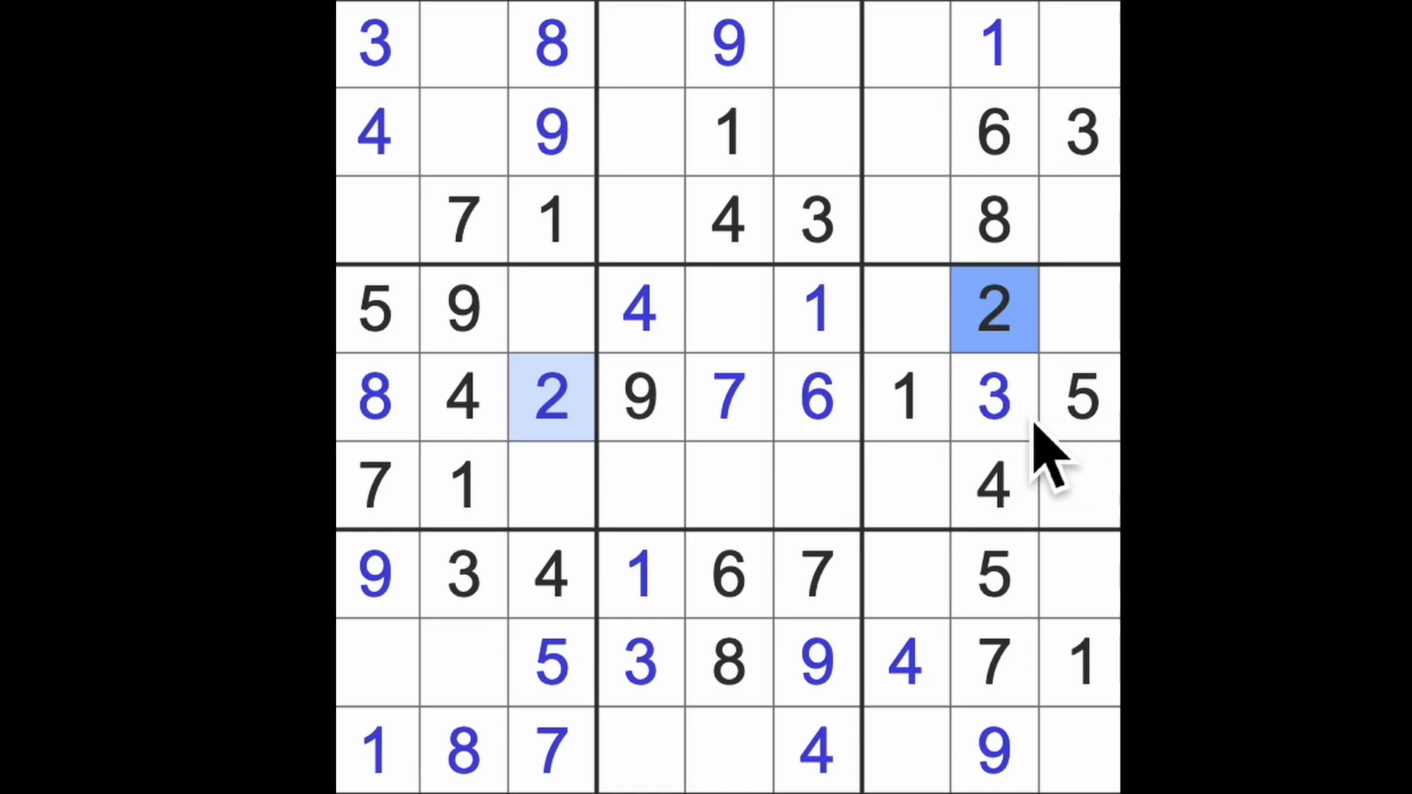
click(990, 399)
text(3)
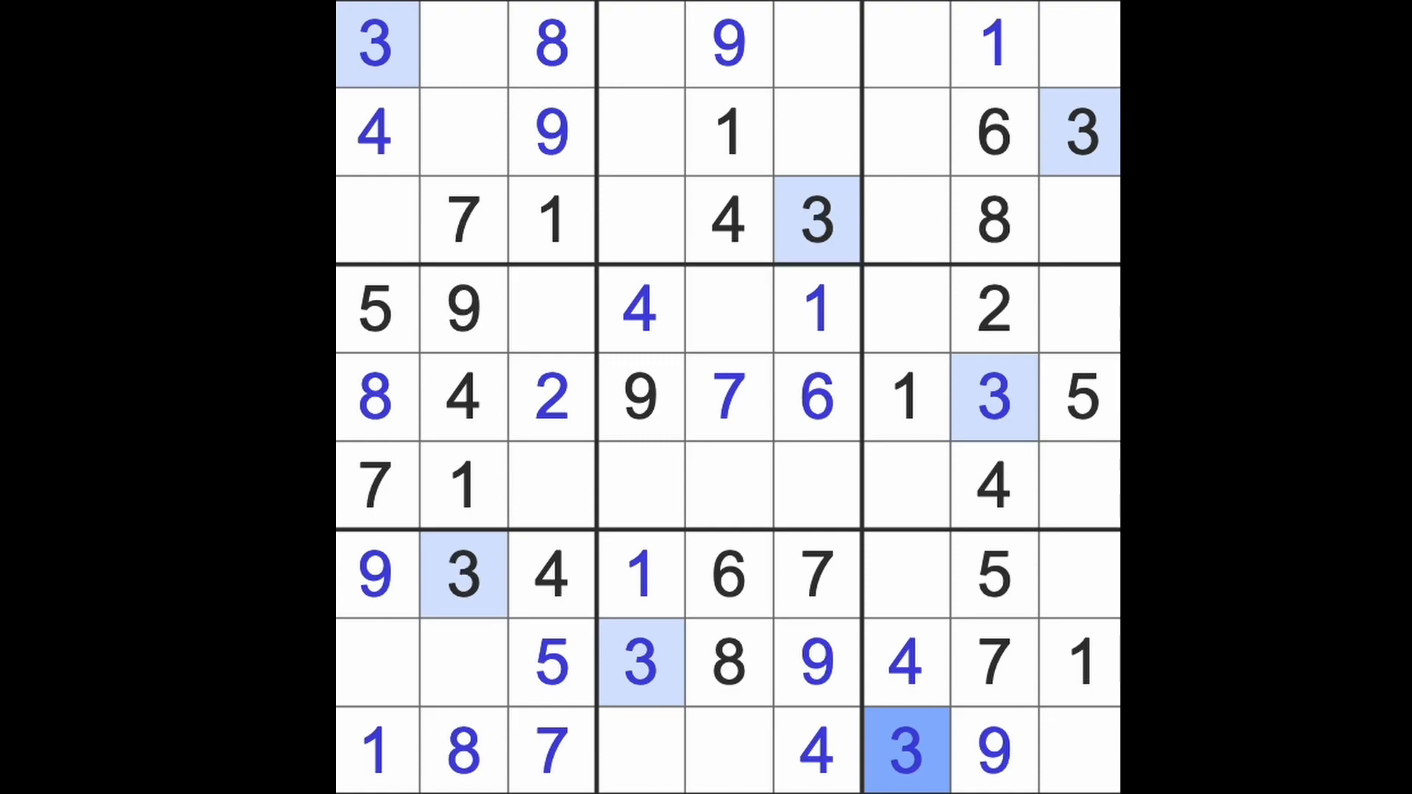
click(1079, 750)
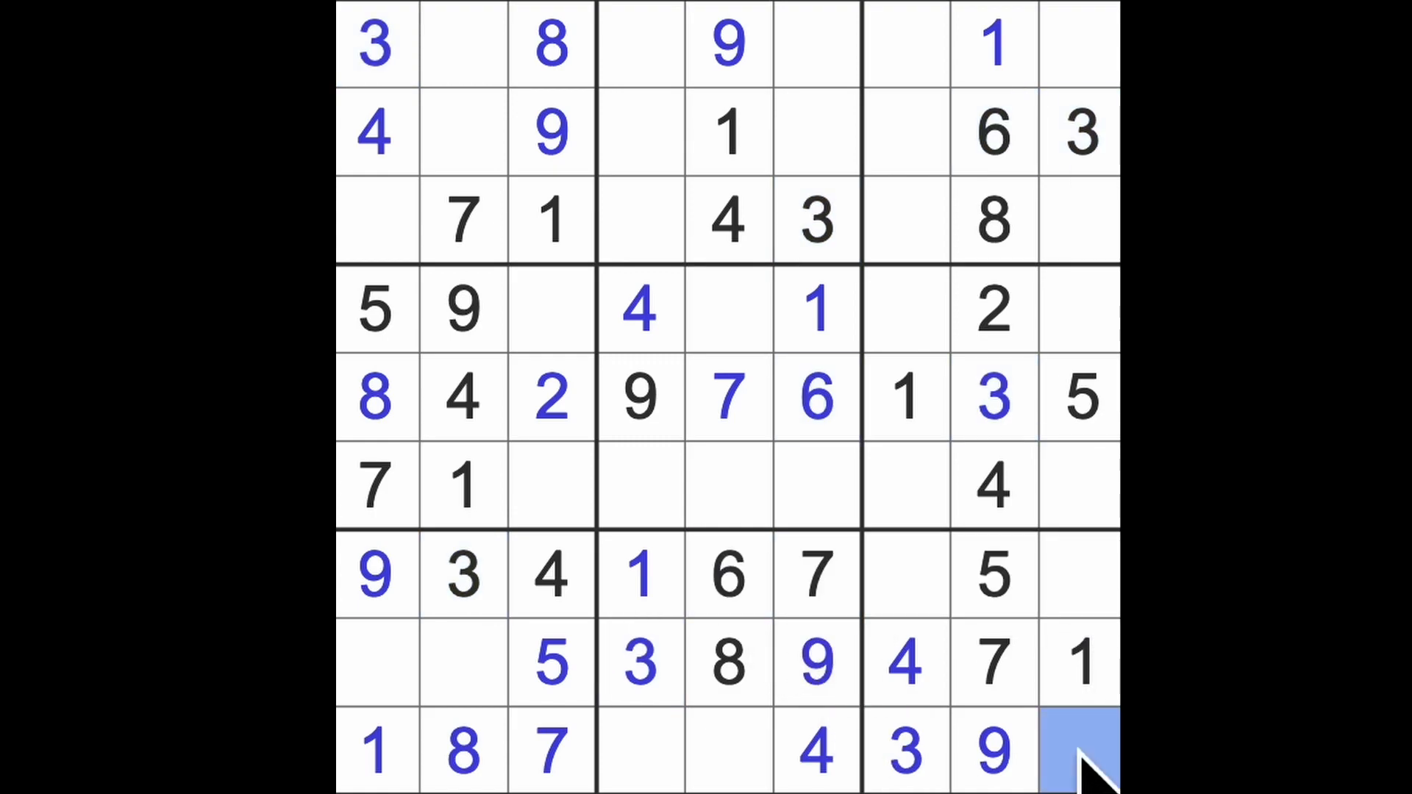
text(6)
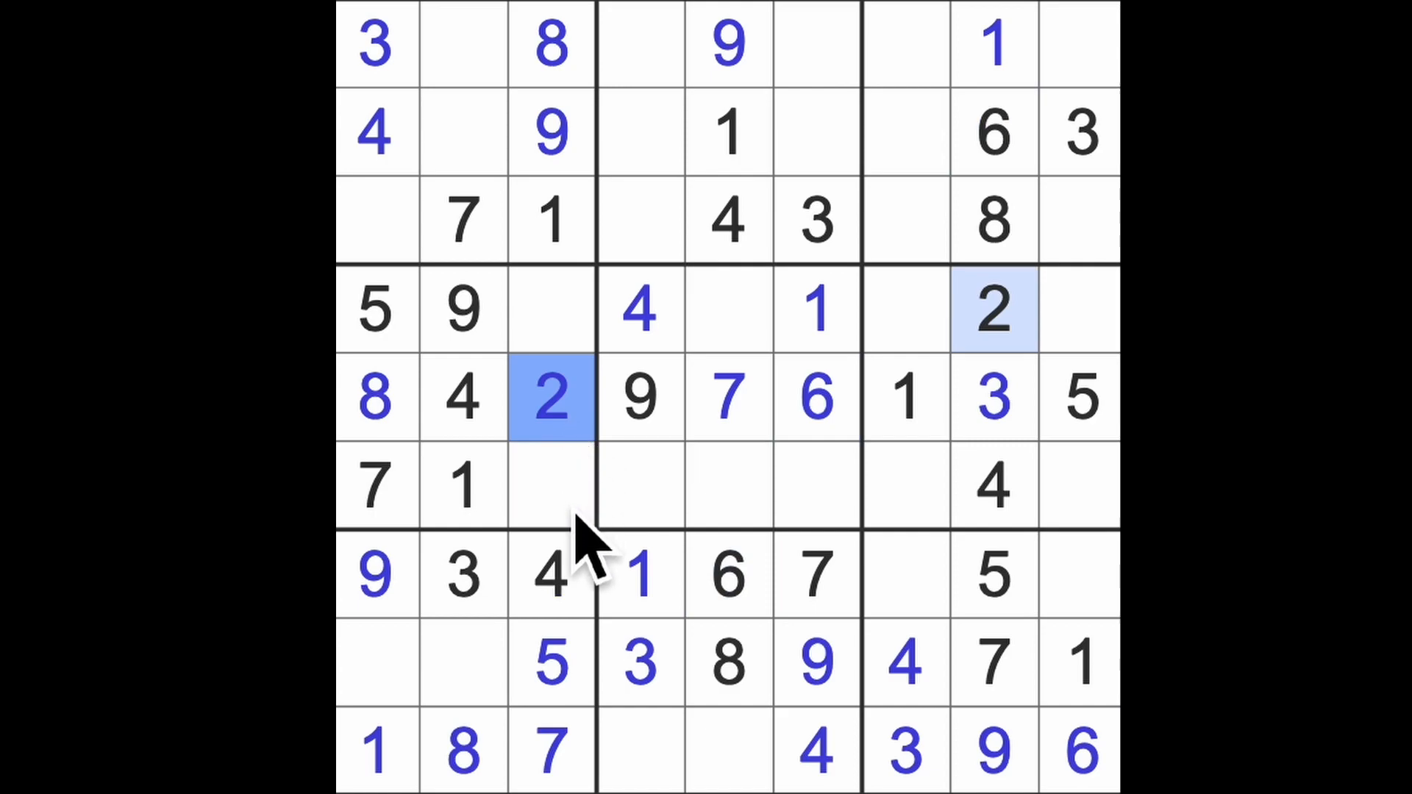
mouse_move(594, 567)
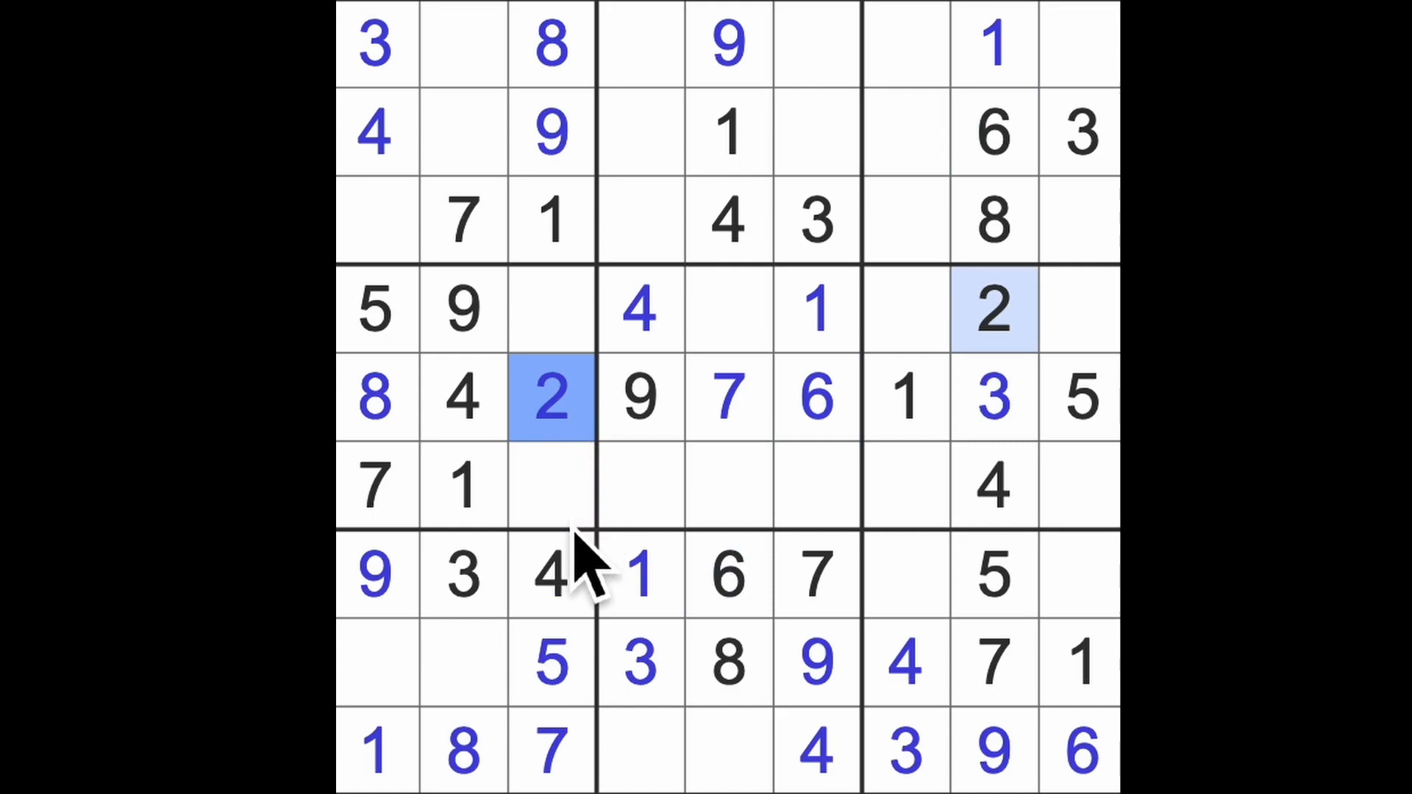
- Check the 3s, 4s and column 7 digits, then put 4 in the top-right corner
click(639, 663)
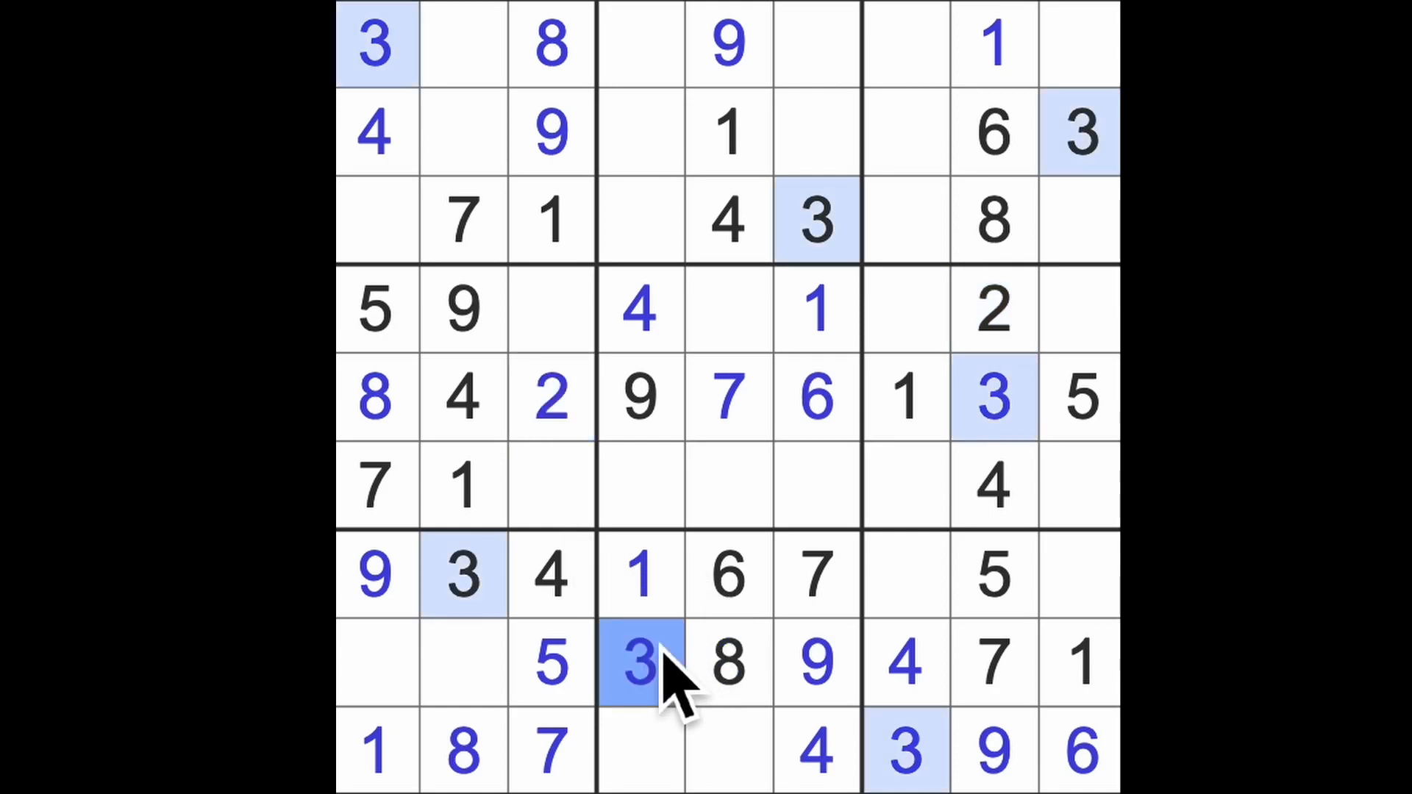
click(905, 661)
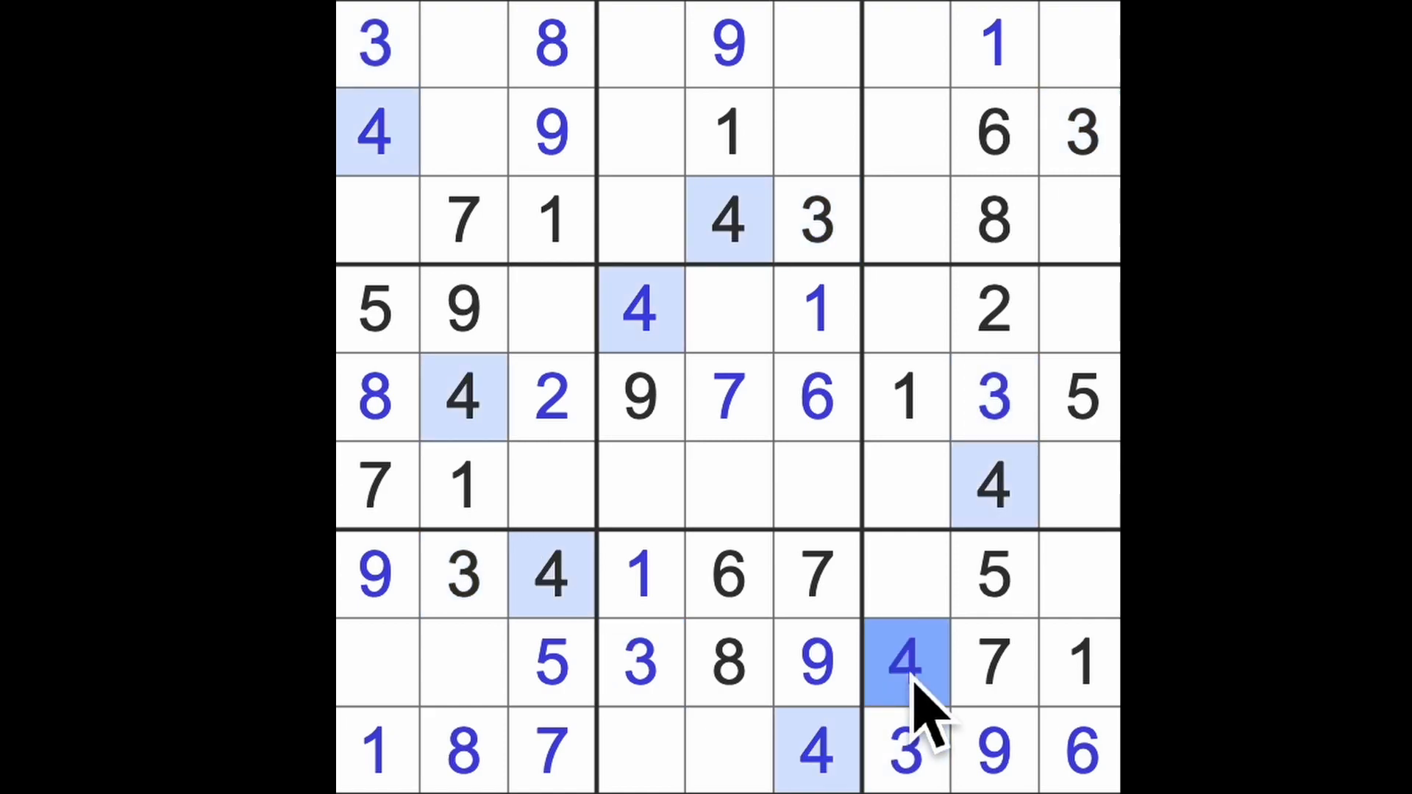
click(909, 662)
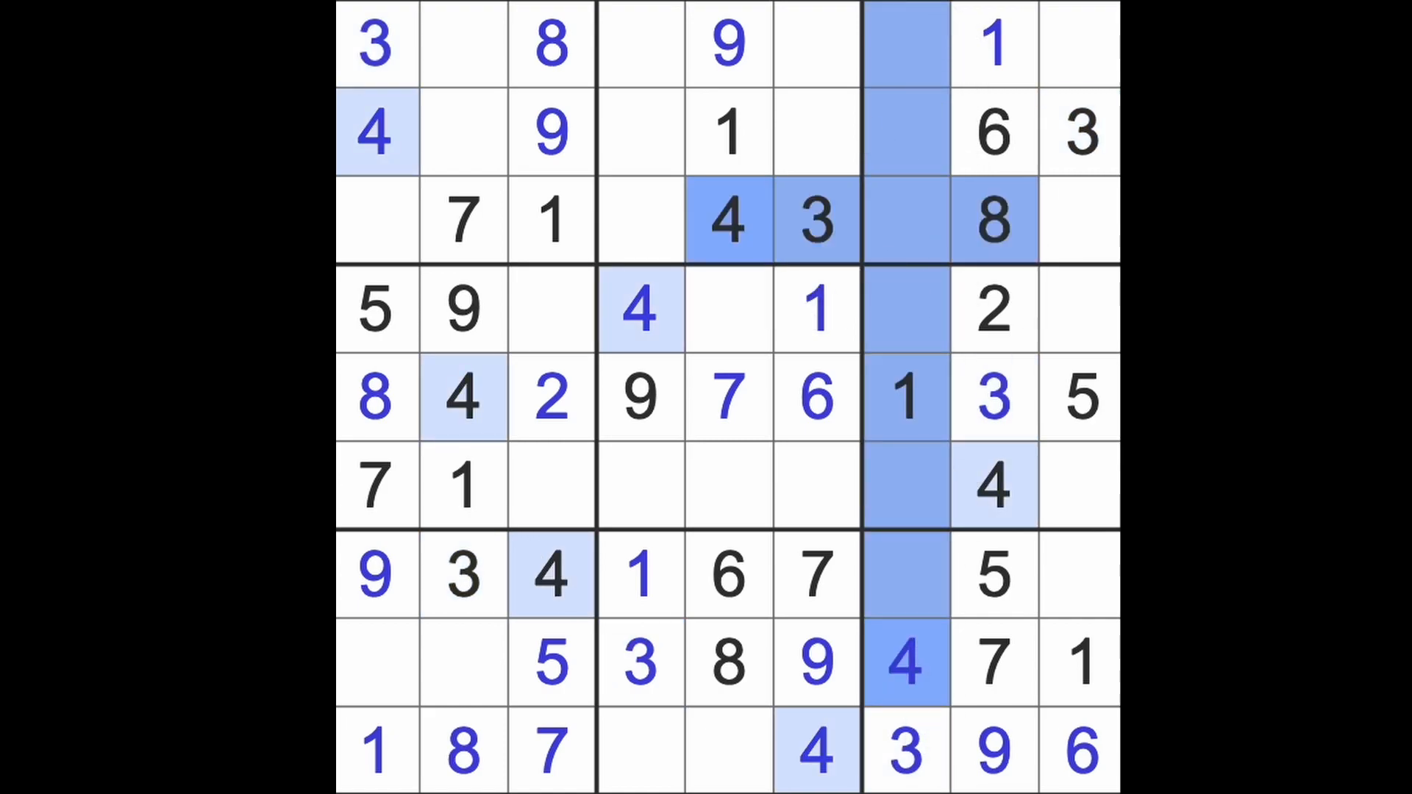
click(1078, 43)
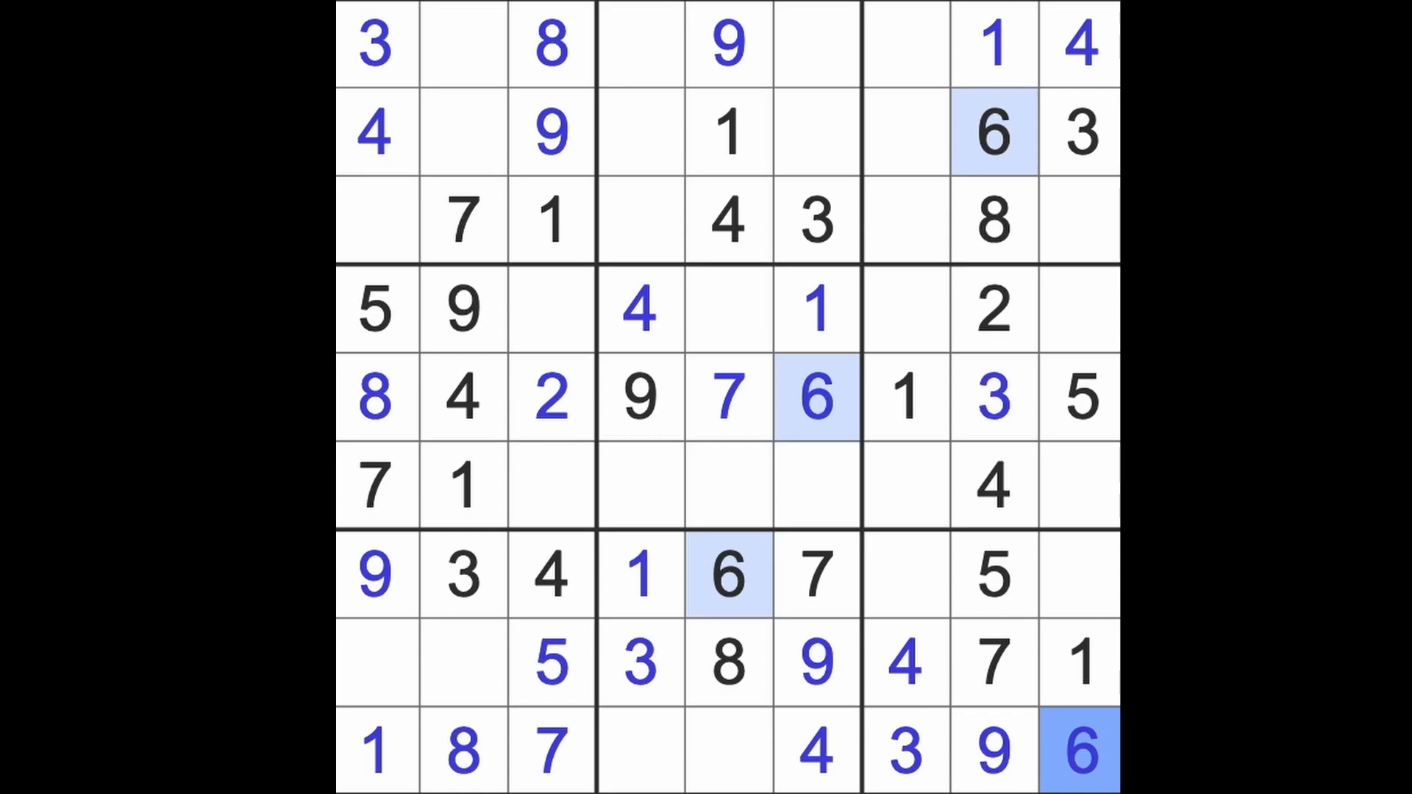
mouse_move(1108, 608)
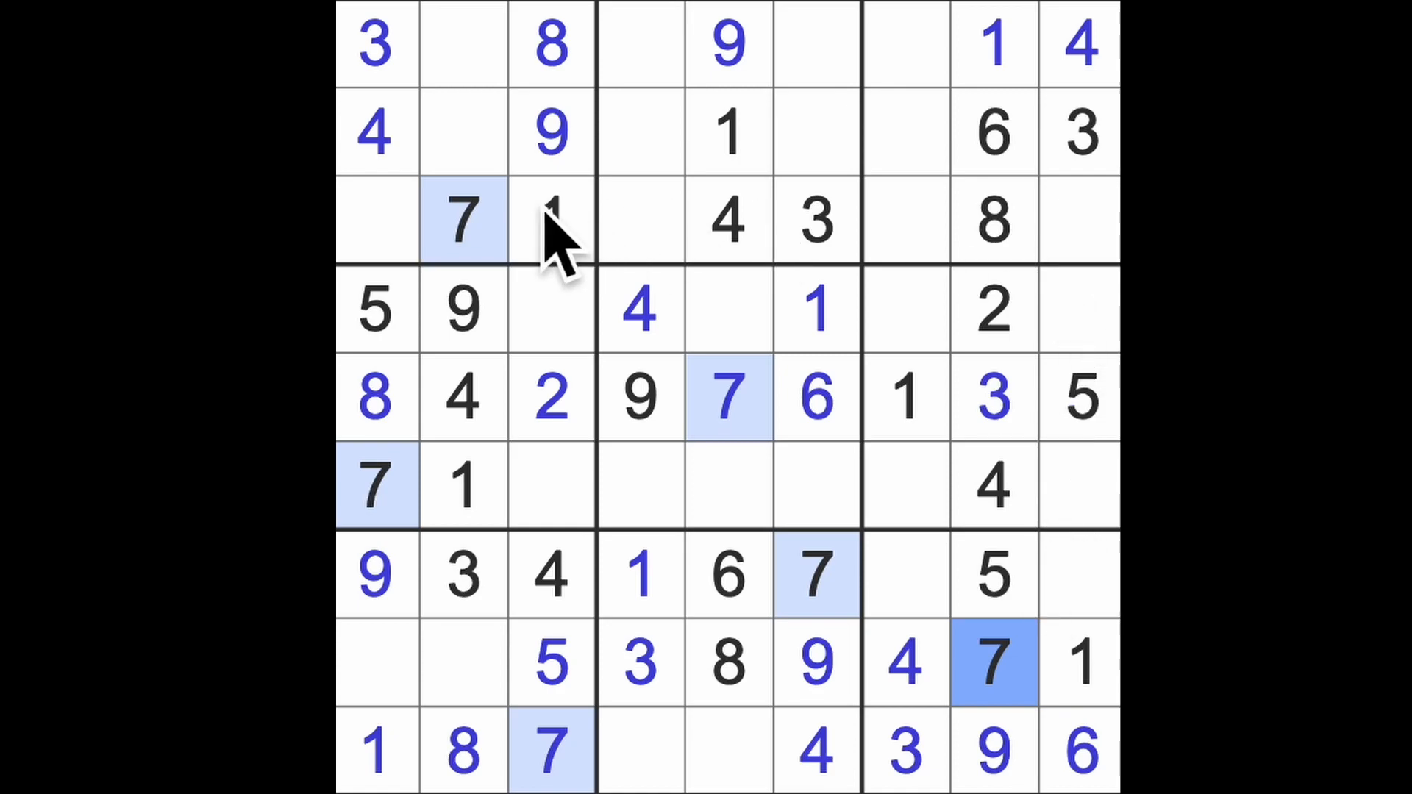
- Enter the digits 2, 6 and 2, including a 2 at row 8 column 1
click(906, 221)
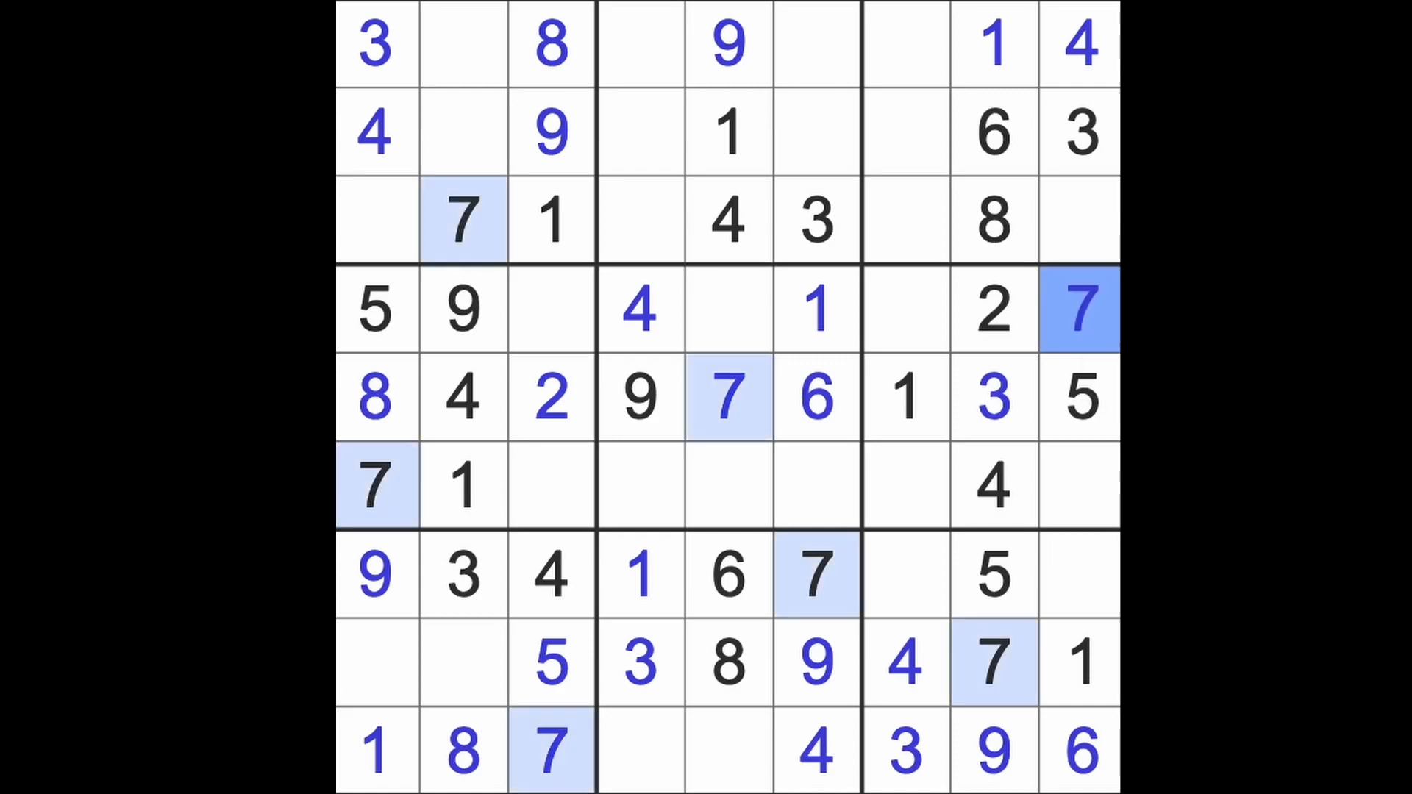
click(993, 220)
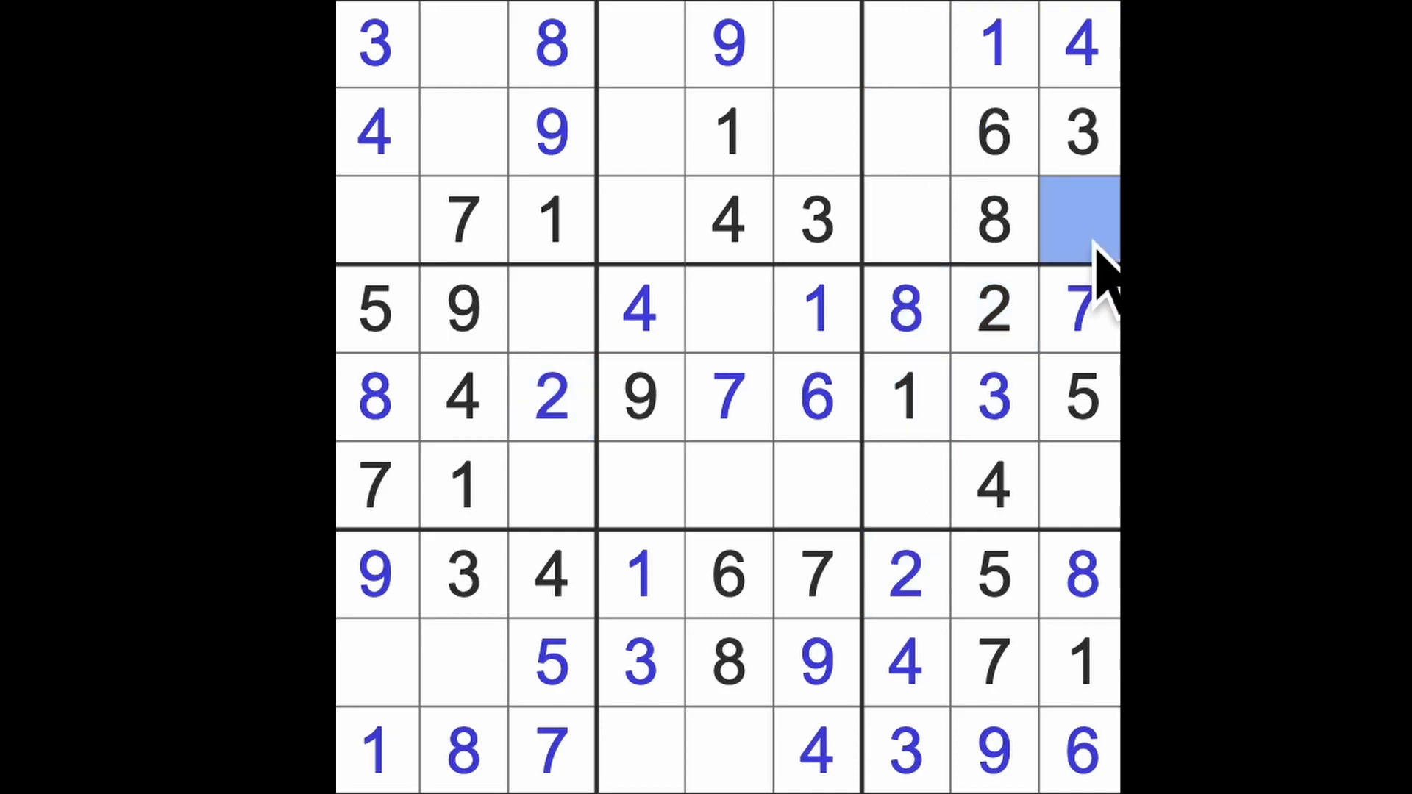
text(2)
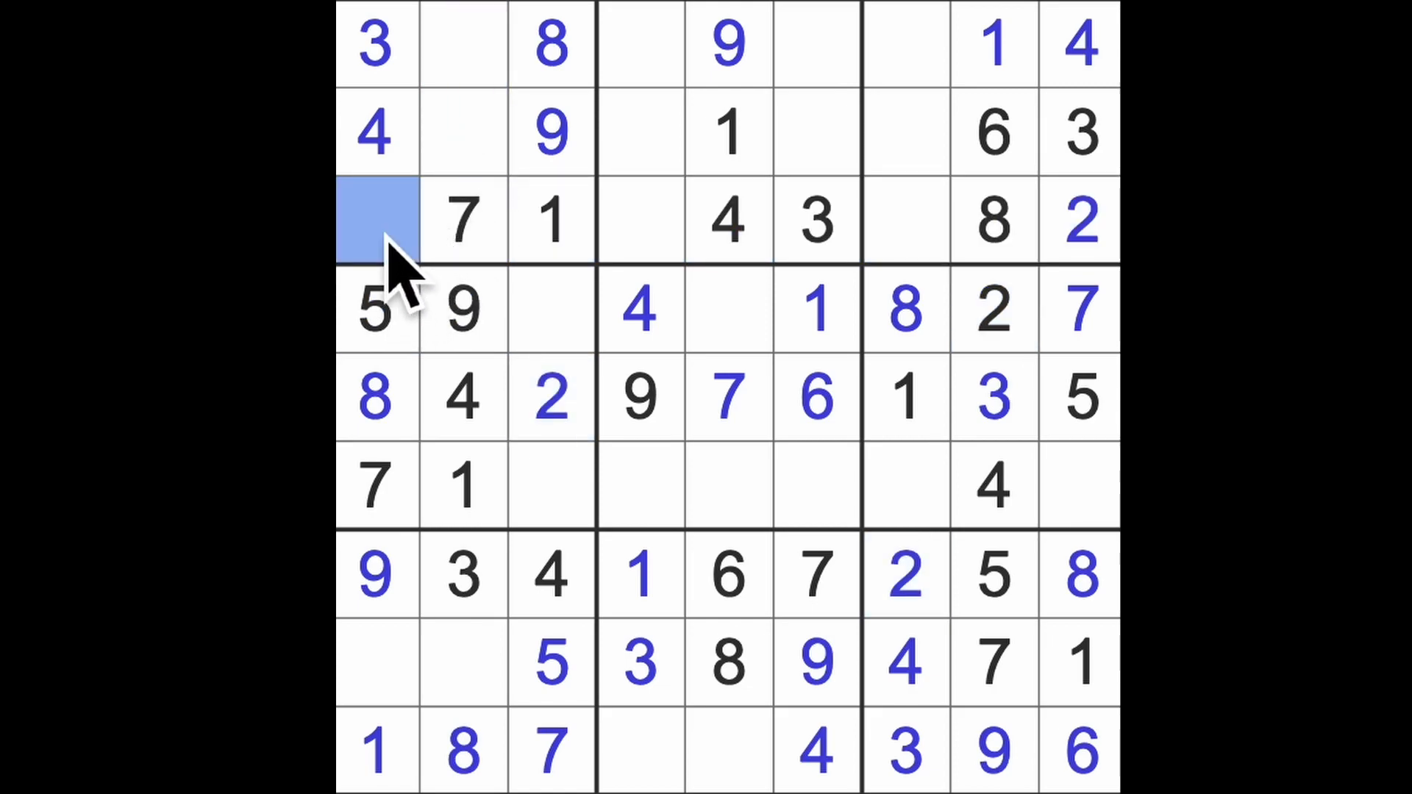
text(6)
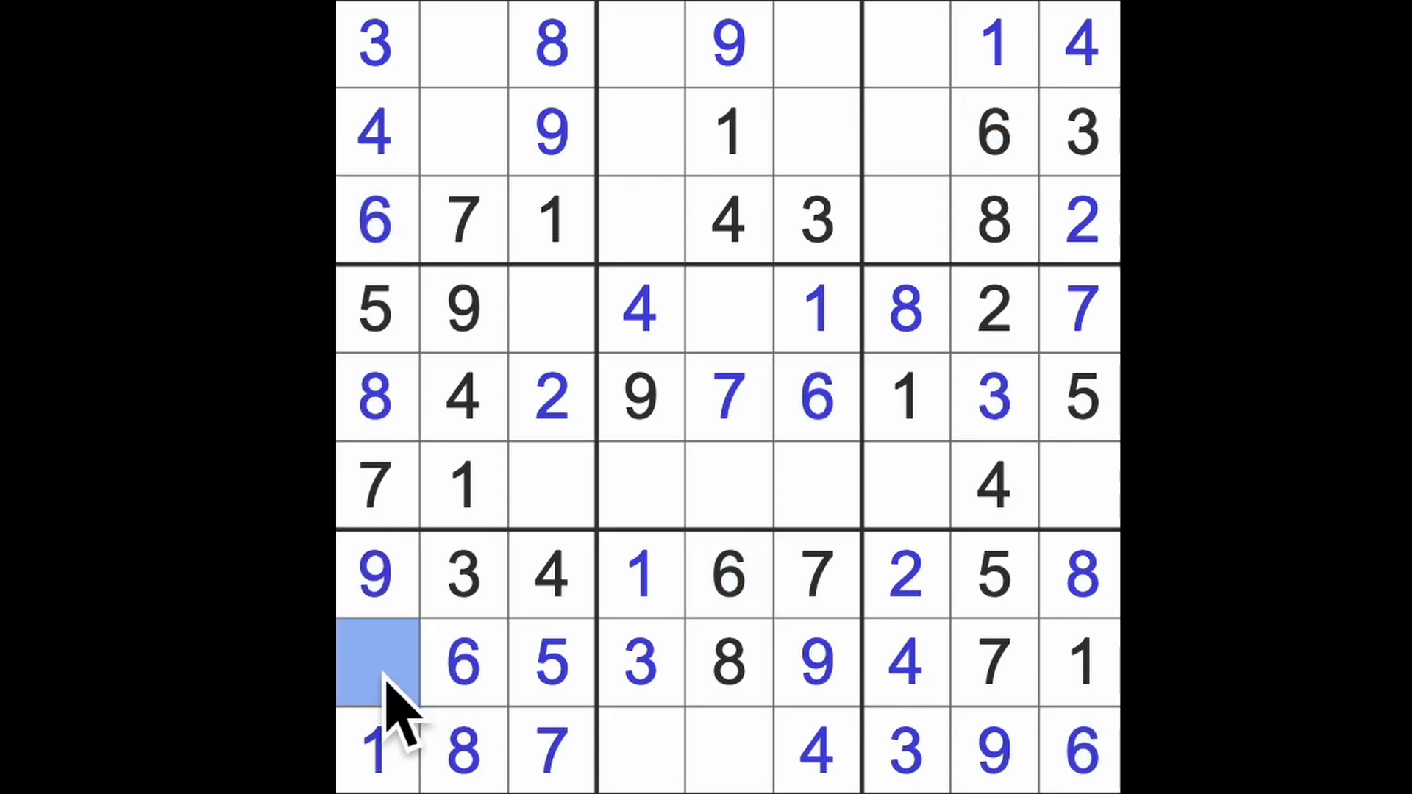
text(2)
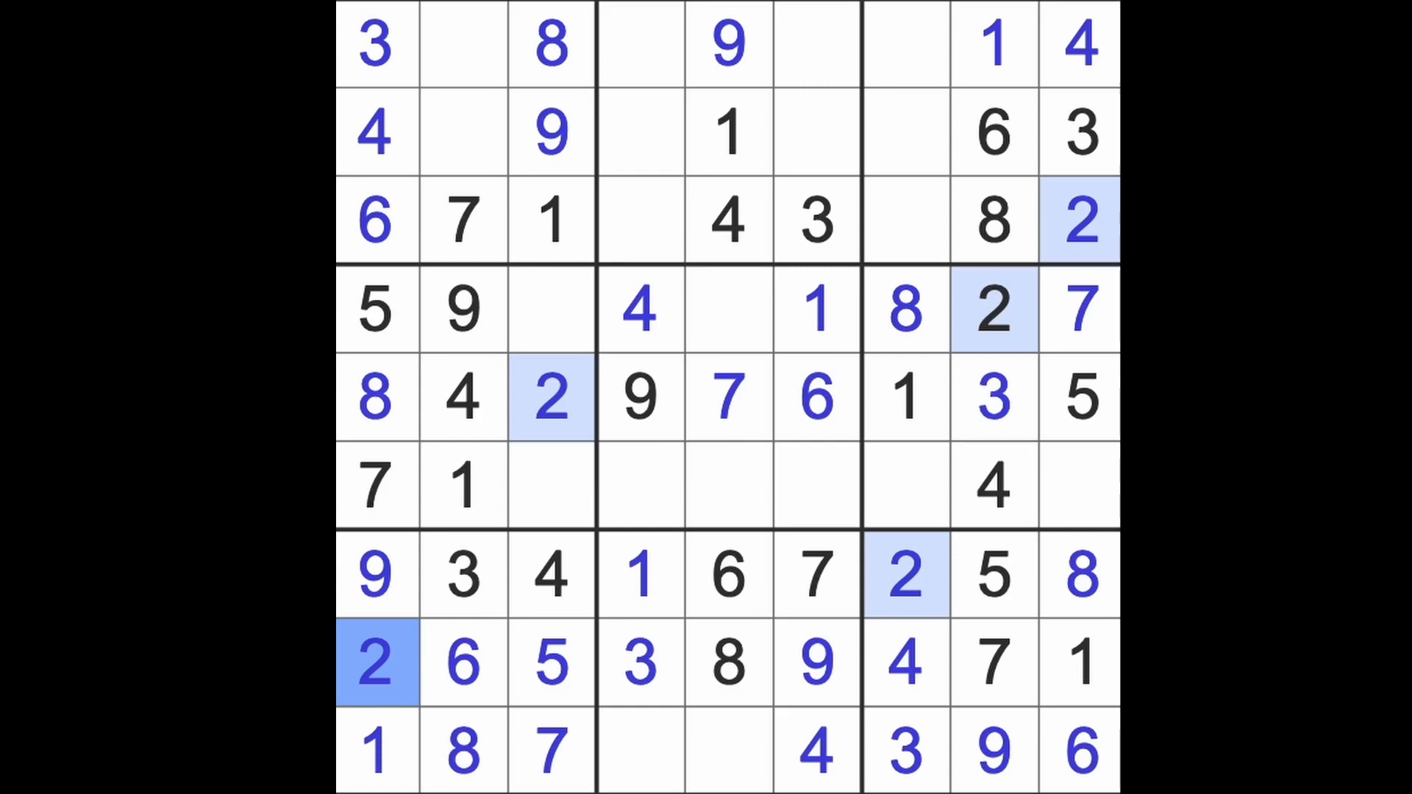
mouse_move(468, 685)
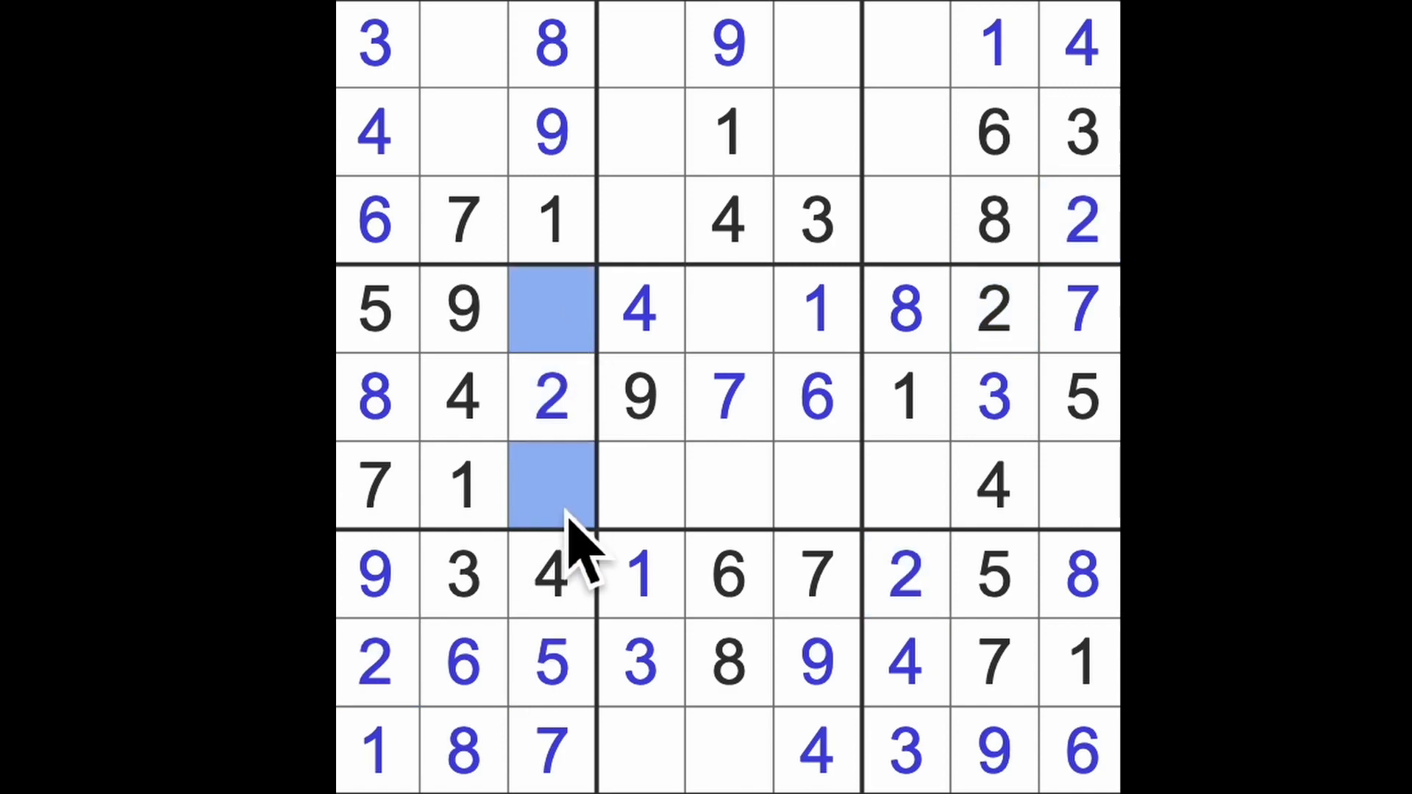
mouse_move(855, 531)
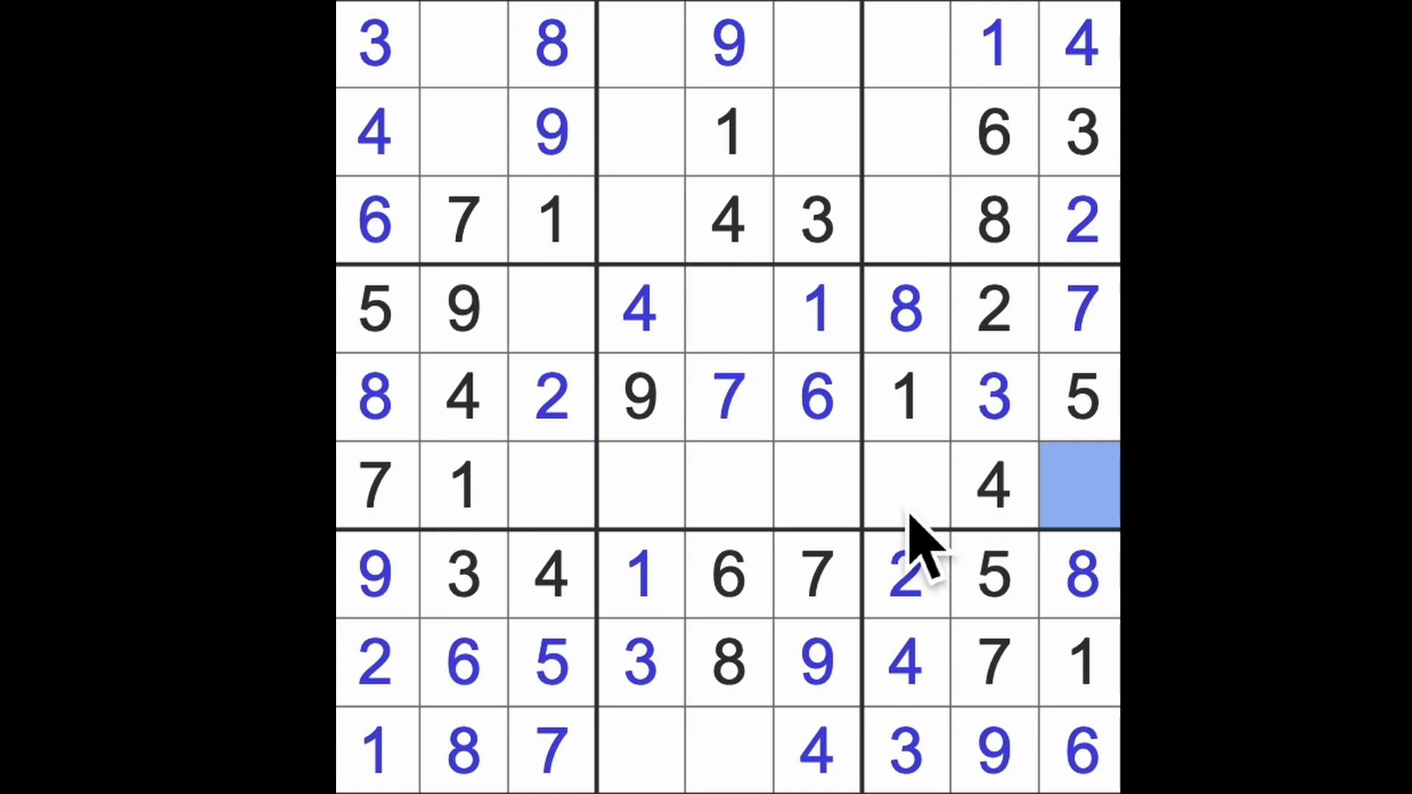
- Enter 3 below the 2 in column three, then 5 and 2 in the third row's fourth cell
click(905, 484)
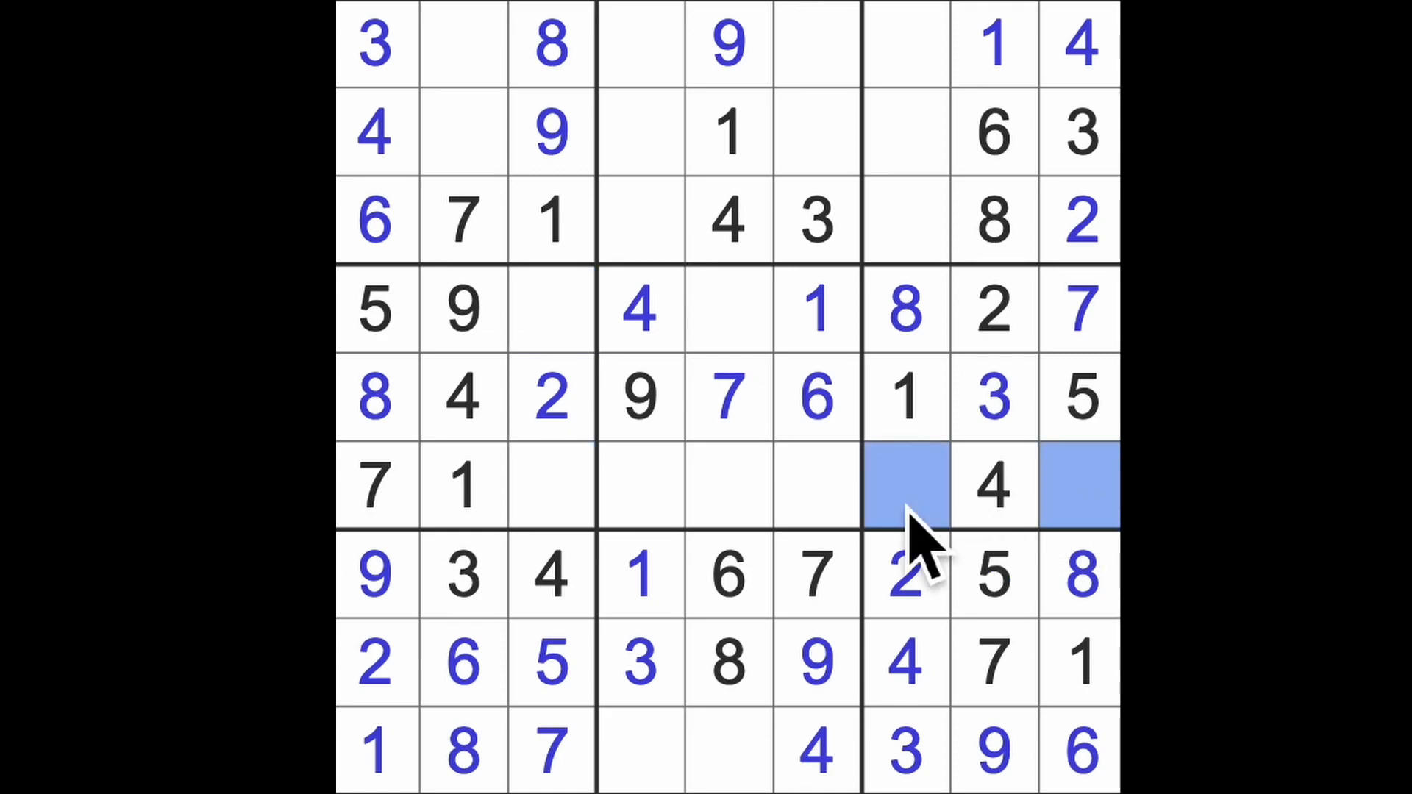
click(550, 309)
text(6)
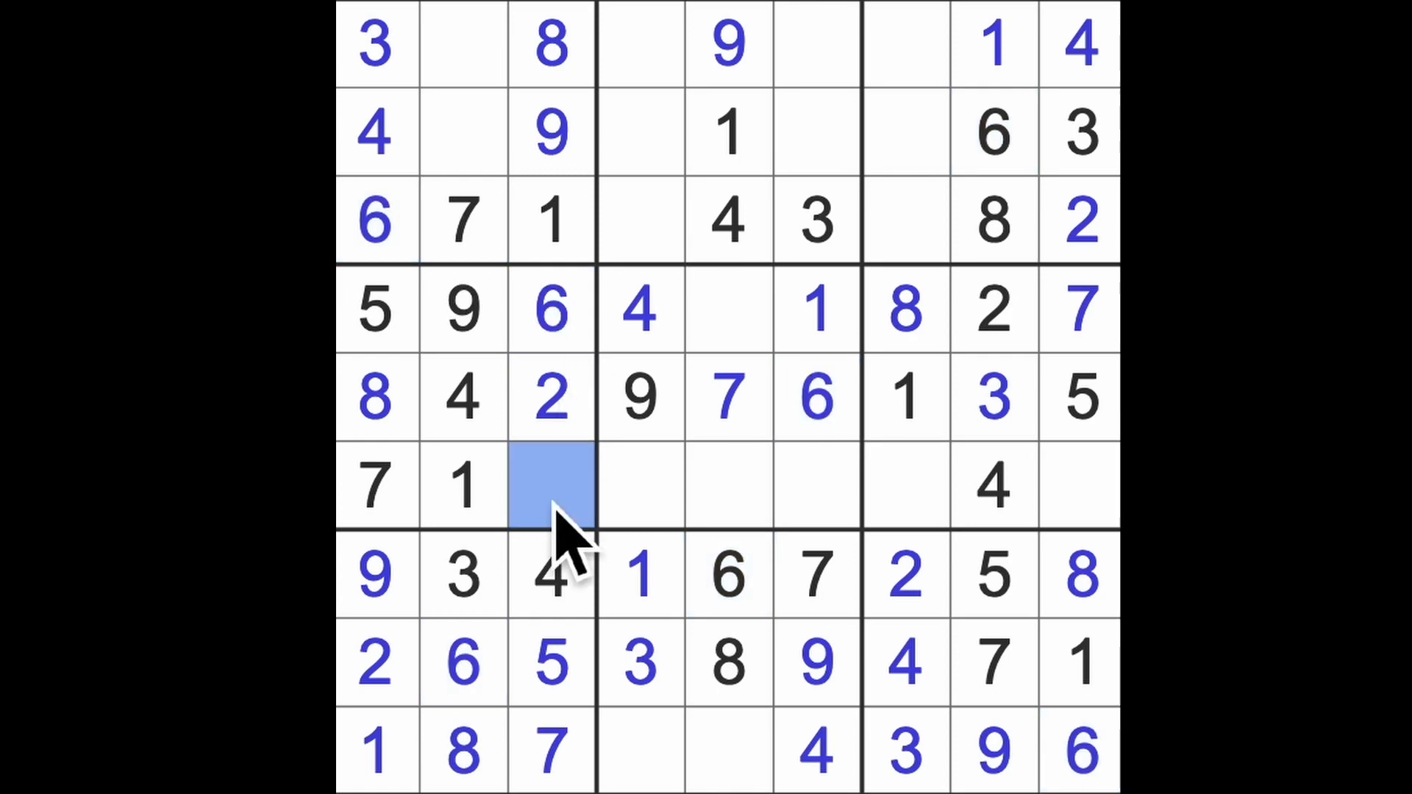
text(3)
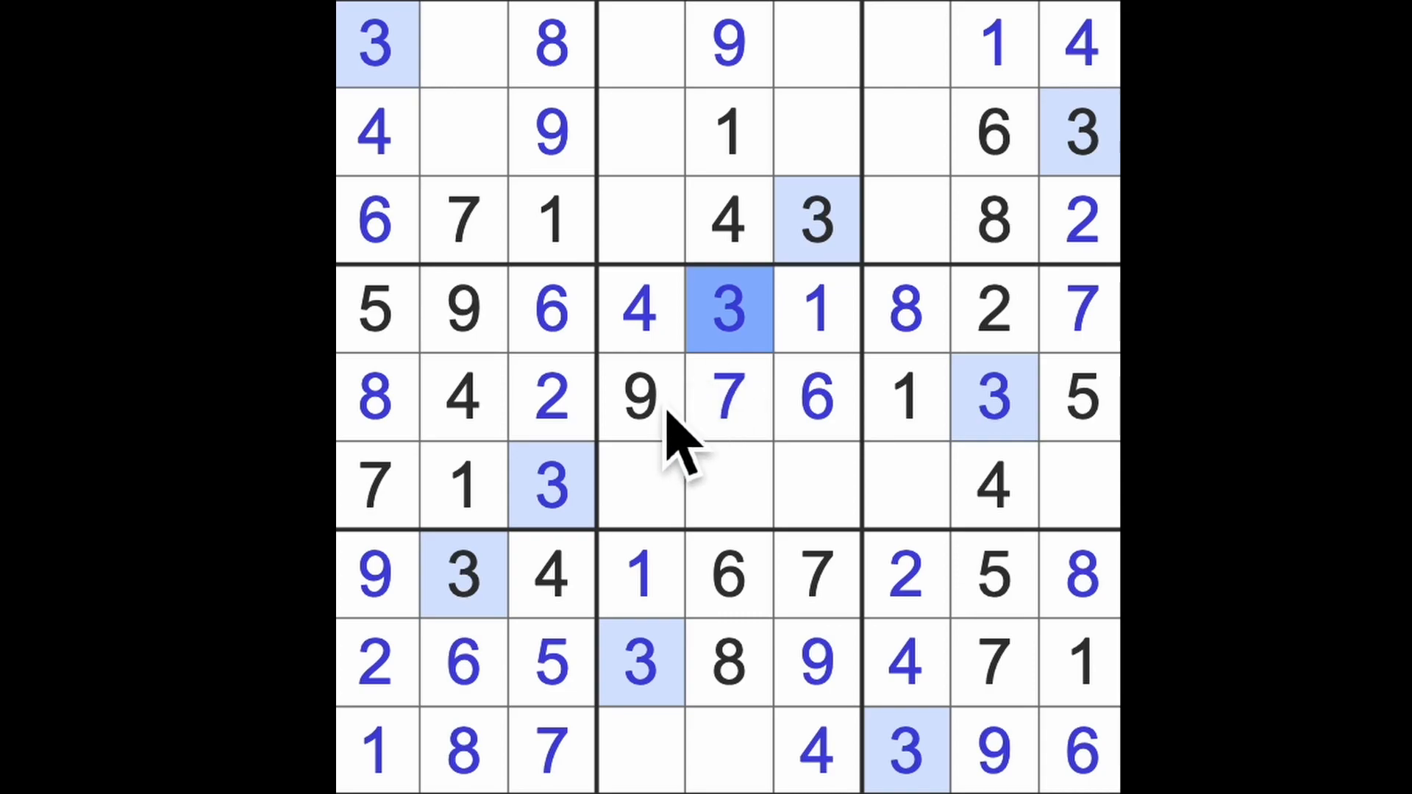
click(905, 220)
text(9)
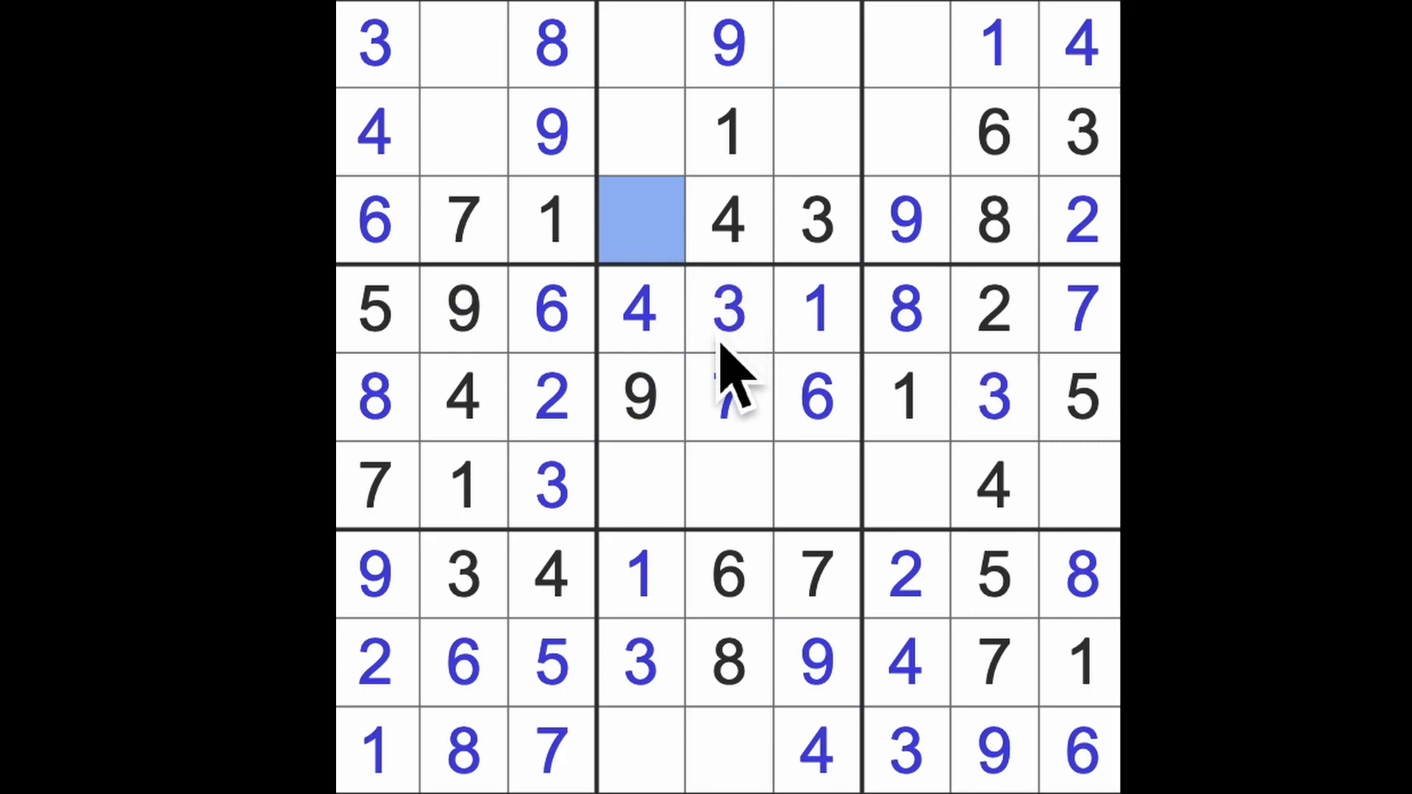
text(5)
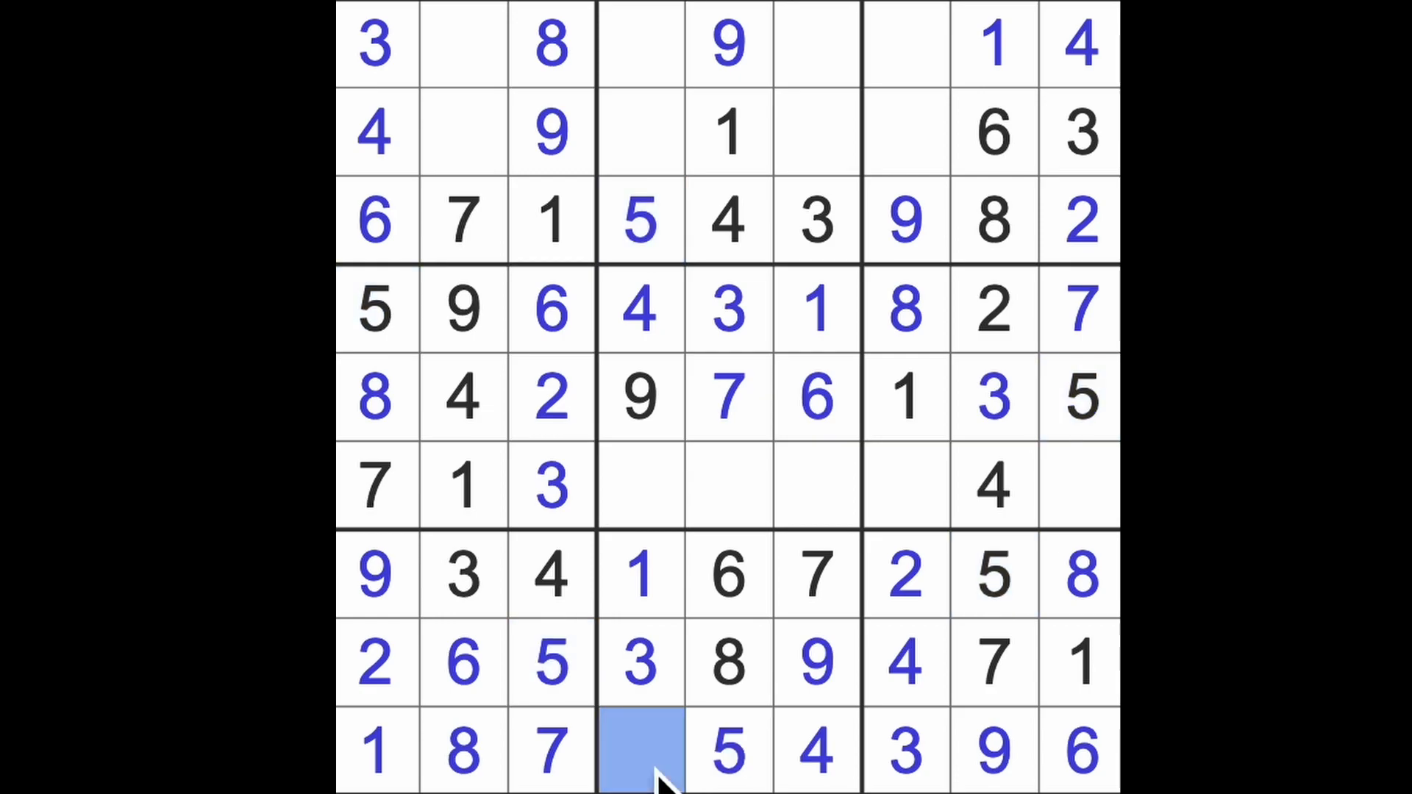
text(2)
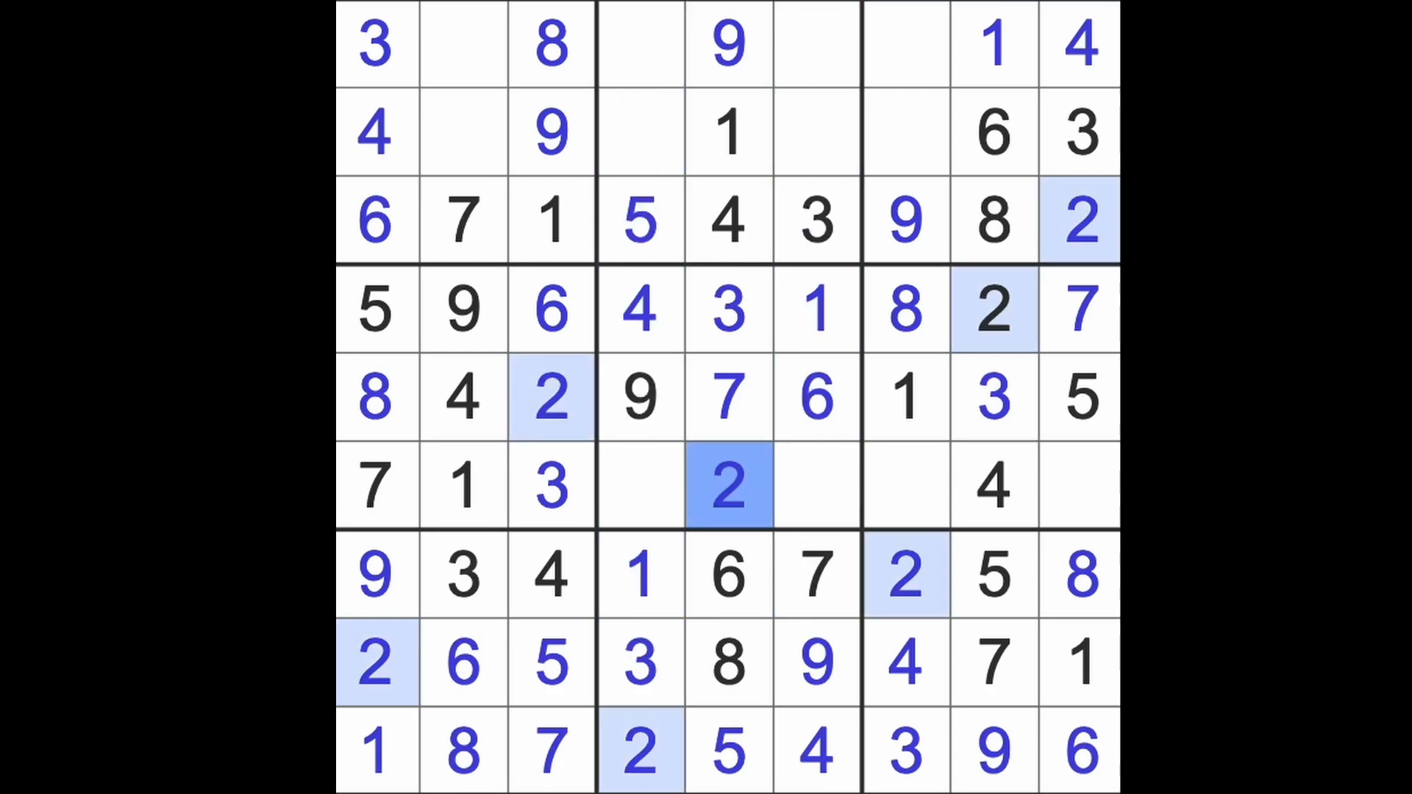
mouse_move(793, 540)
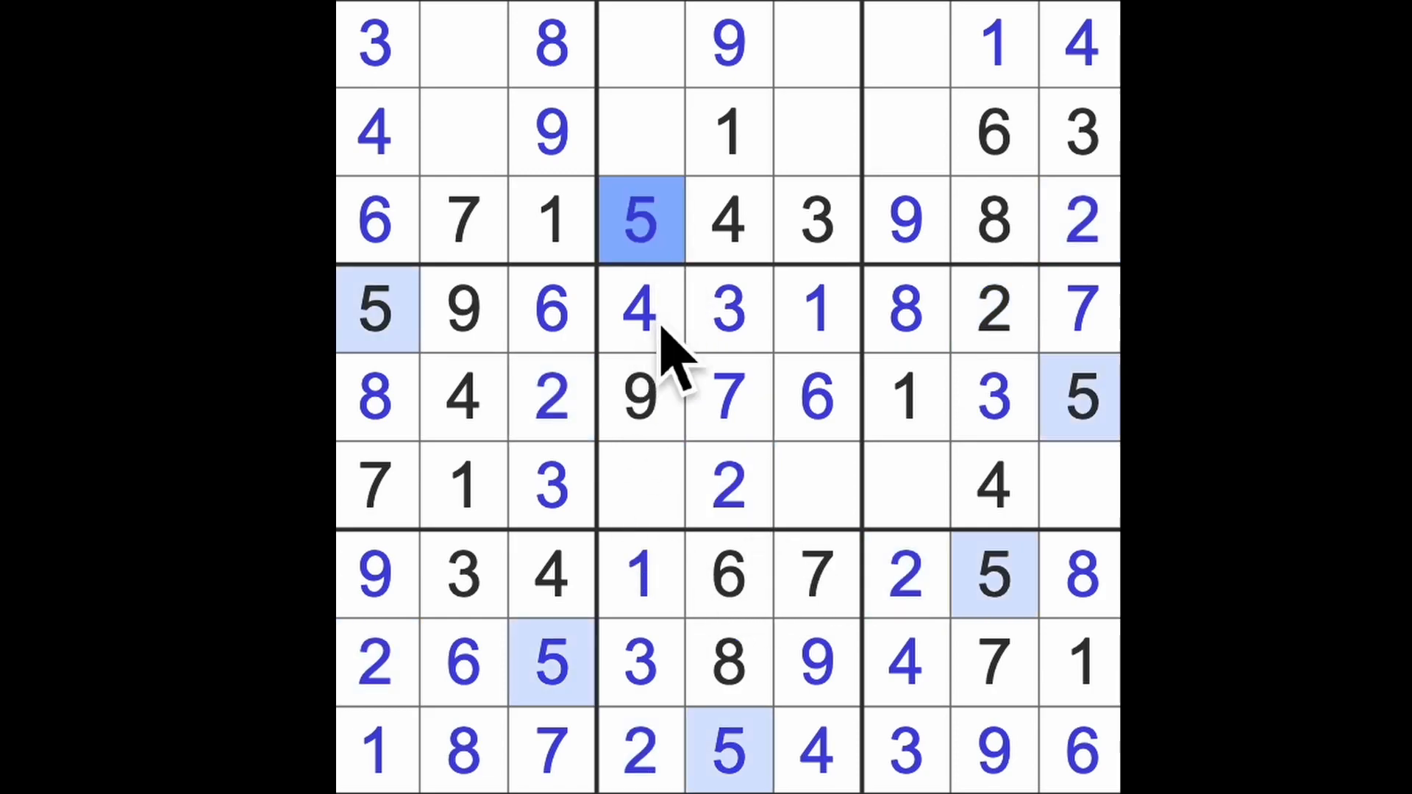
- Fill the sixth row's fourth cell with 8 and its last cell with 6
click(639, 486)
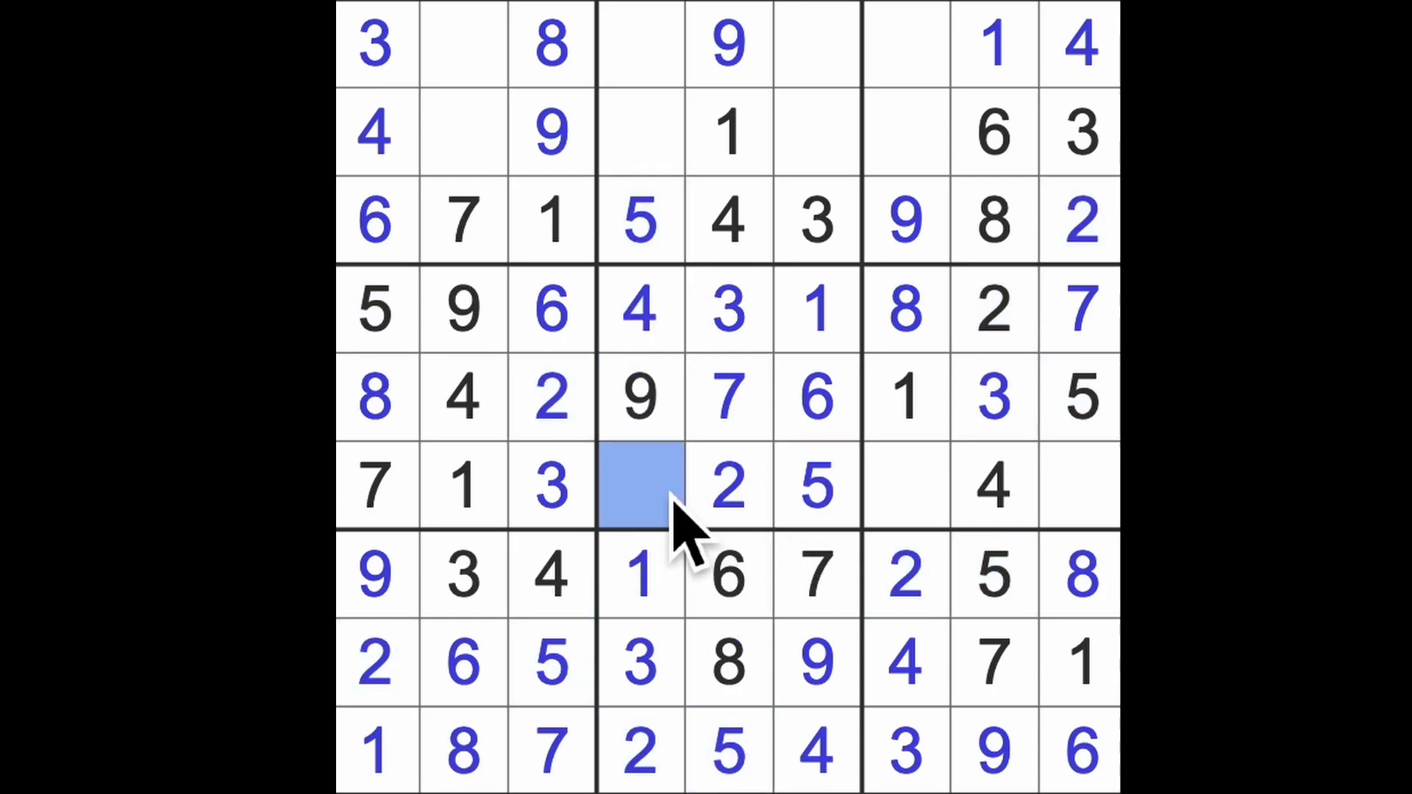
text(8)
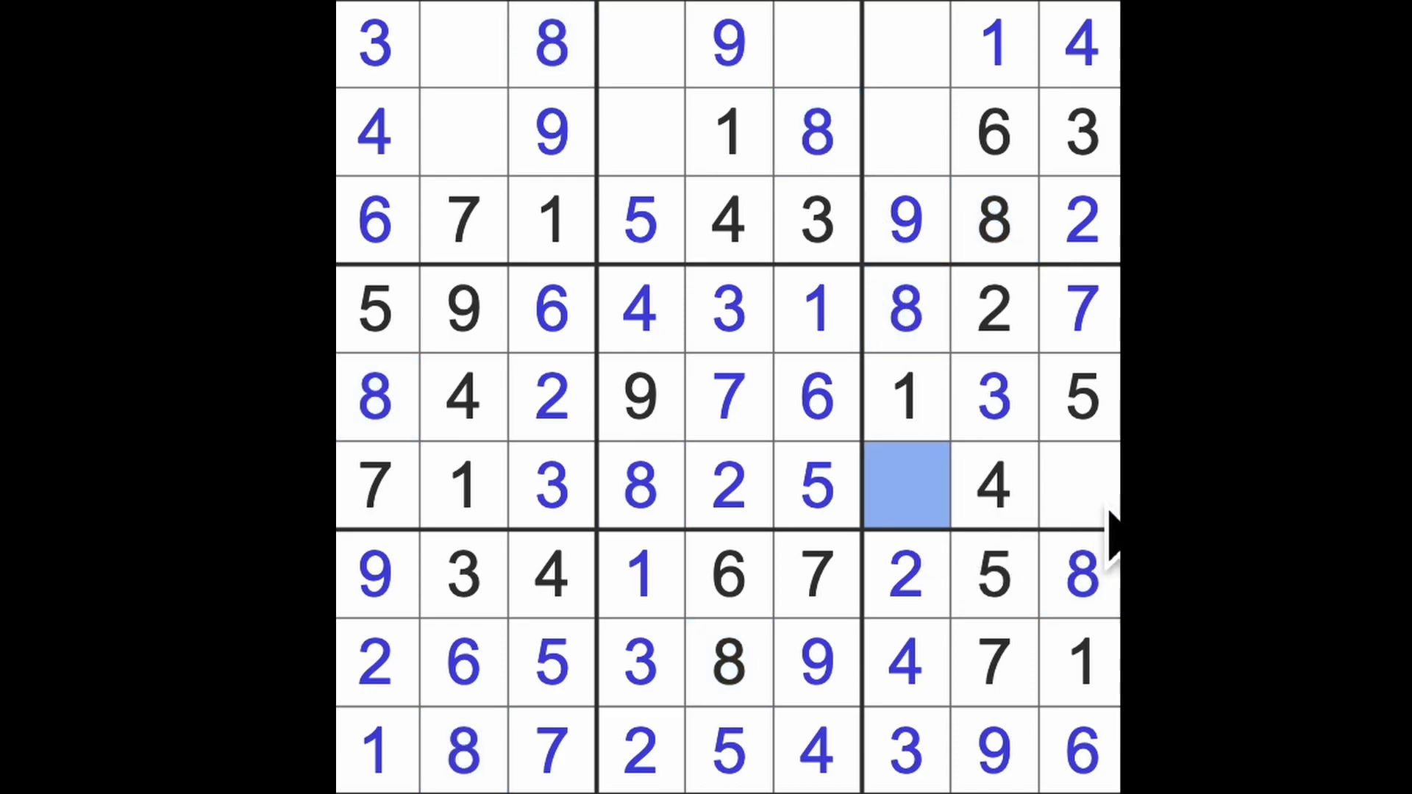
click(1080, 485)
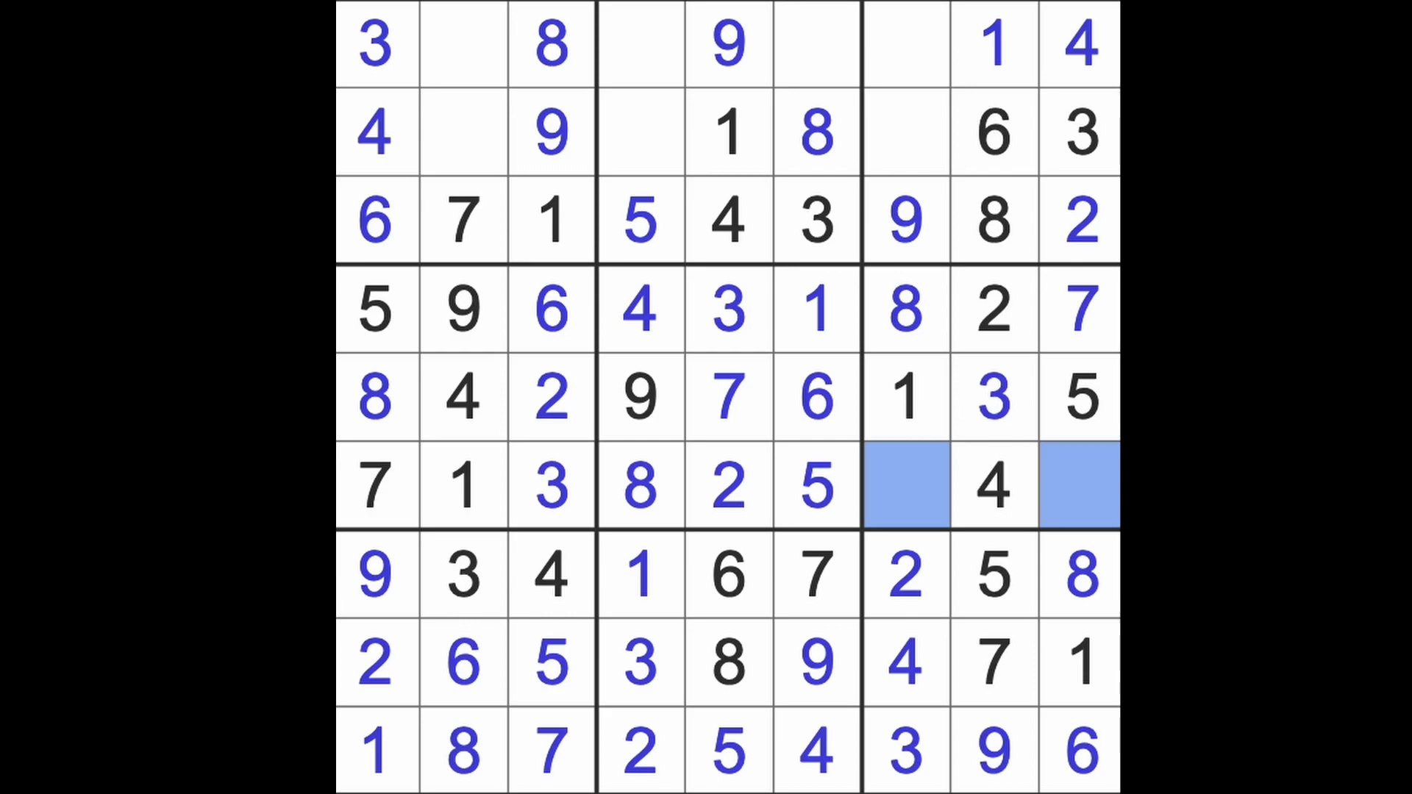
click(1079, 484)
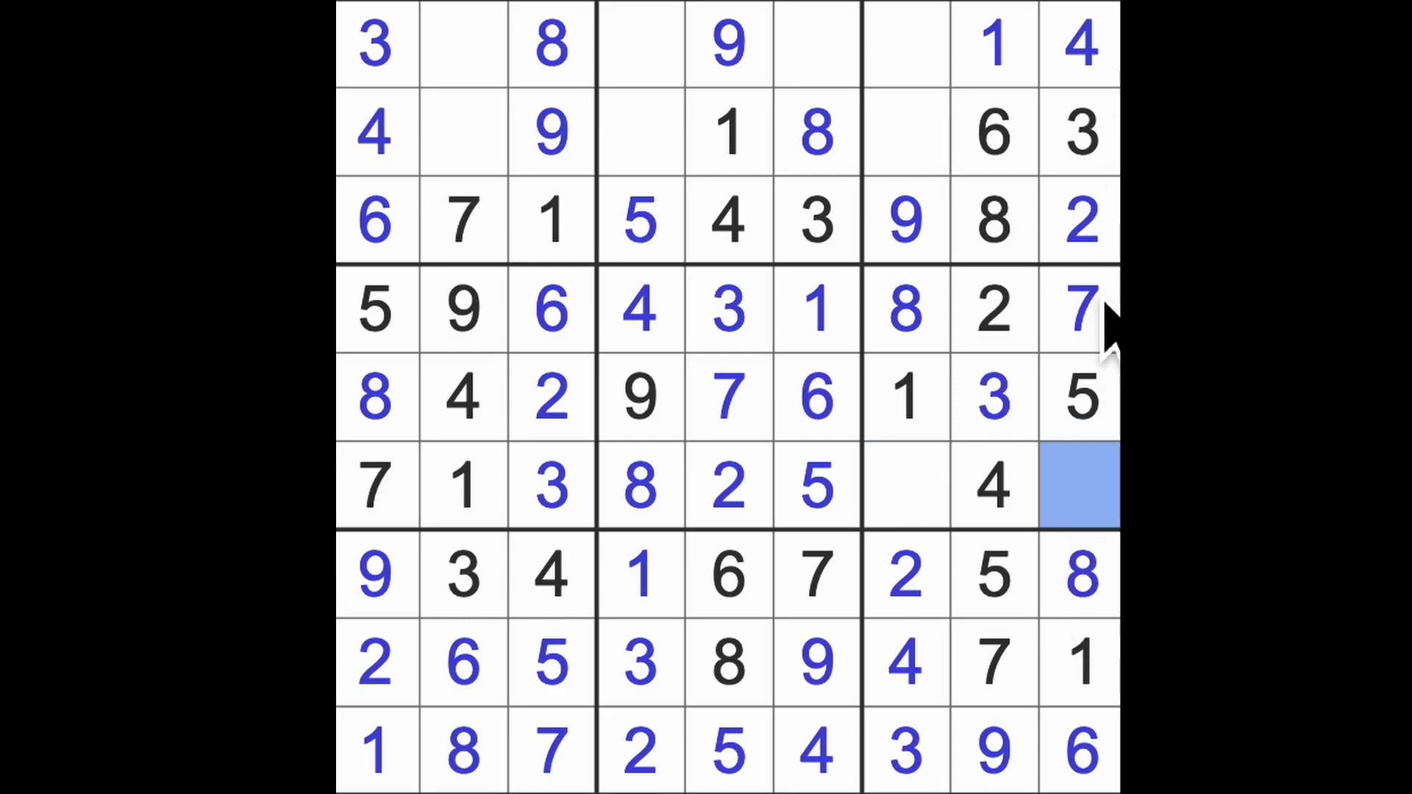
mouse_move(1108, 334)
text(9)
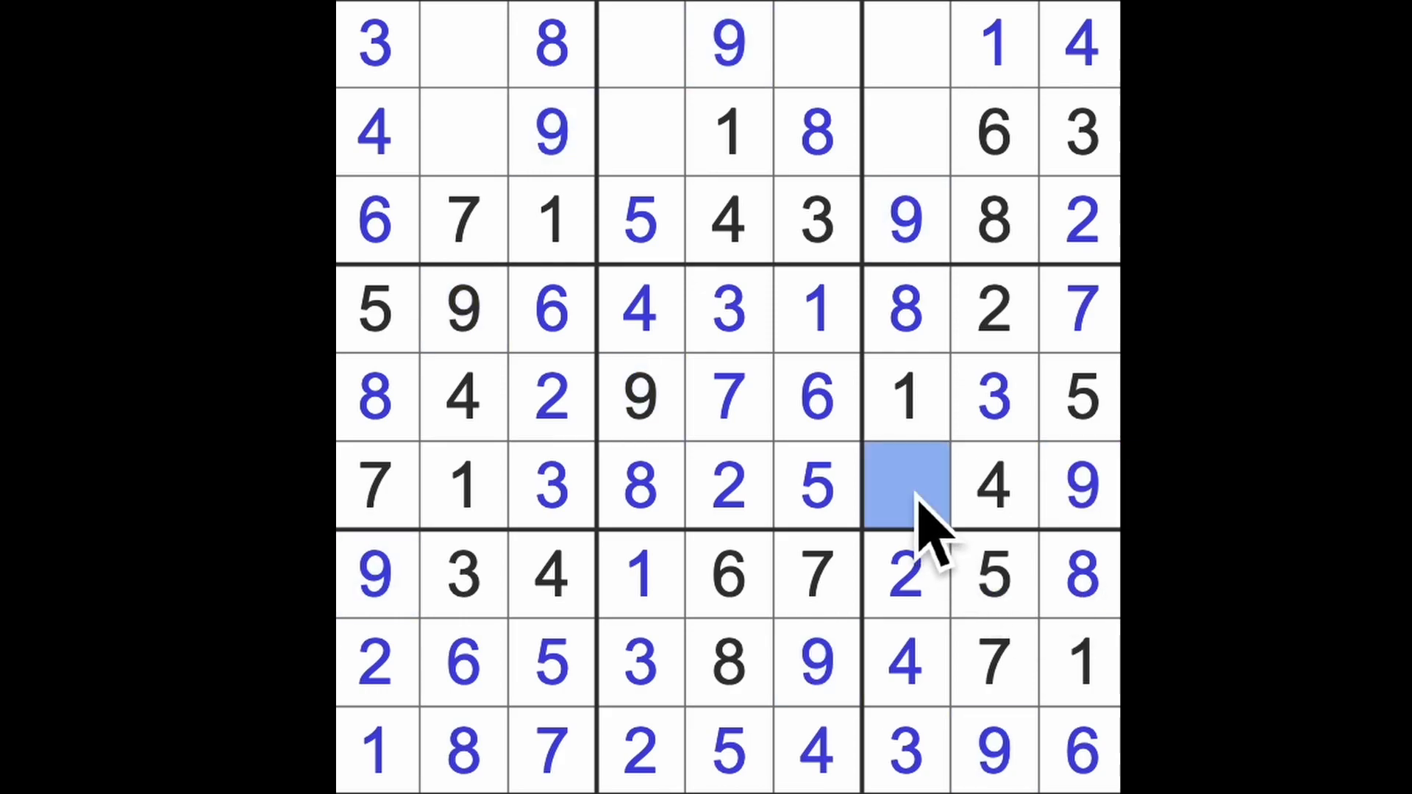
text(6)
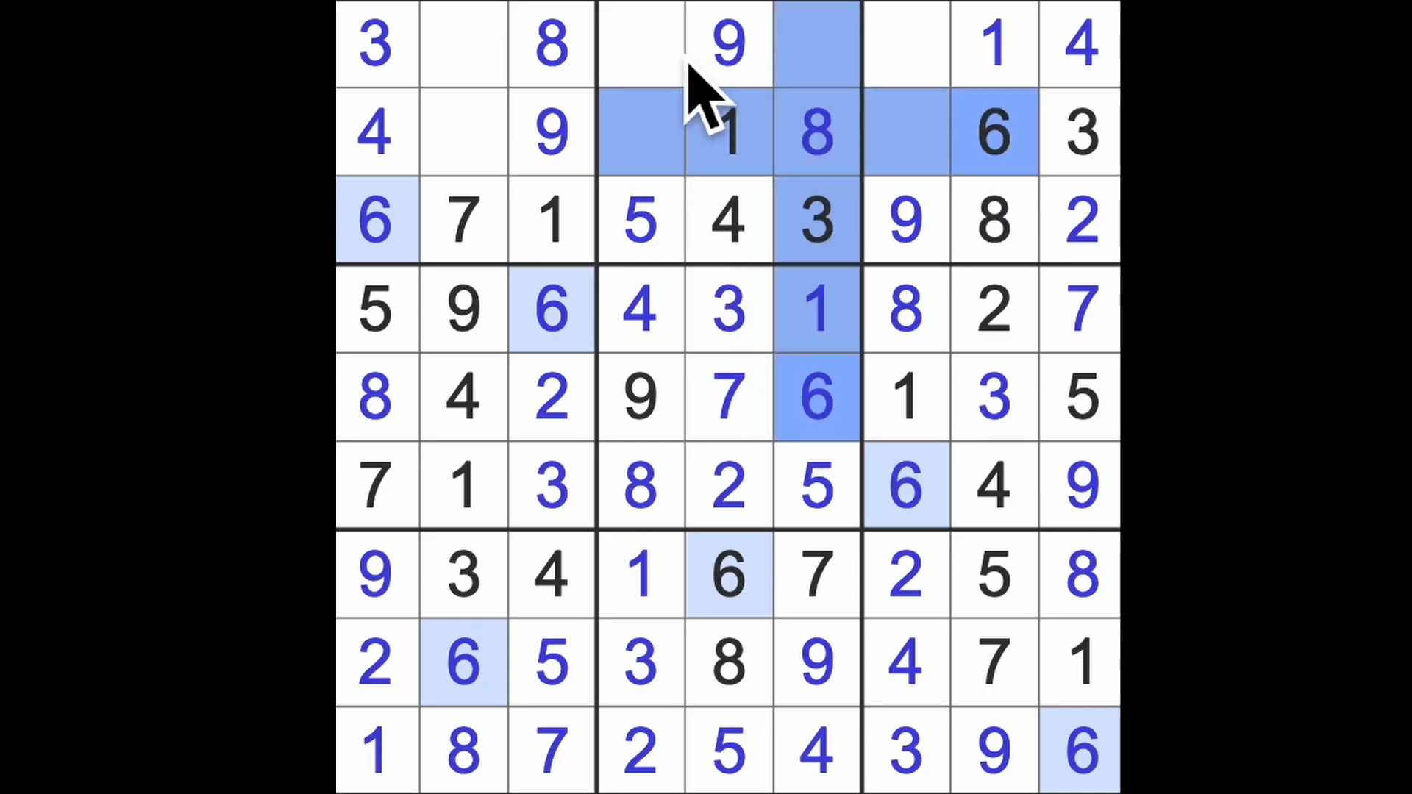
- Enter 7 in the second row's fourth cell and select the top row's last empty cell
click(639, 45)
text(6)
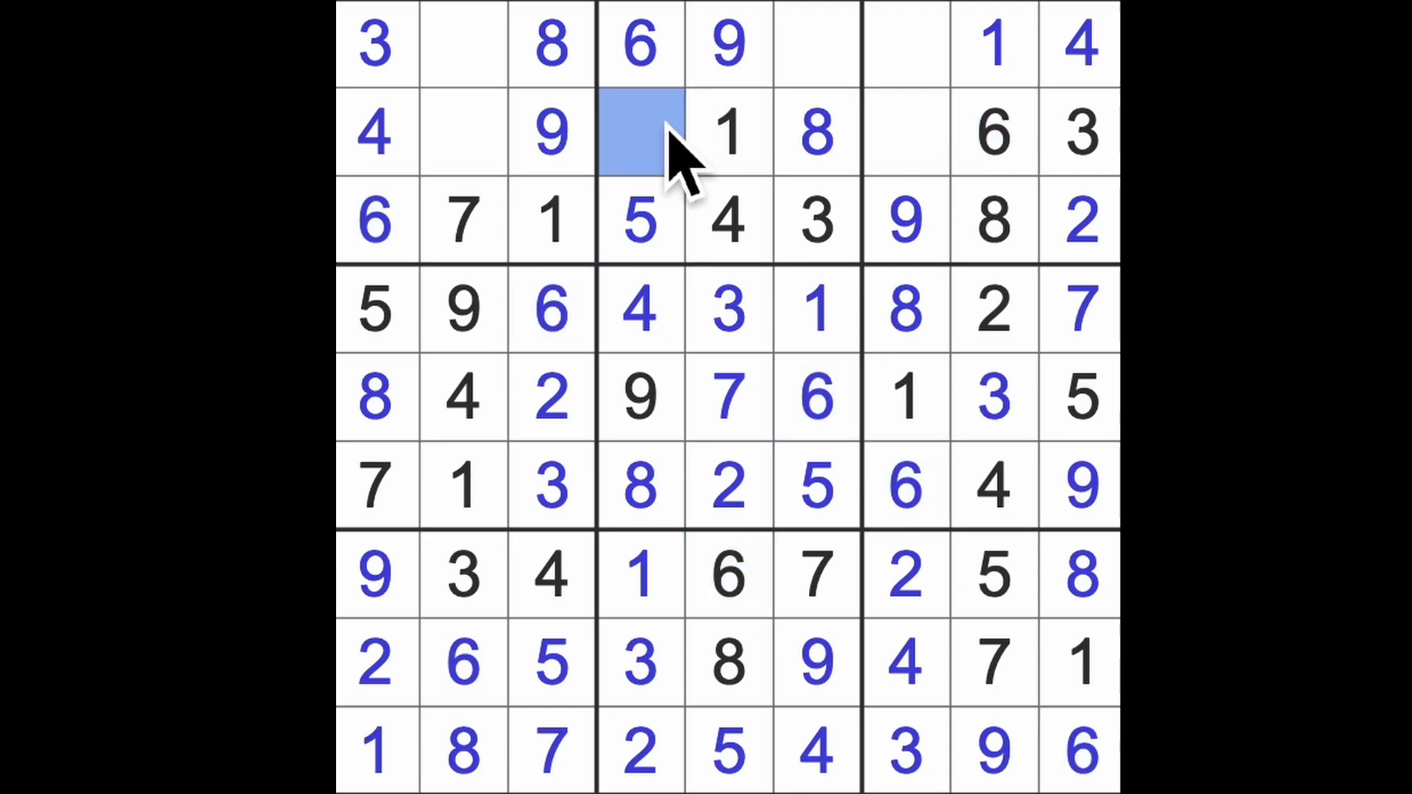
text(7)
click(464, 132)
text(2)
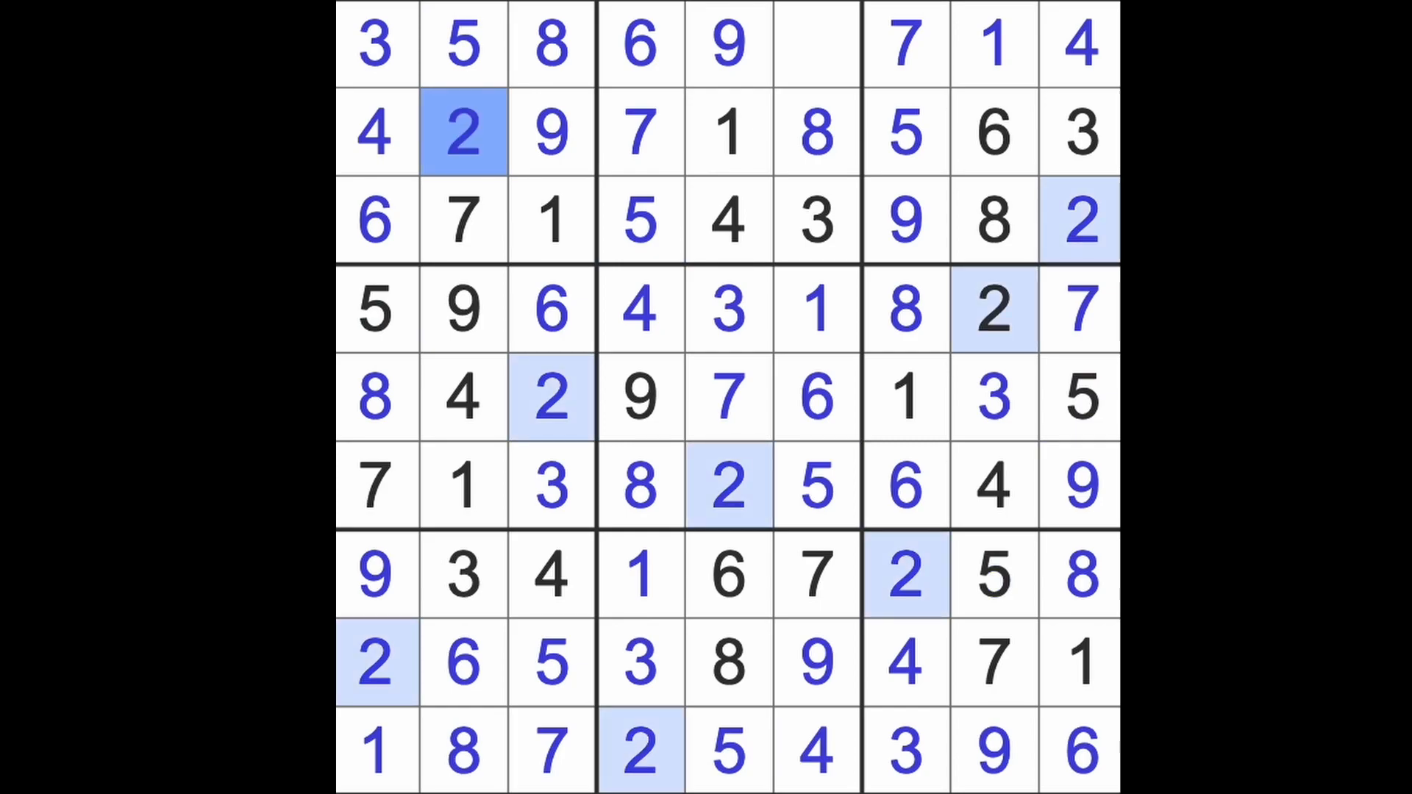
click(814, 44)
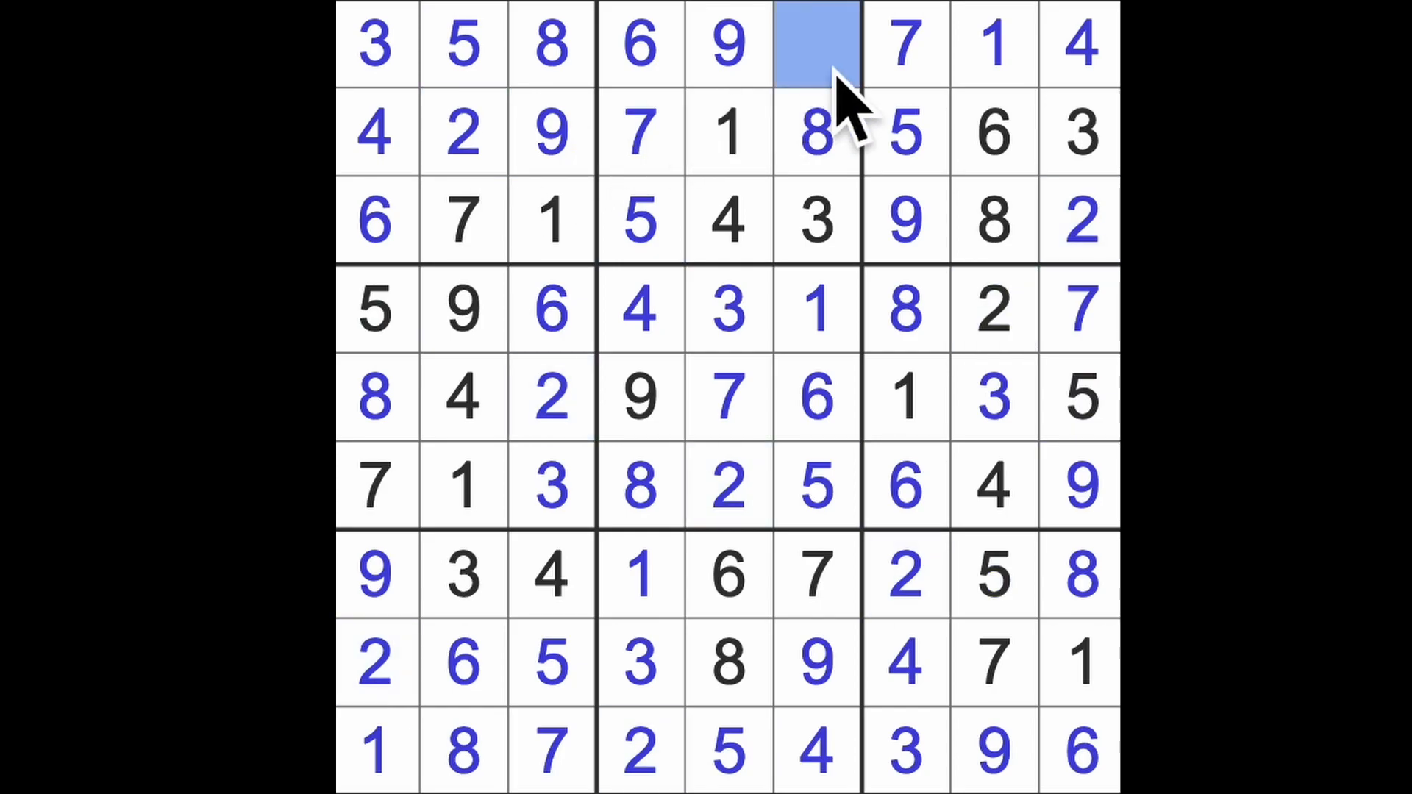